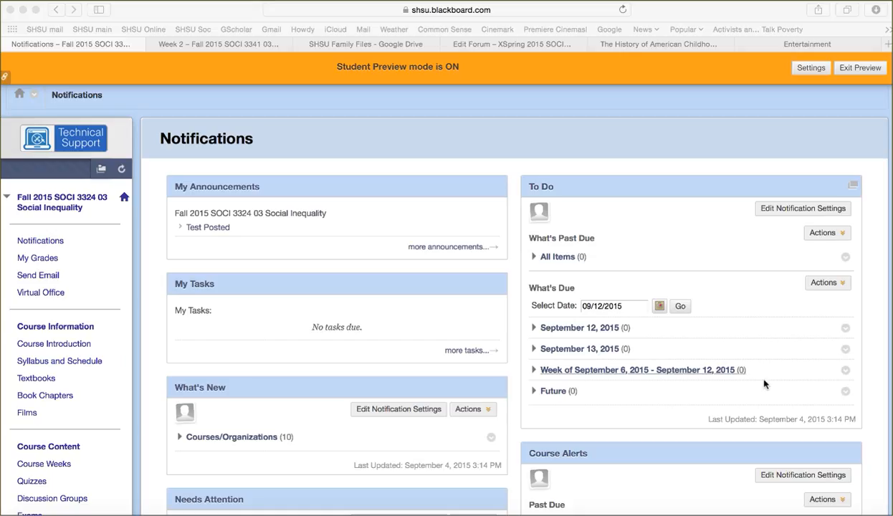
mouse_move(107, 219)
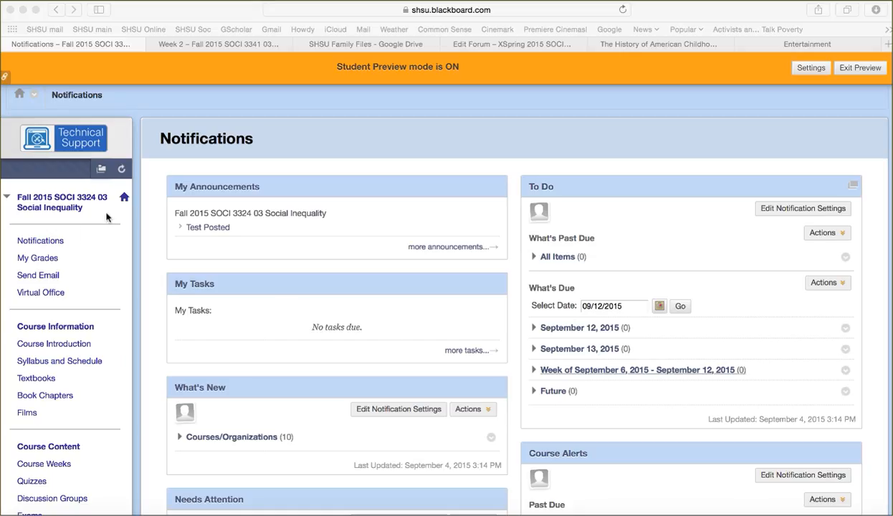
mouse_move(79, 220)
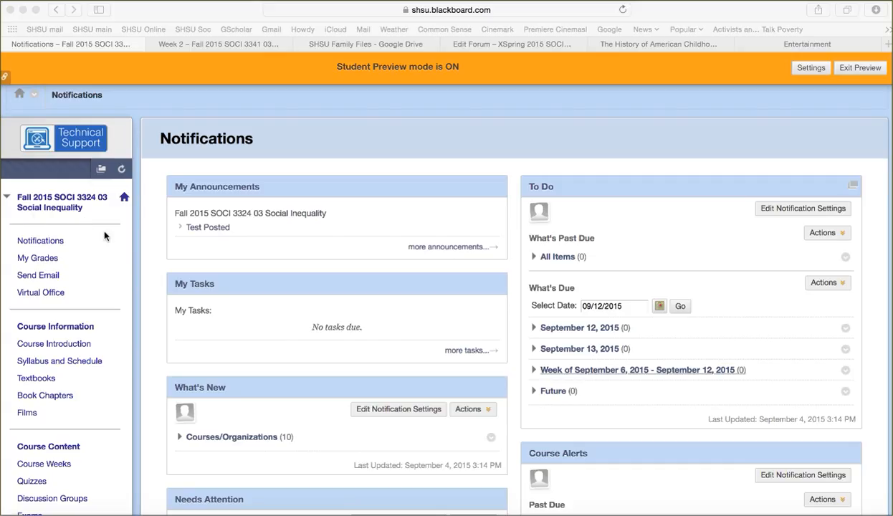
mouse_move(89, 385)
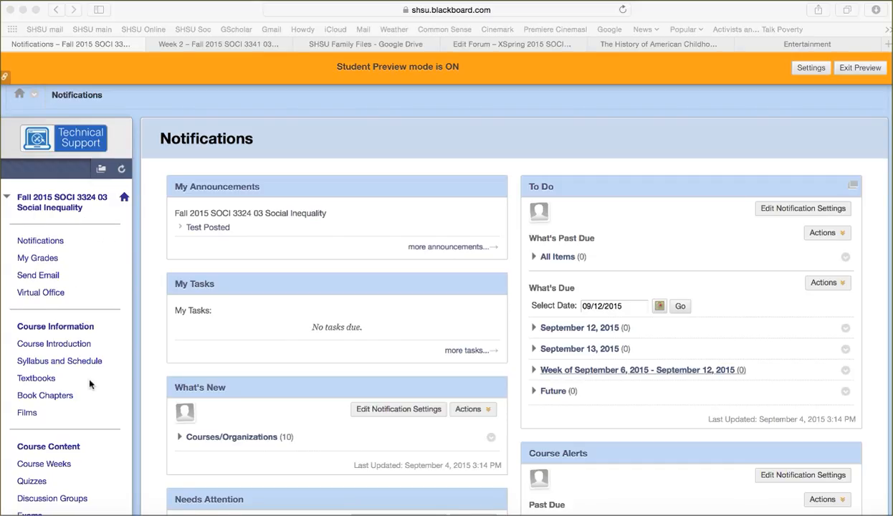
mouse_move(67, 441)
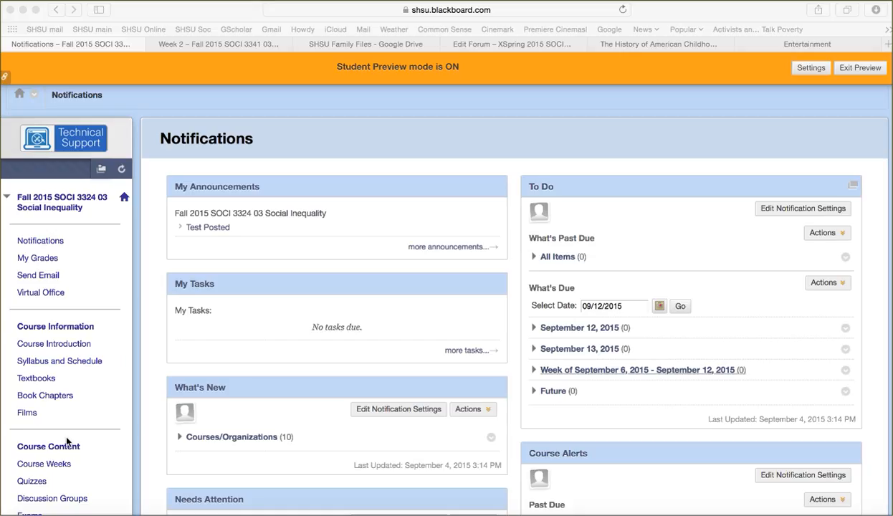
mouse_move(385, 84)
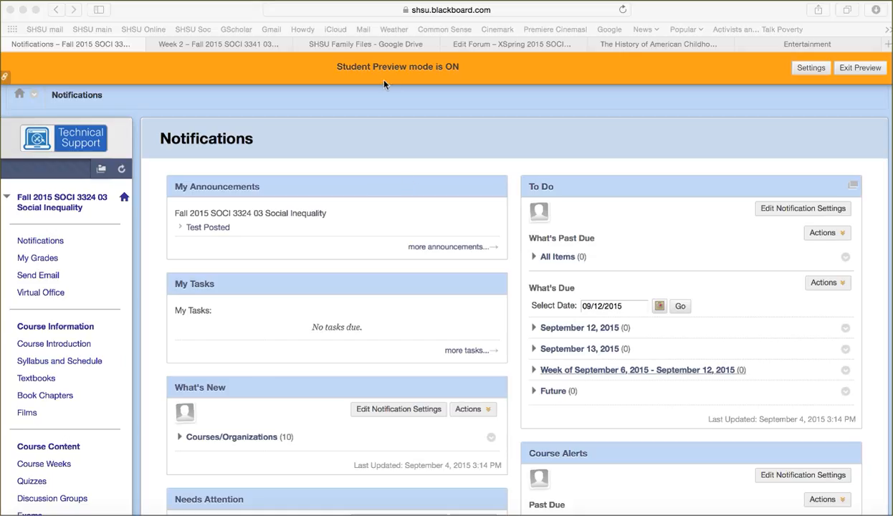
mouse_move(402, 77)
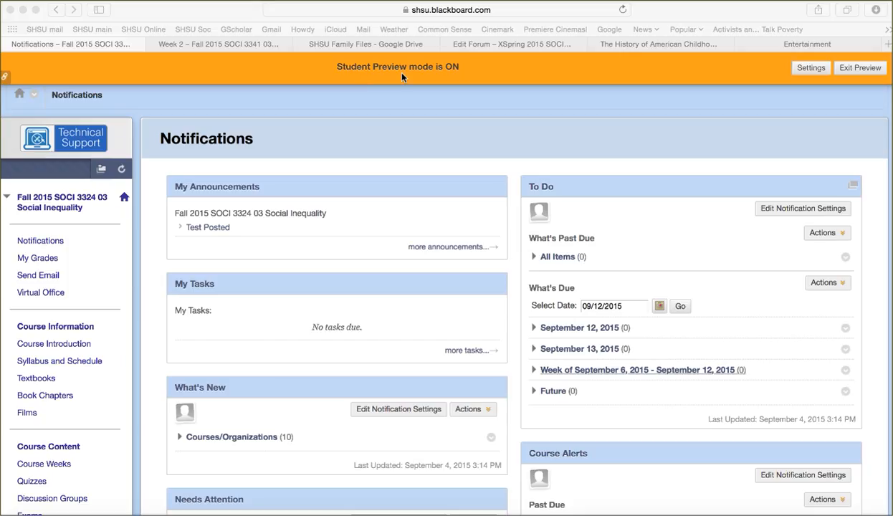
mouse_move(380, 94)
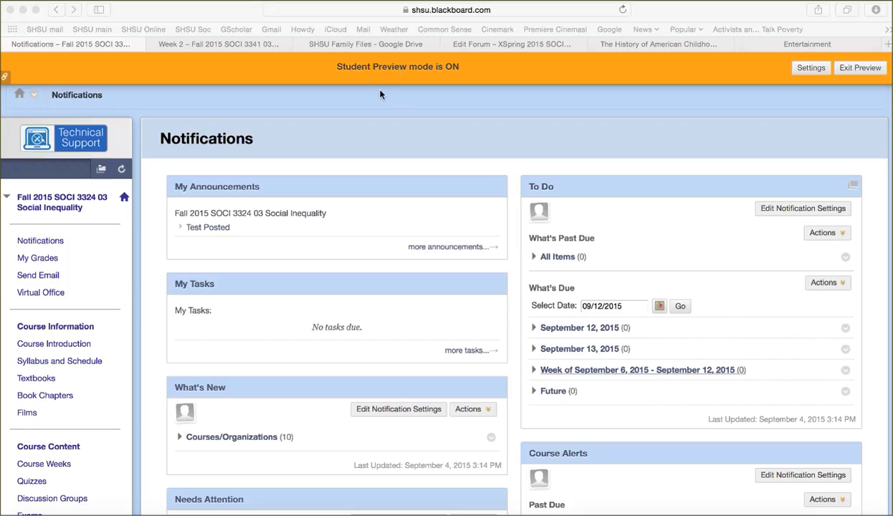
mouse_move(374, 79)
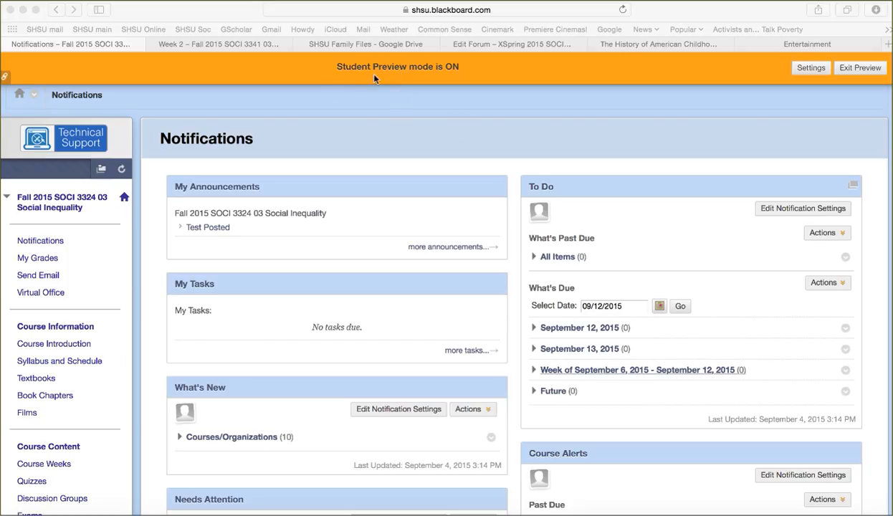
mouse_move(398, 140)
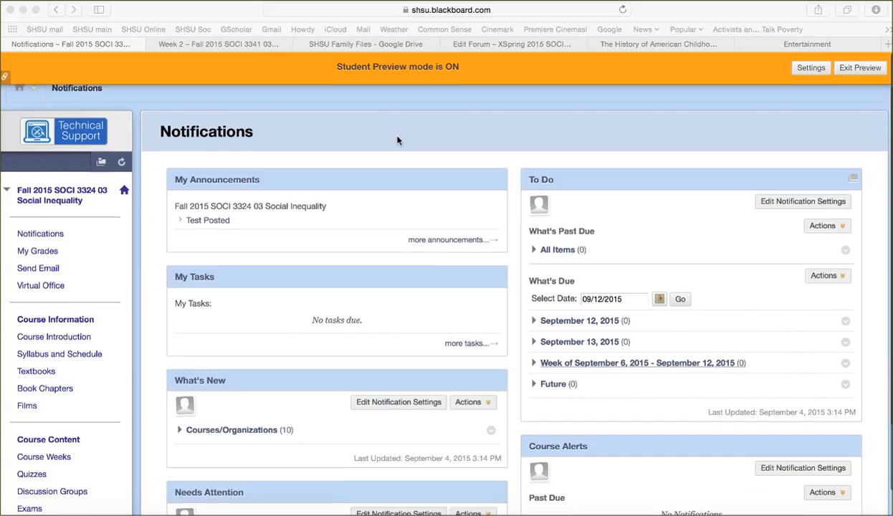
Step: View the Test Posted announcement, then go back to the course notifications page
scroll("down", 3)
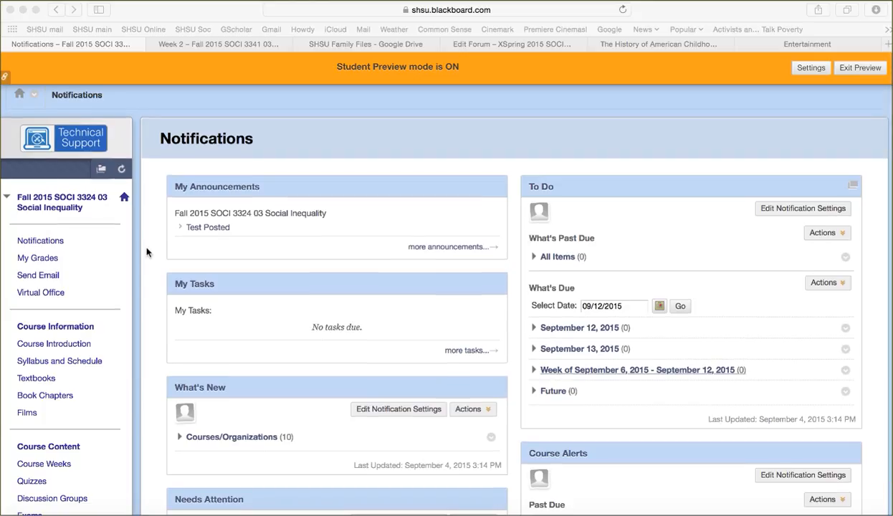
mouse_move(243, 197)
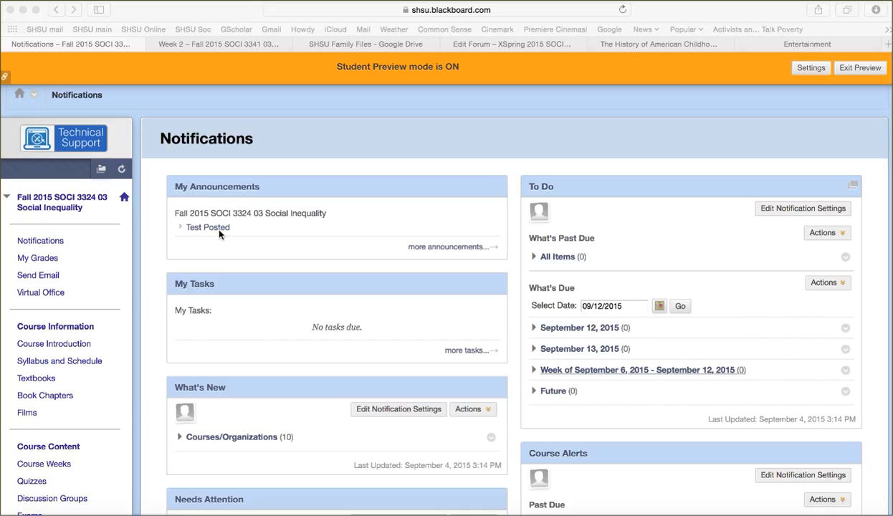
mouse_move(157, 262)
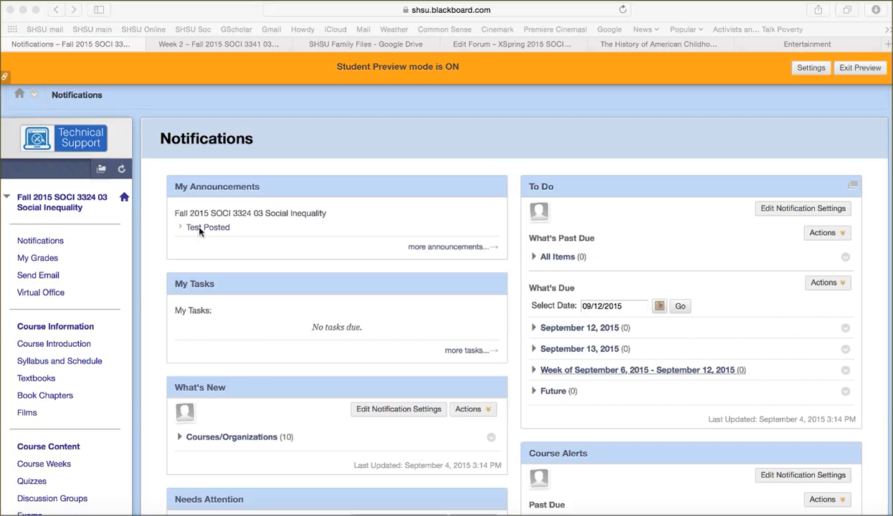
left_click(208, 227)
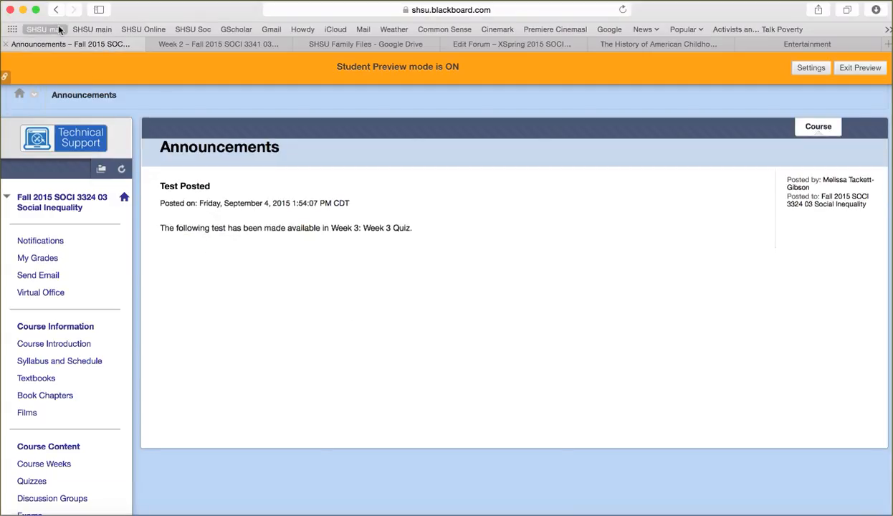
left_click(40, 240)
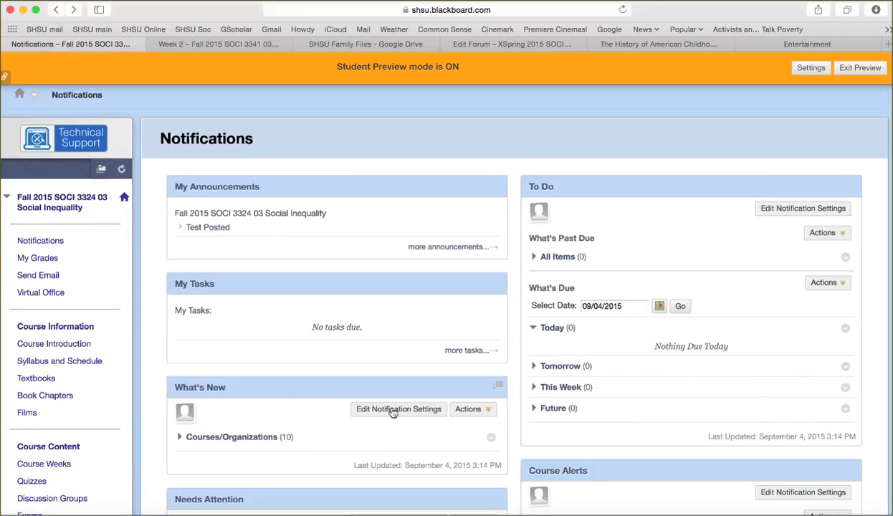
mouse_move(513, 397)
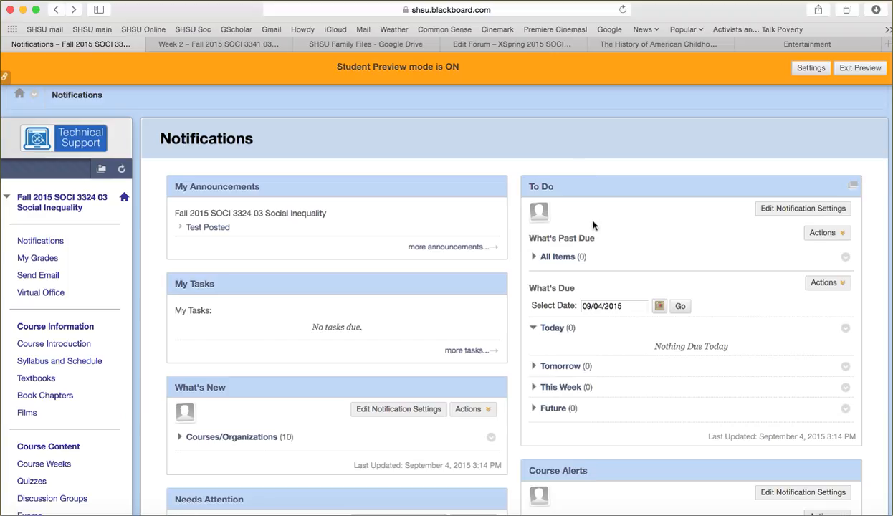
mouse_move(532, 286)
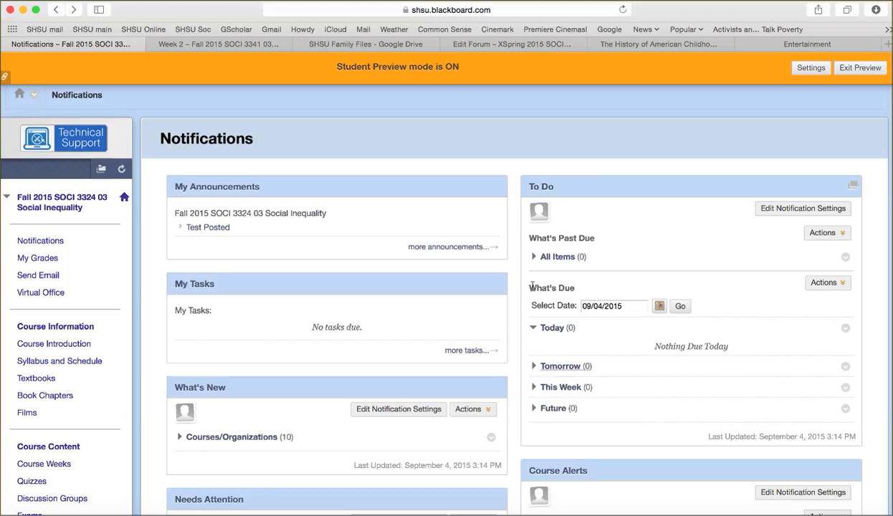
mouse_move(680, 403)
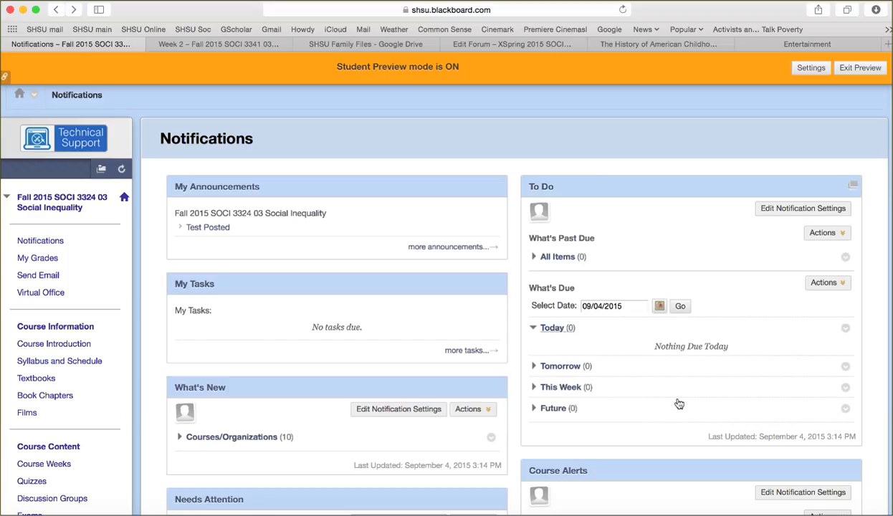
mouse_move(518, 383)
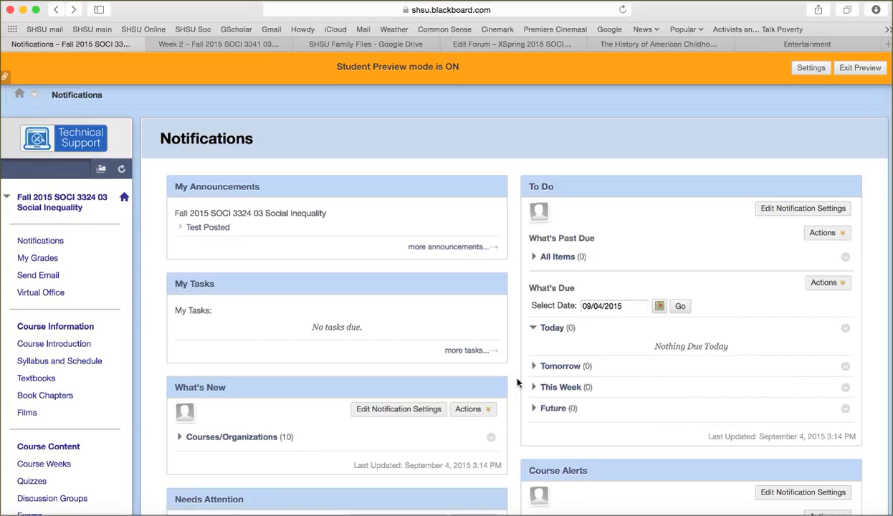
mouse_move(508, 422)
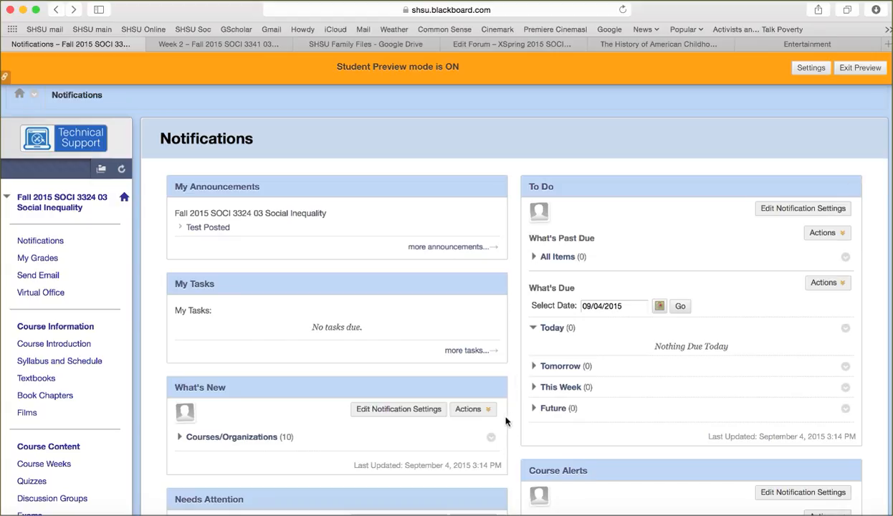
mouse_move(515, 422)
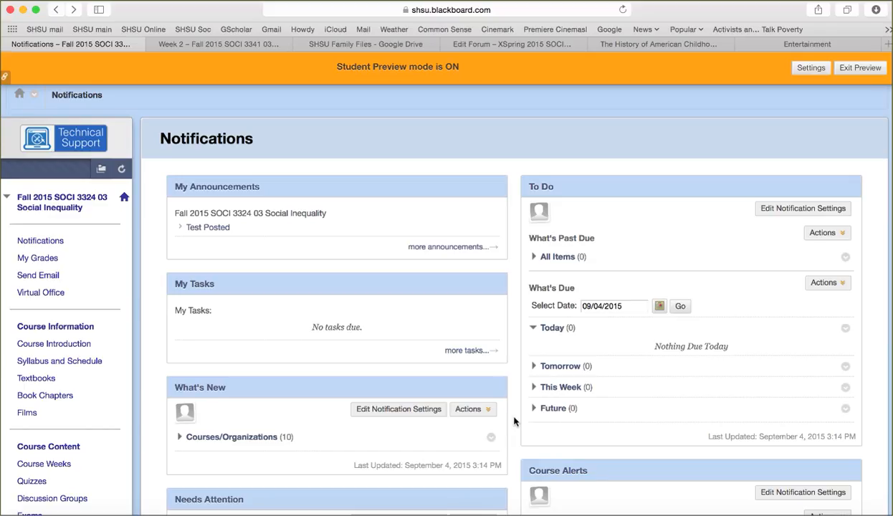
Step: Go to Virtual Office and open the Virtual Classroom sessions list
scroll("down", 3)
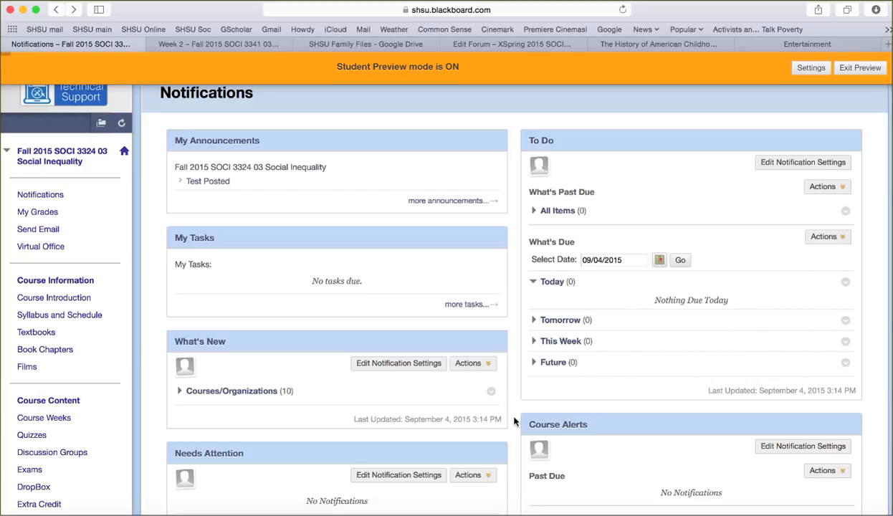
scroll("down", 3)
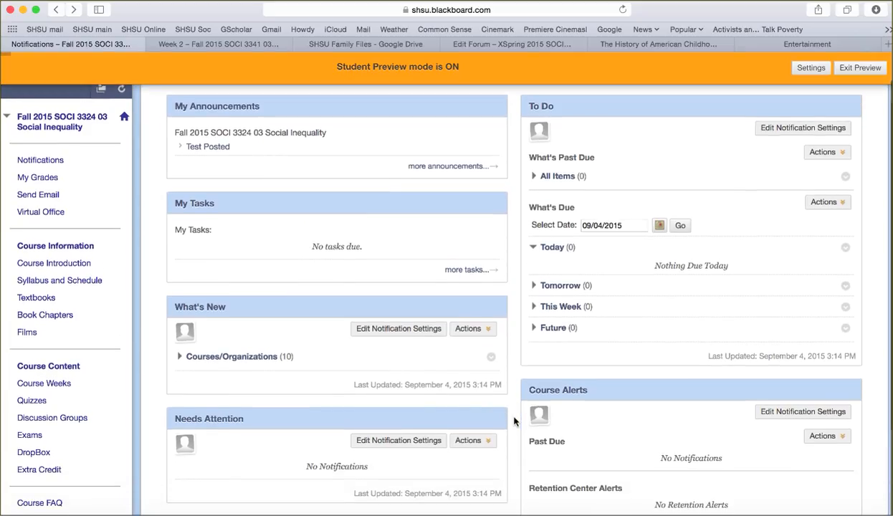
scroll("down", 3)
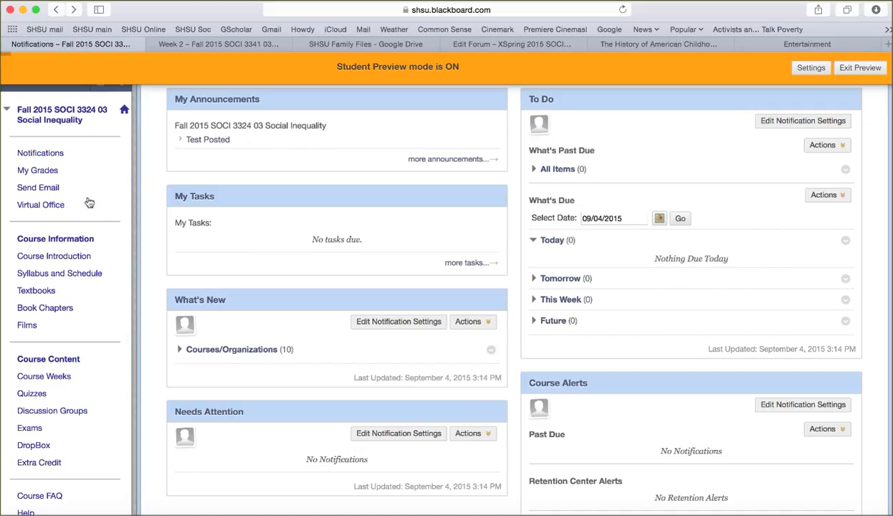
mouse_move(41, 210)
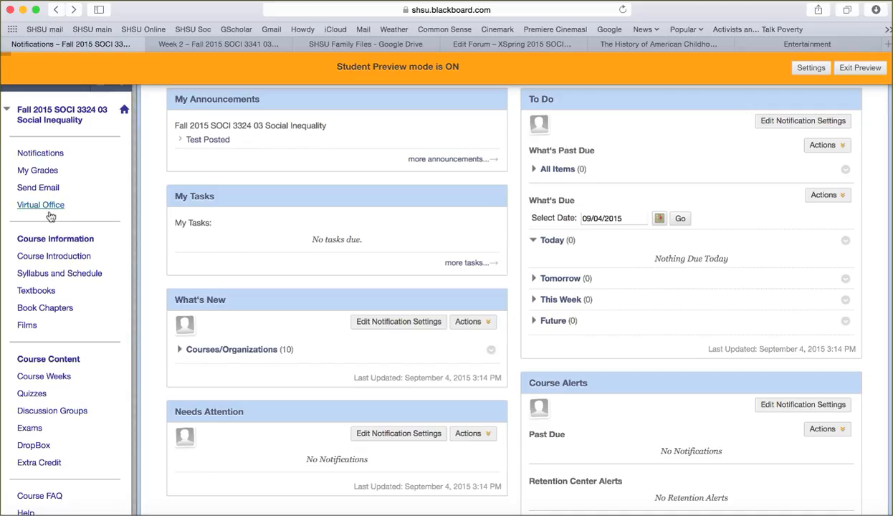
mouse_move(50, 214)
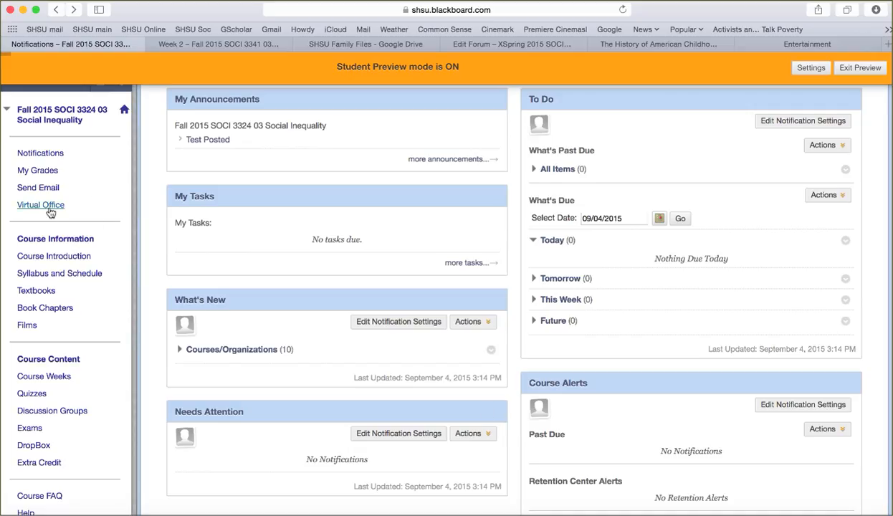
mouse_move(38, 187)
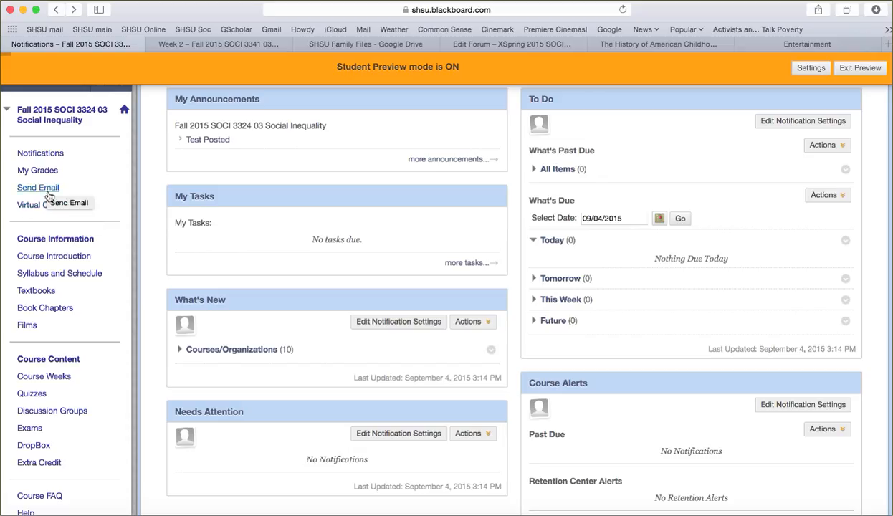
mouse_move(40, 205)
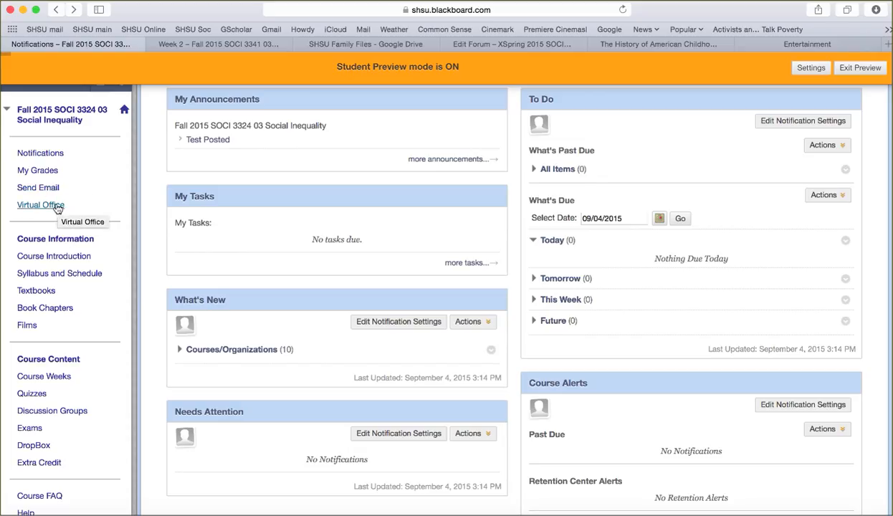
left_click(41, 205)
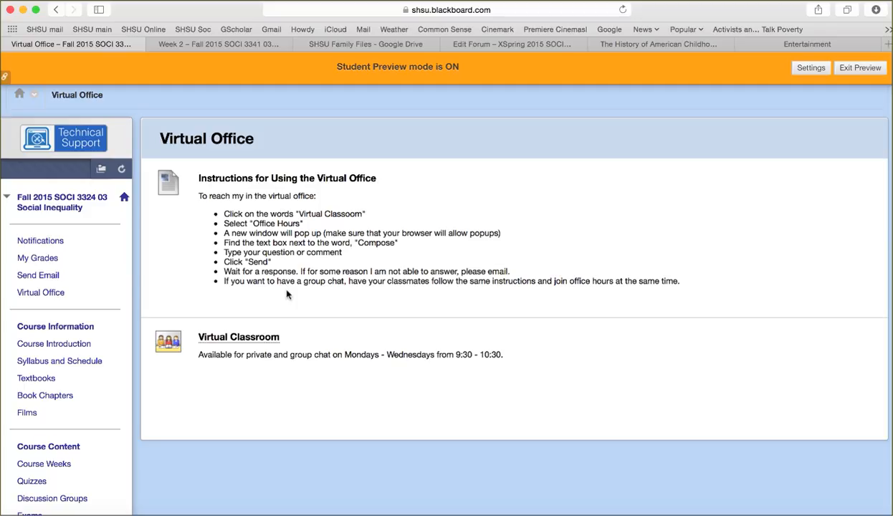
mouse_move(281, 316)
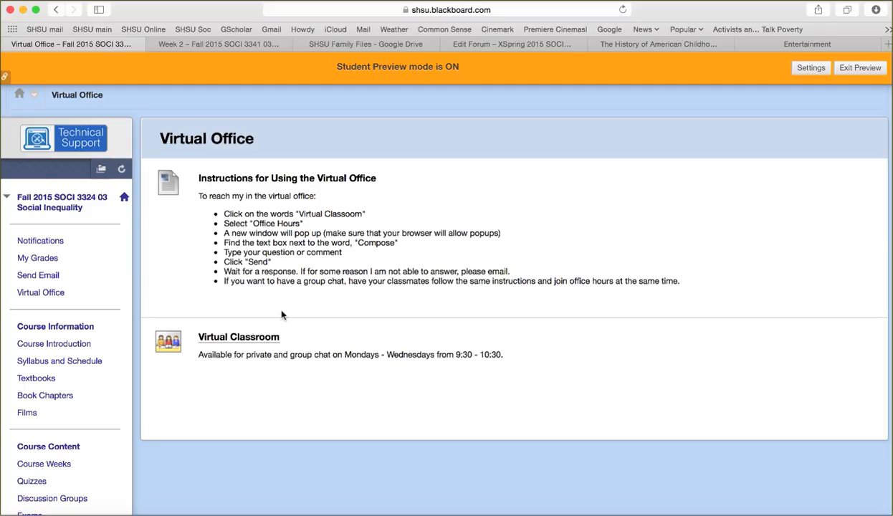
mouse_move(239, 337)
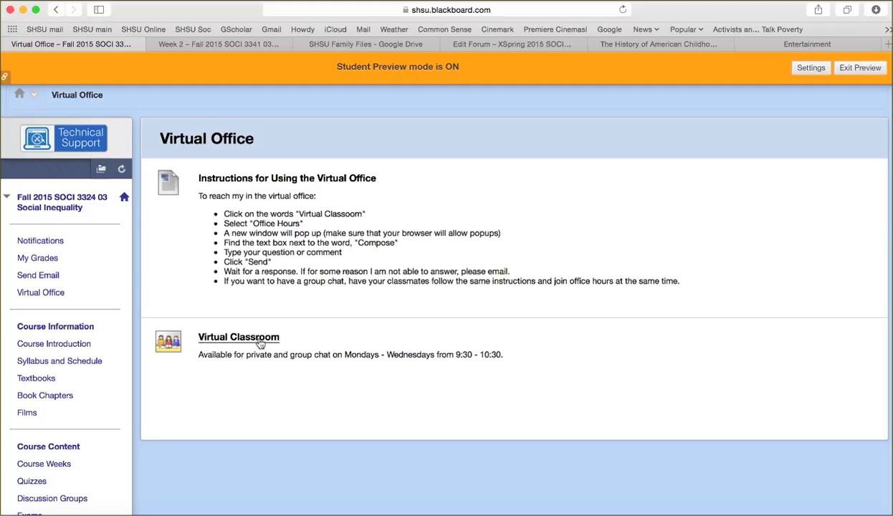
left_click(239, 337)
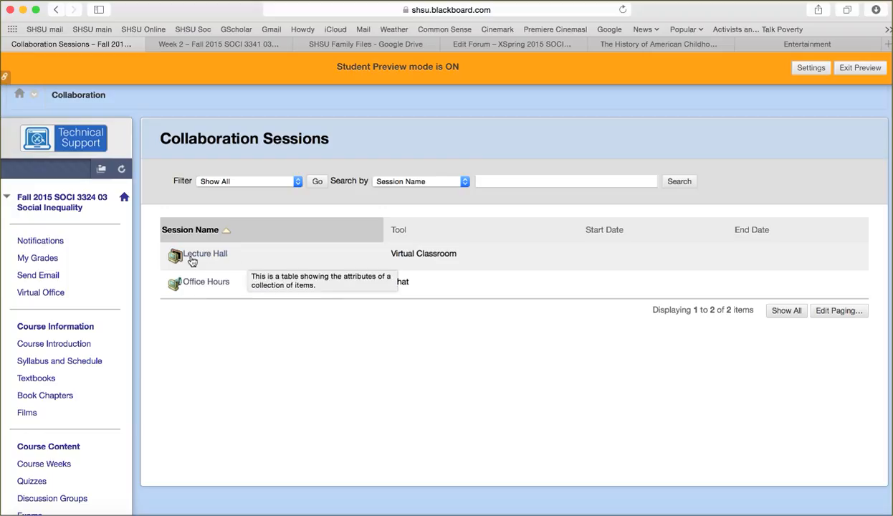
mouse_move(217, 289)
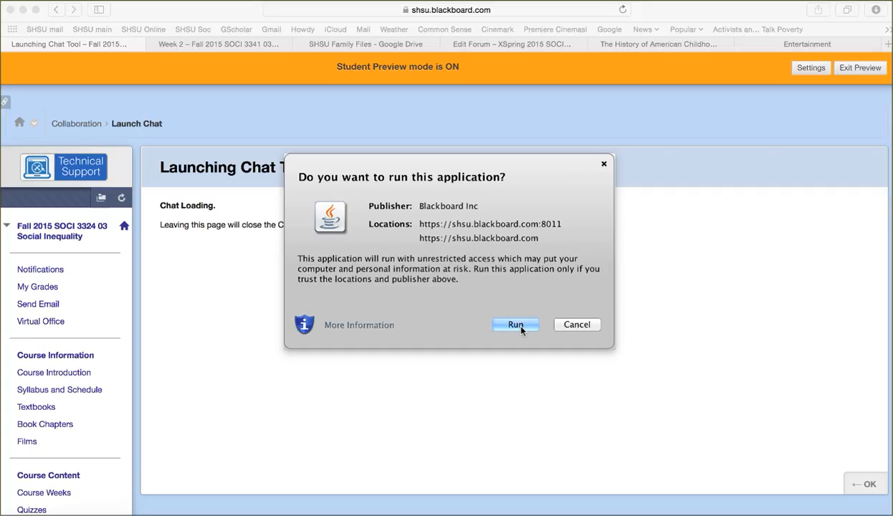
Step: Allow the chat app to run, post 'adhkajsdhaksdh' to Office Hours, then close the chat
left_click(516, 324)
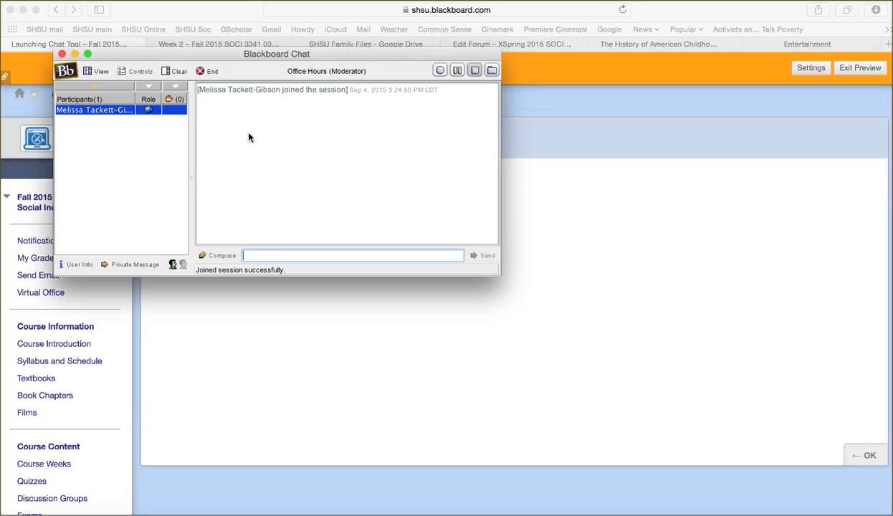
mouse_move(118, 122)
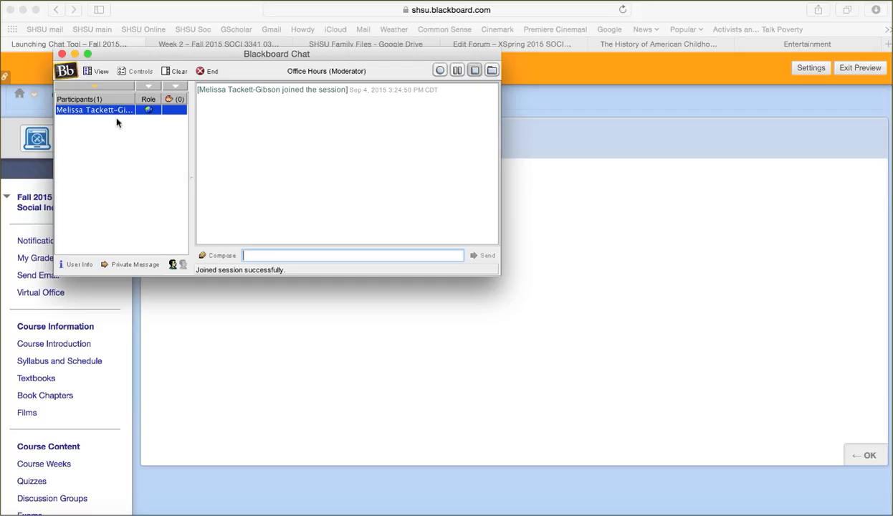
mouse_move(89, 137)
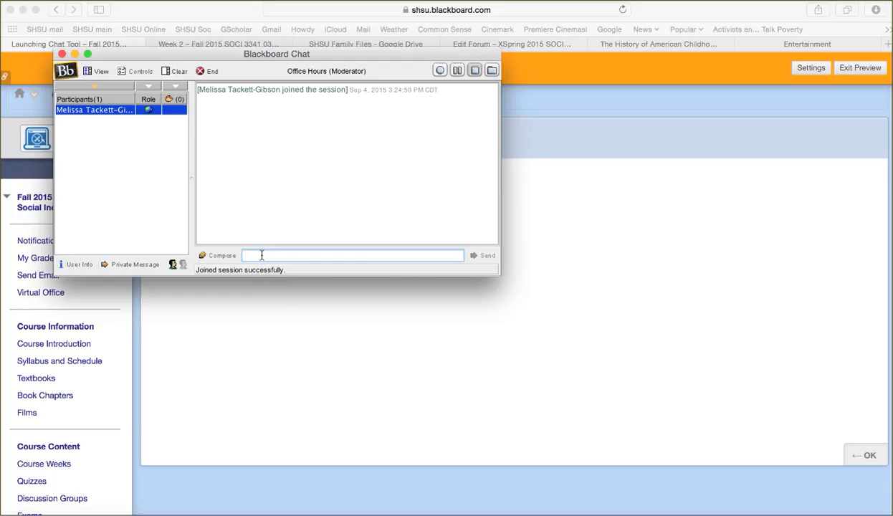
type("adhkajsdhaksdh")
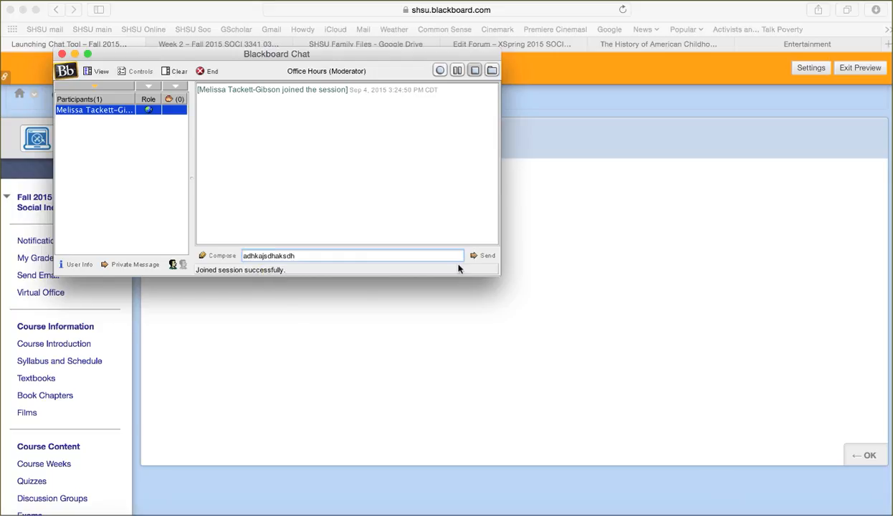
left_click(488, 255)
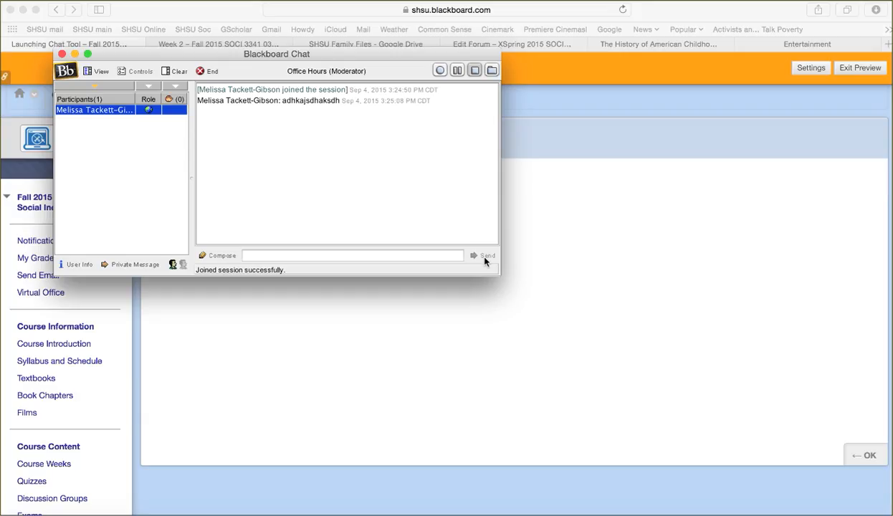
mouse_move(352, 147)
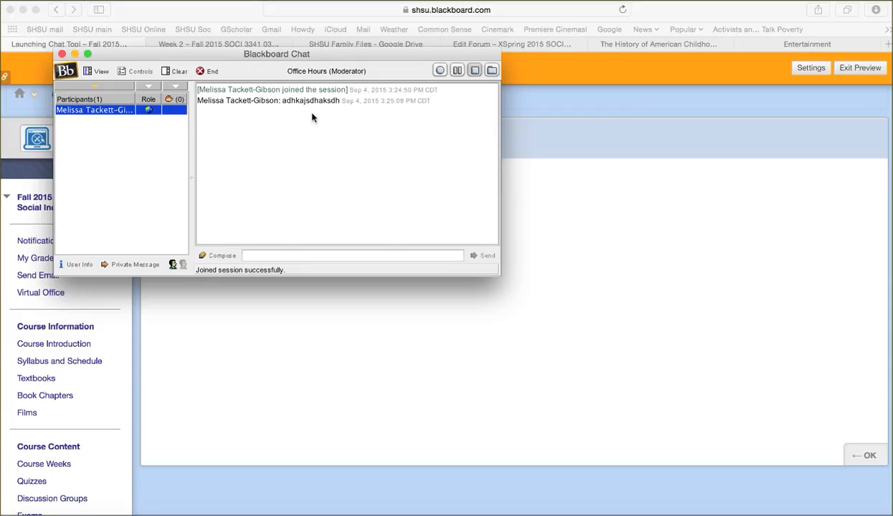
mouse_move(135, 269)
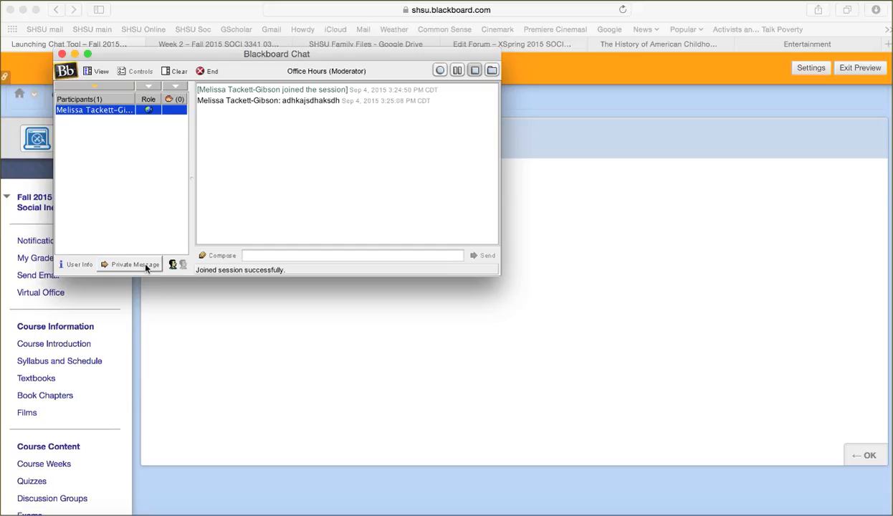
mouse_move(134, 265)
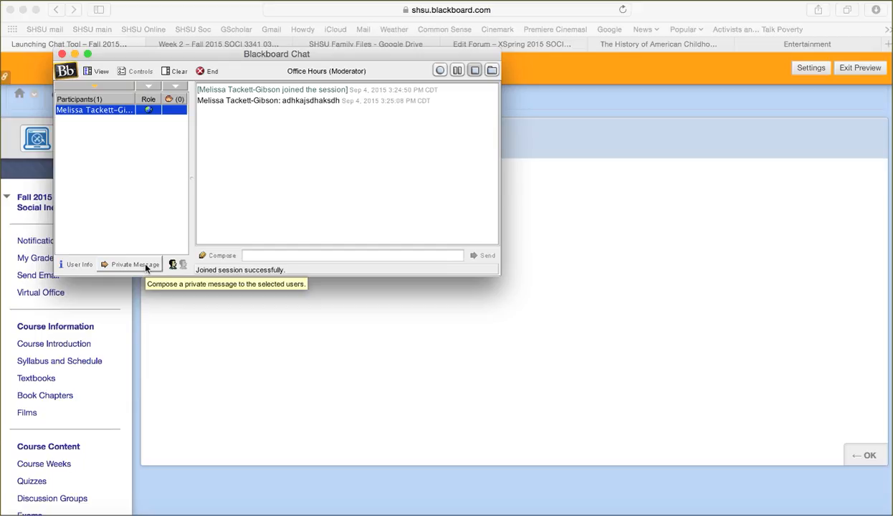
mouse_move(109, 197)
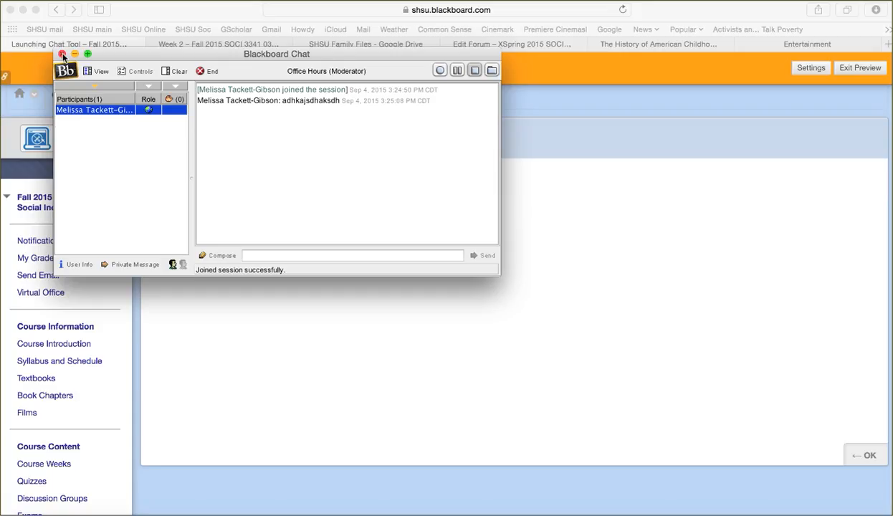
left_click(60, 54)
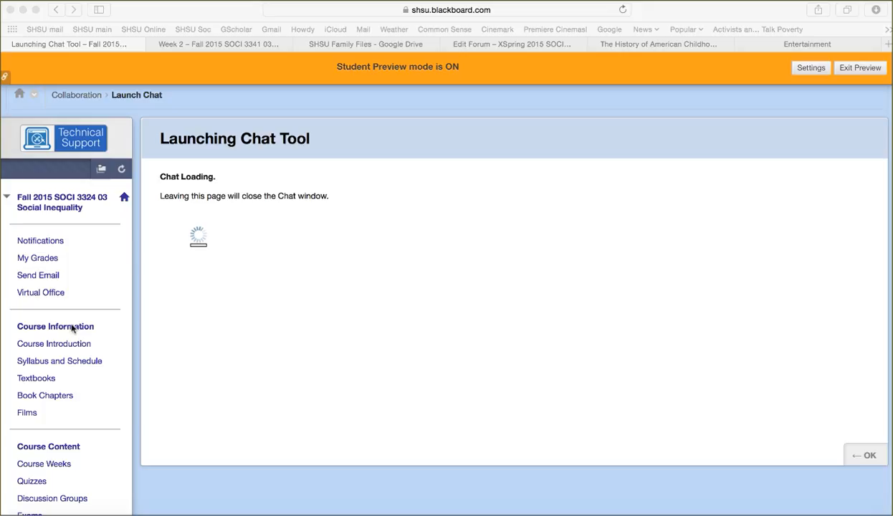
mouse_move(94, 343)
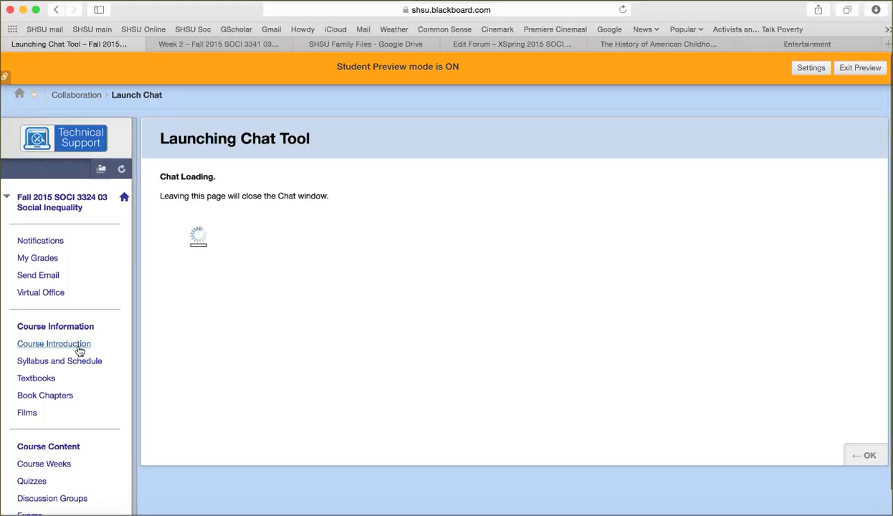
Step: Open Course Introduction, then Syllabus and Schedule with the SOCI 3324 syllabus and Fall schedule
left_click(54, 343)
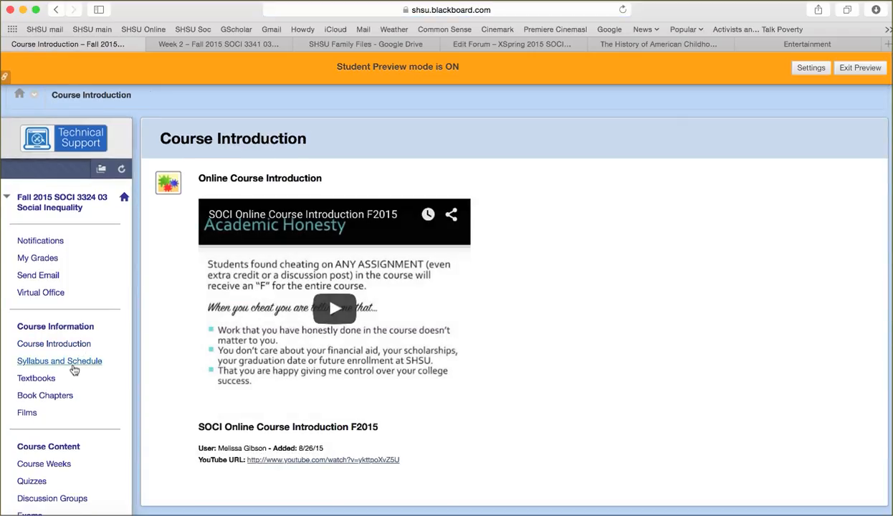
mouse_move(60, 360)
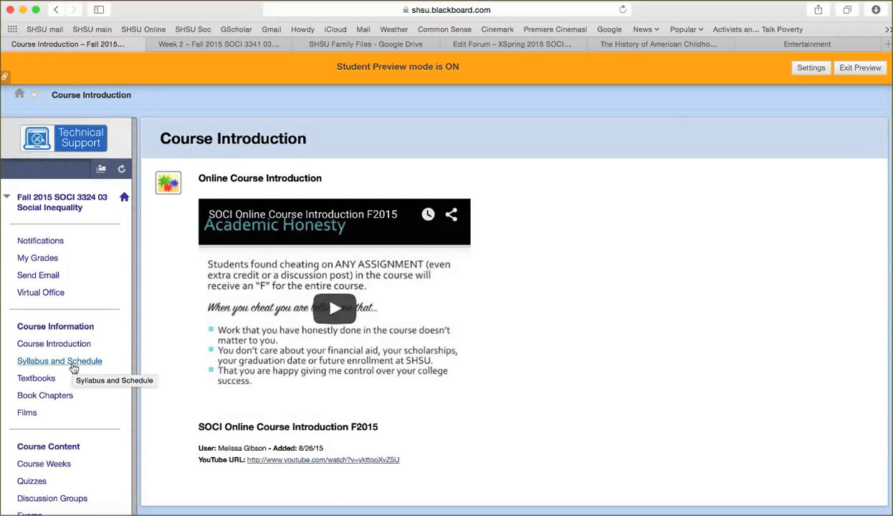
left_click(59, 360)
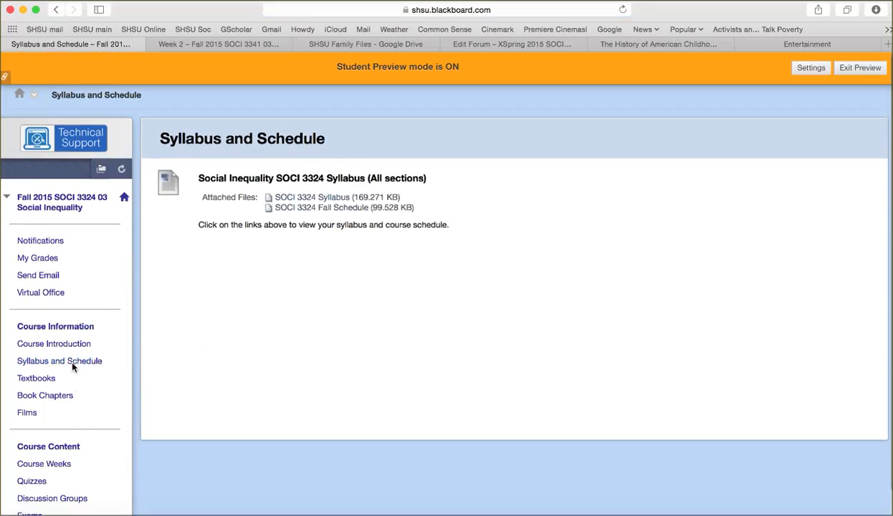
scroll("down", 3)
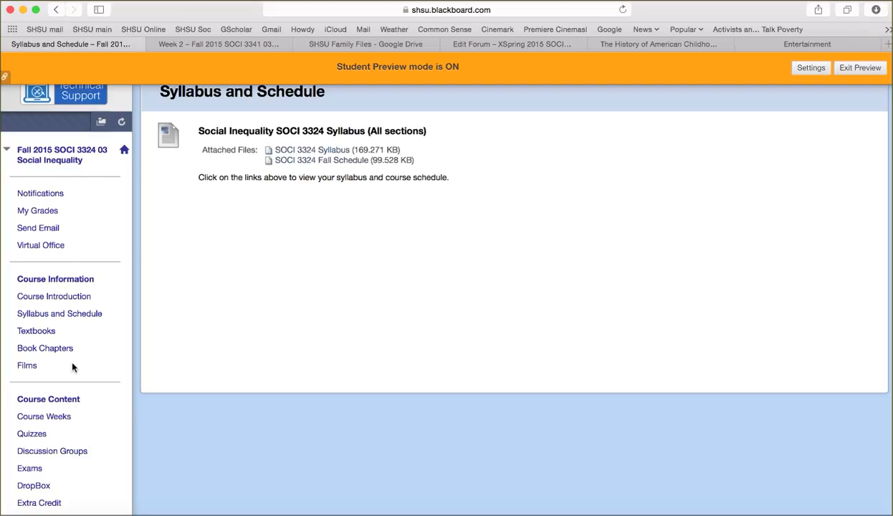
mouse_move(324, 173)
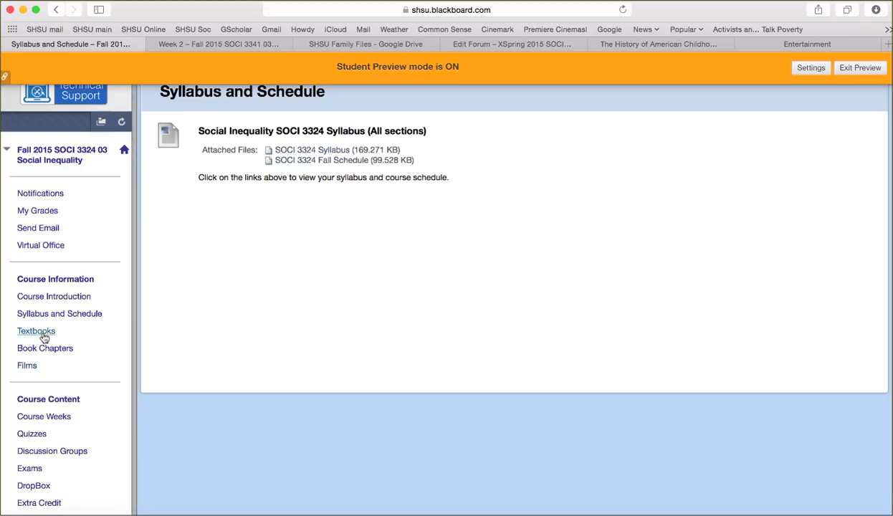
Step: Open Textbooks and scroll through the book notes and Doob's Social Inequality details
left_click(36, 331)
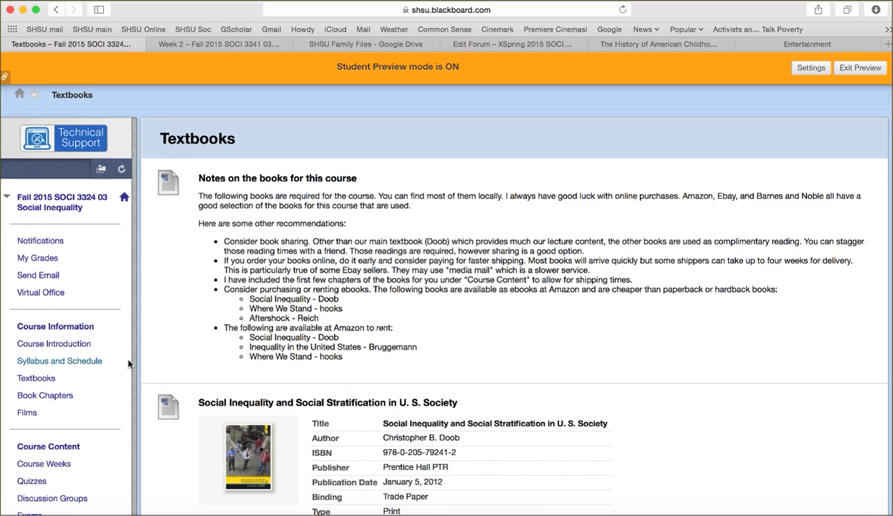
scroll("down", 3)
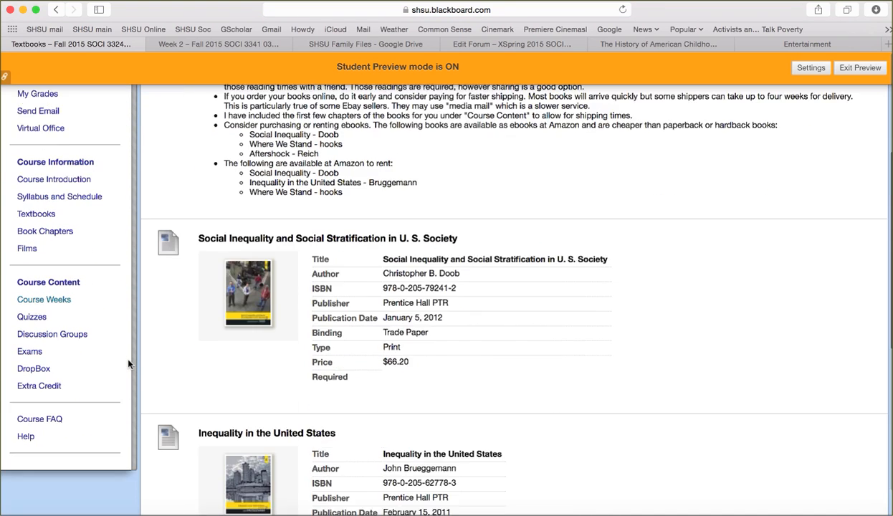
scroll("down", 3)
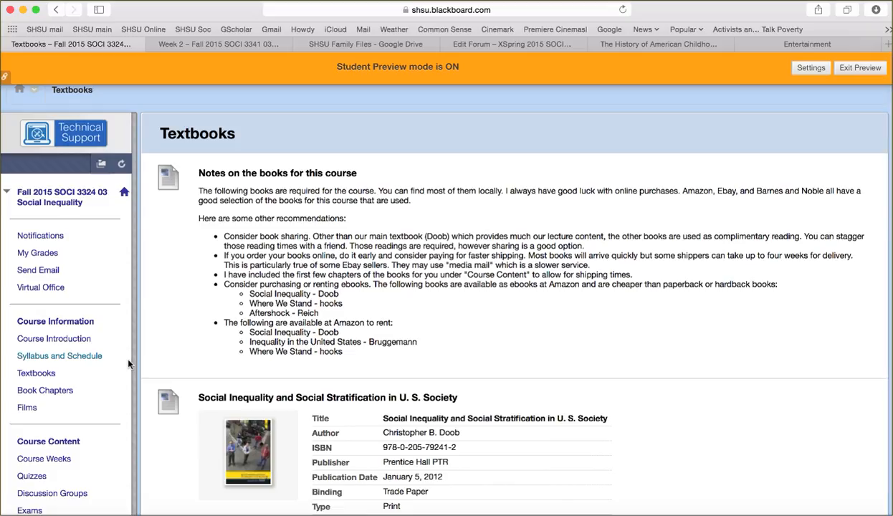
scroll("down", 3)
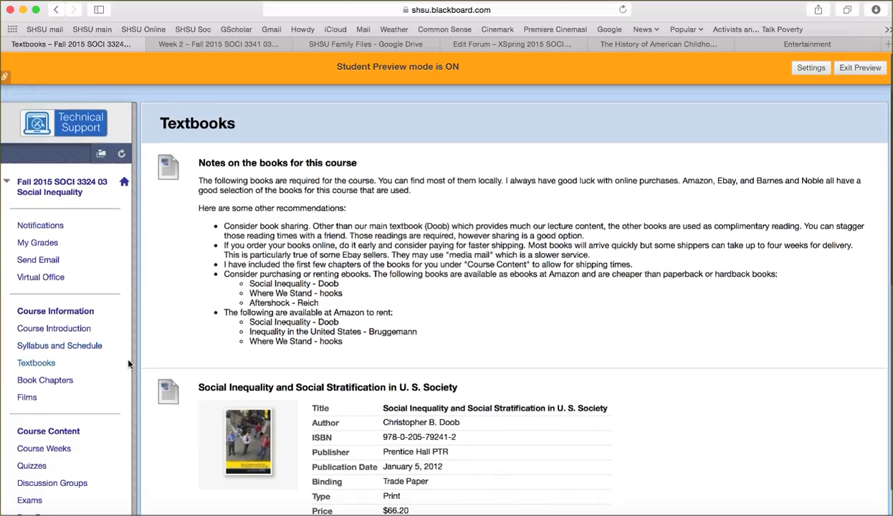
scroll("down", 3)
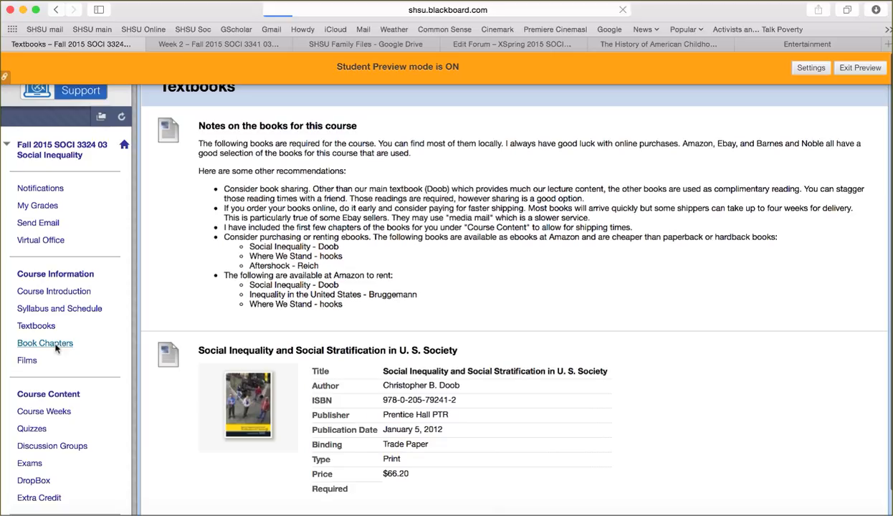
Step: Open Book Chapters and scroll through the Doob chapters, hooks and Bruggemann readings
left_click(44, 343)
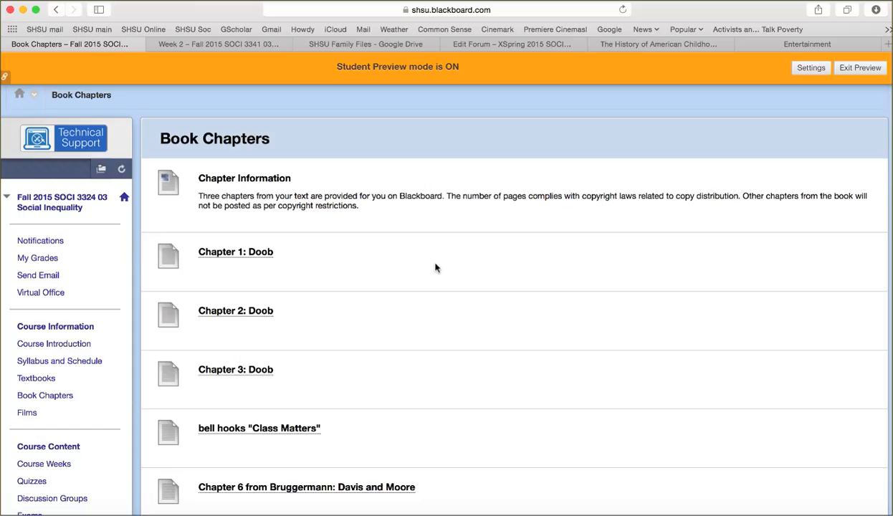
scroll("down", 3)
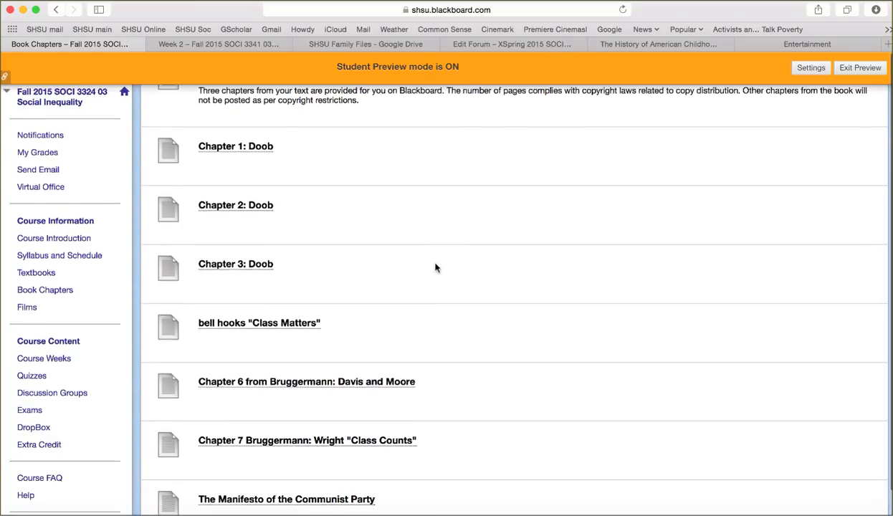
scroll("down", 3)
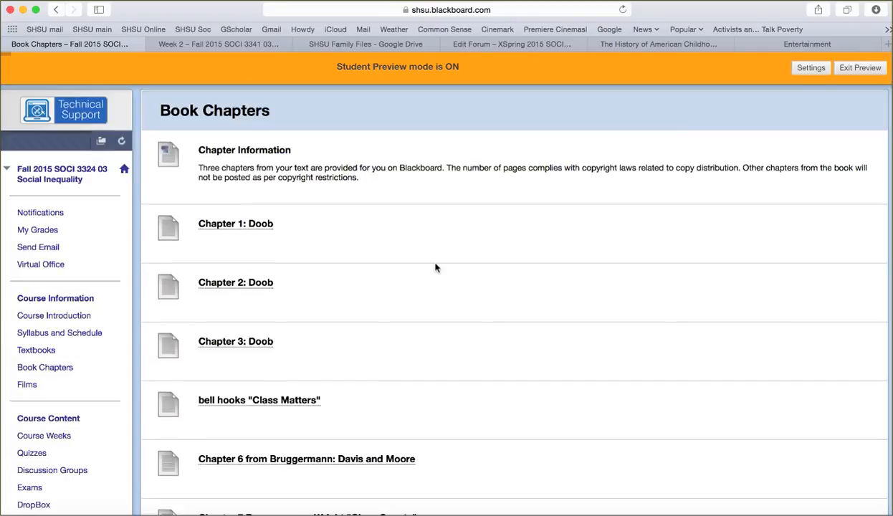
scroll("down", 3)
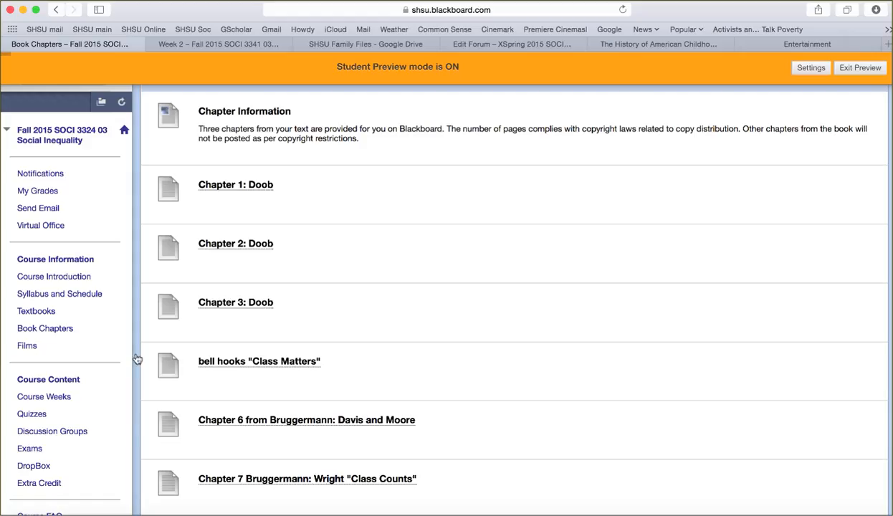
mouse_move(46, 328)
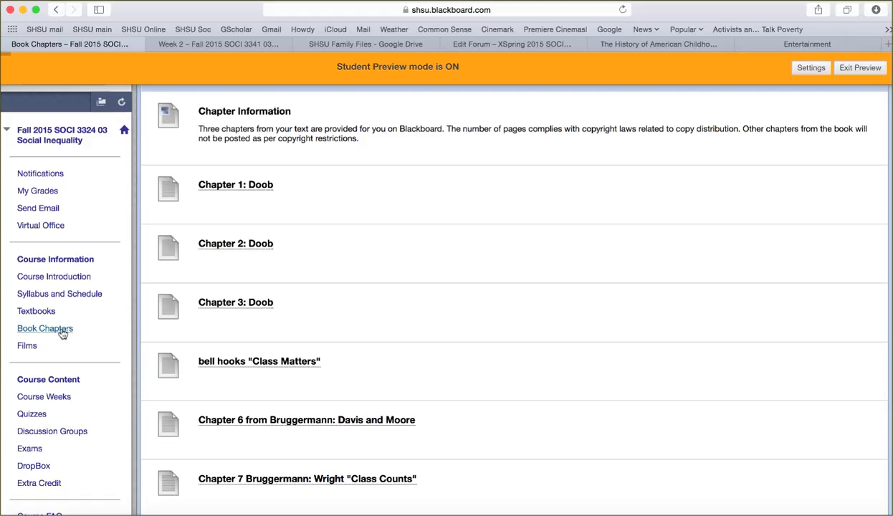
mouse_move(46, 328)
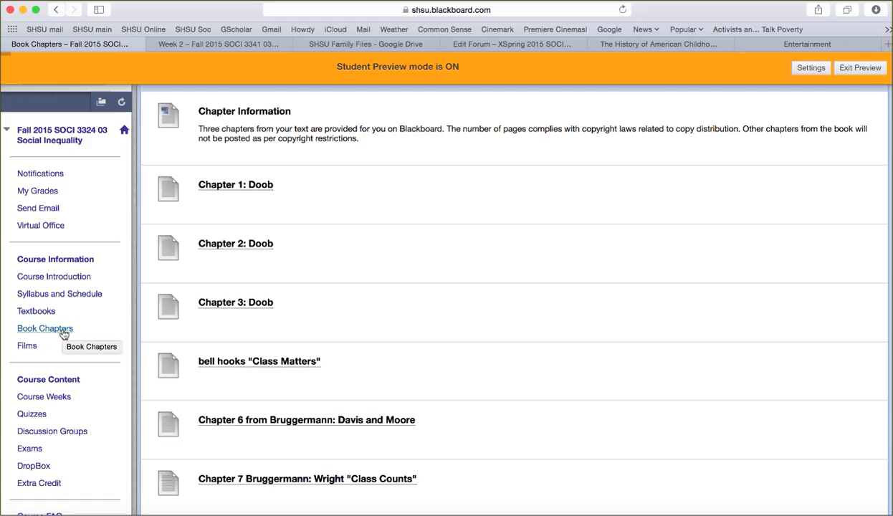
mouse_move(27, 347)
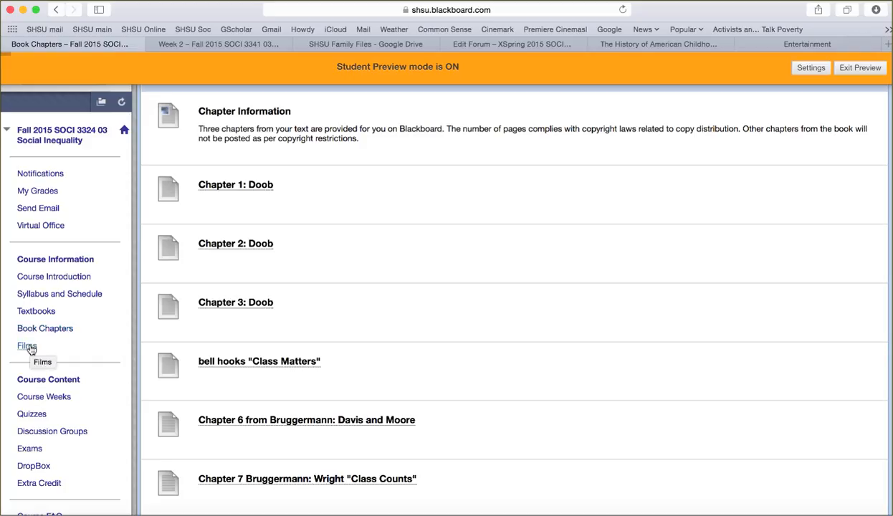
Step: Open Films and read through Inequality for All, A Place at the Table and Rich Hill
left_click(26, 347)
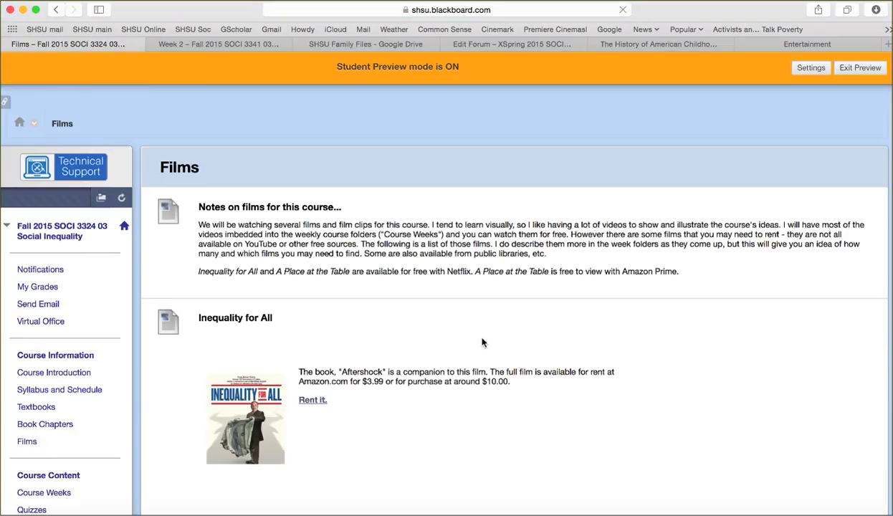
scroll("down", 3)
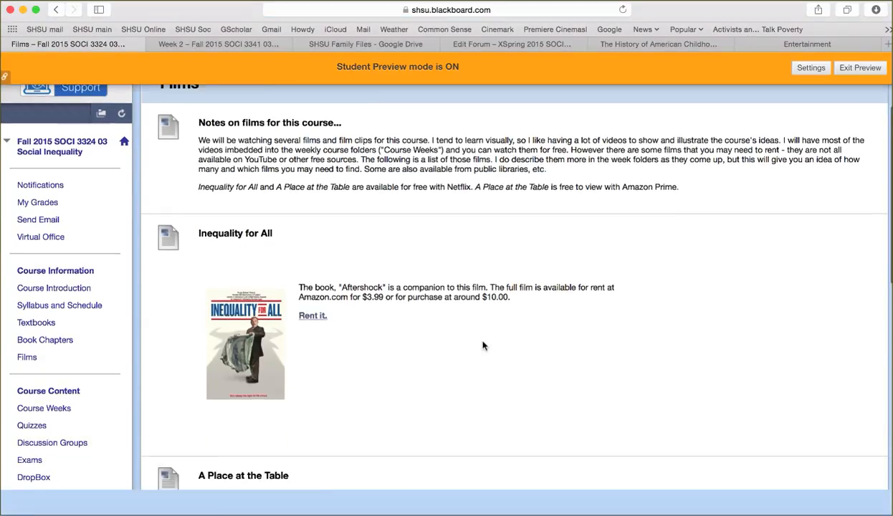
scroll("down", 3)
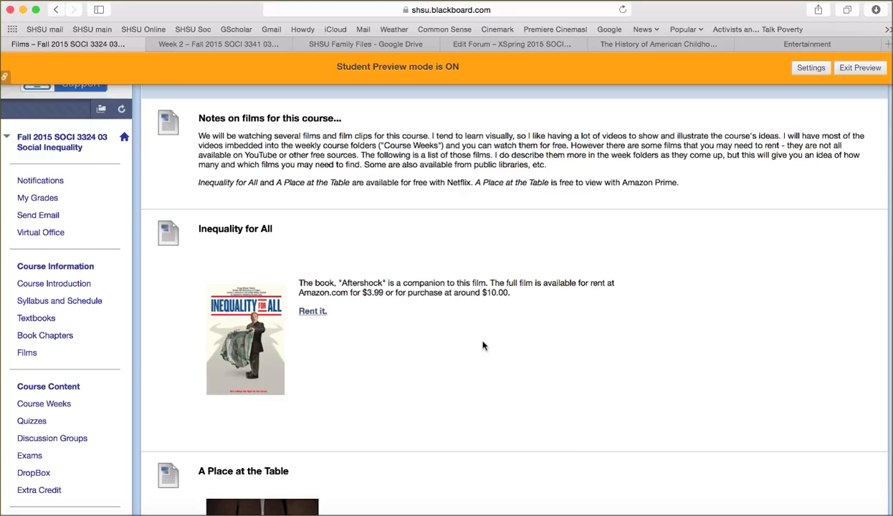
scroll("down", 3)
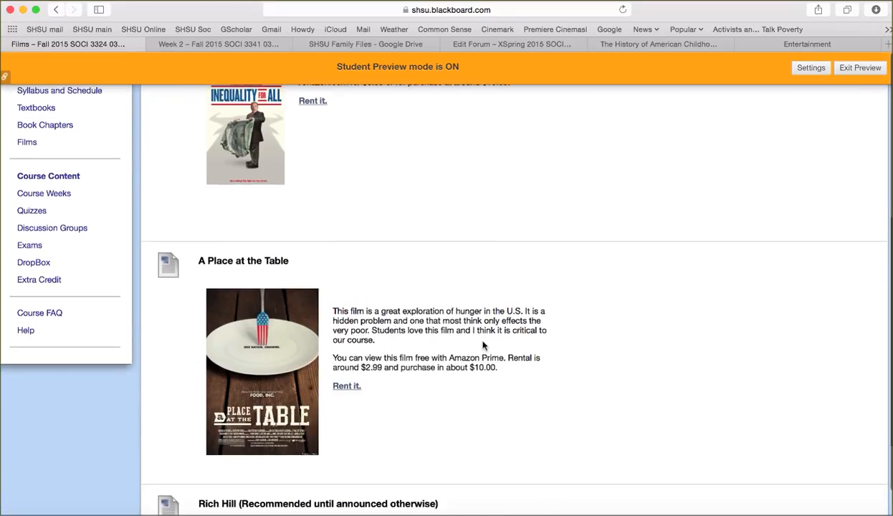
scroll("down", 3)
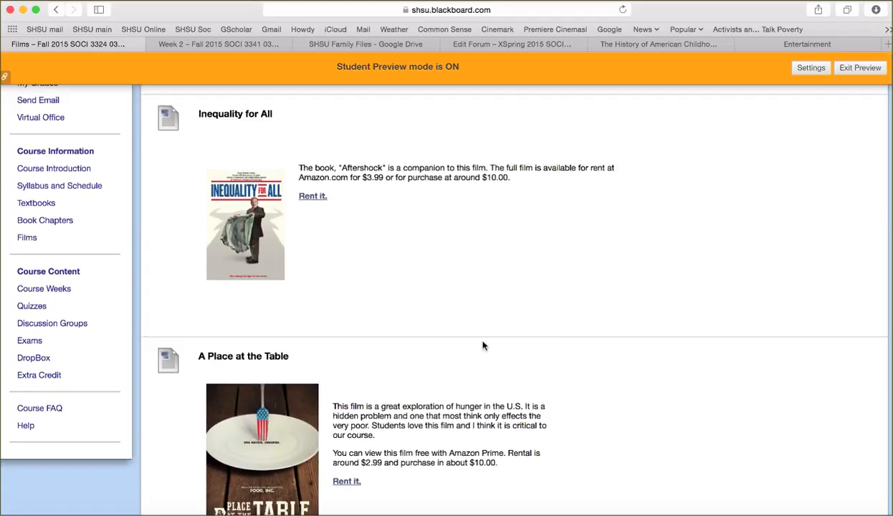
scroll("down", 3)
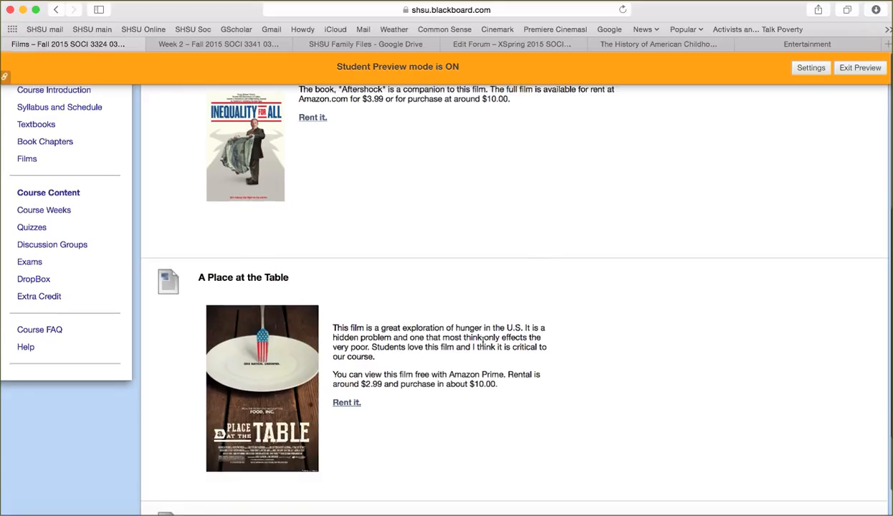
scroll("down", 3)
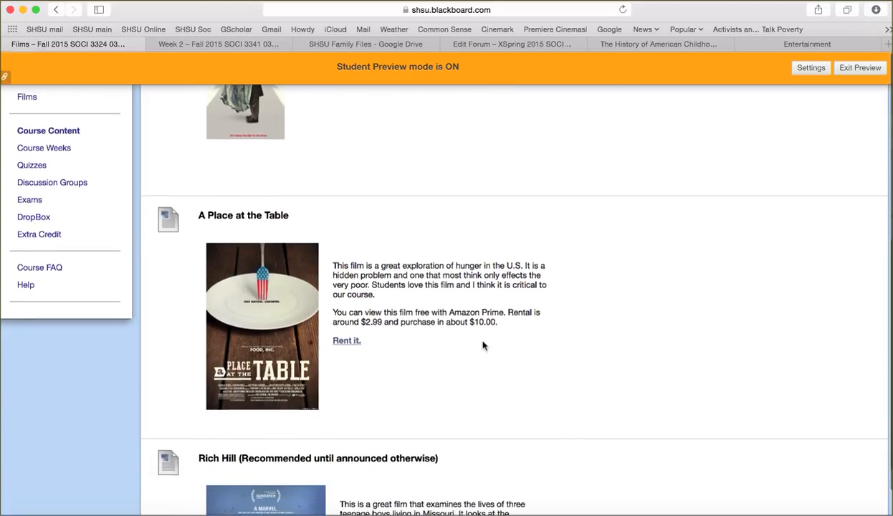
scroll("down", 3)
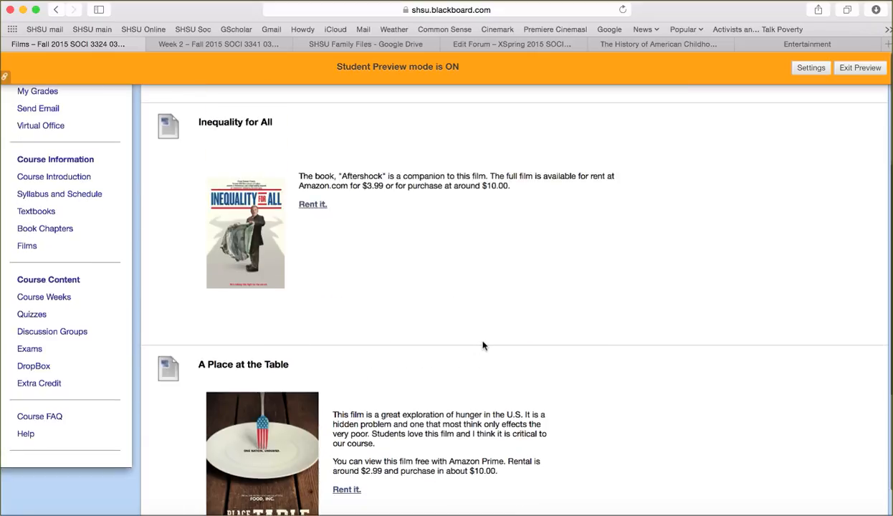
scroll("down", 3)
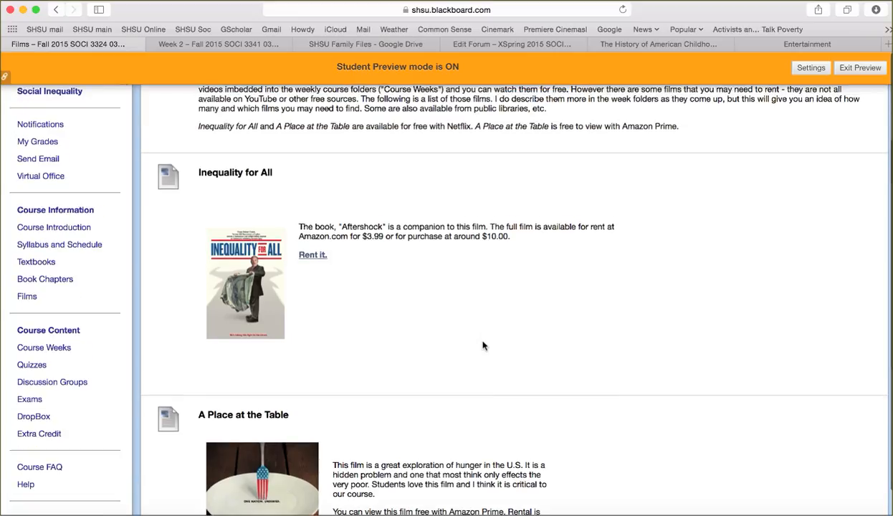
mouse_move(161, 304)
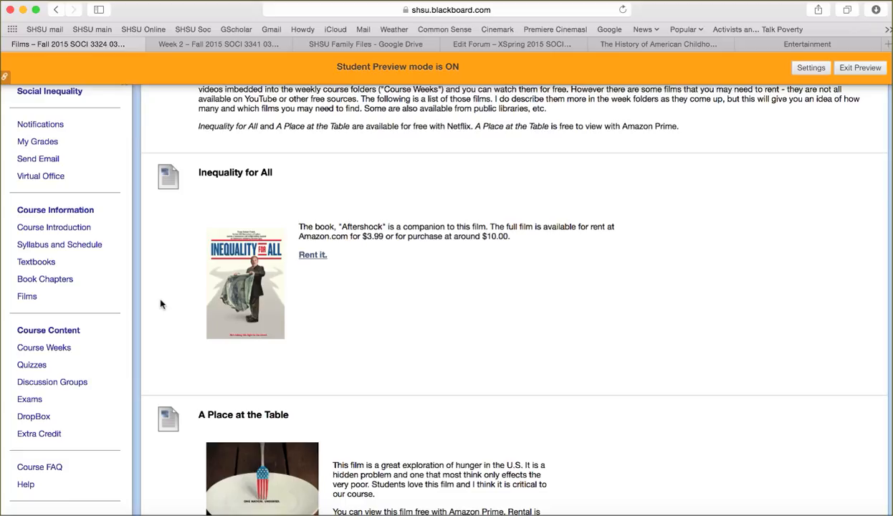
mouse_move(144, 306)
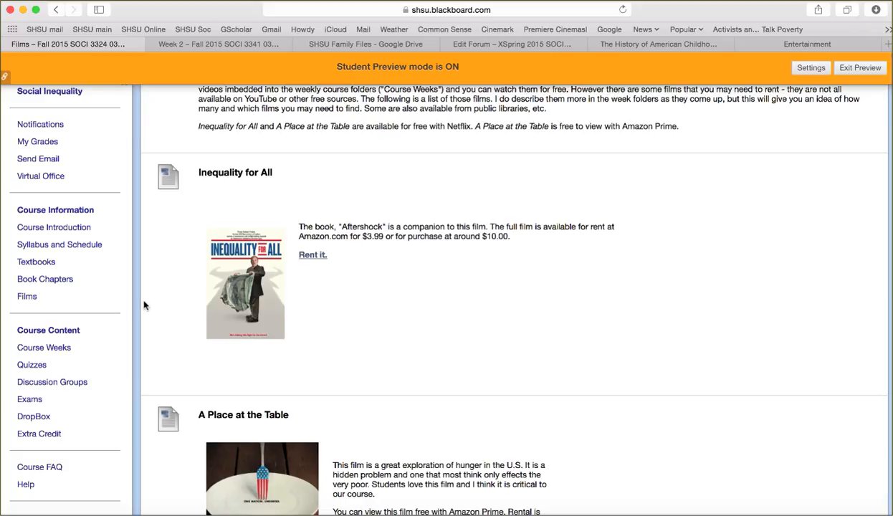
mouse_move(27, 296)
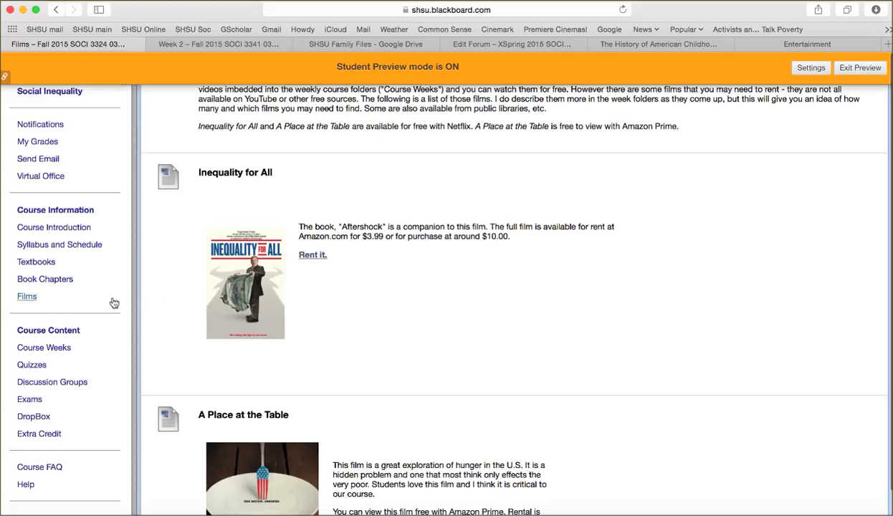
scroll("down", 3)
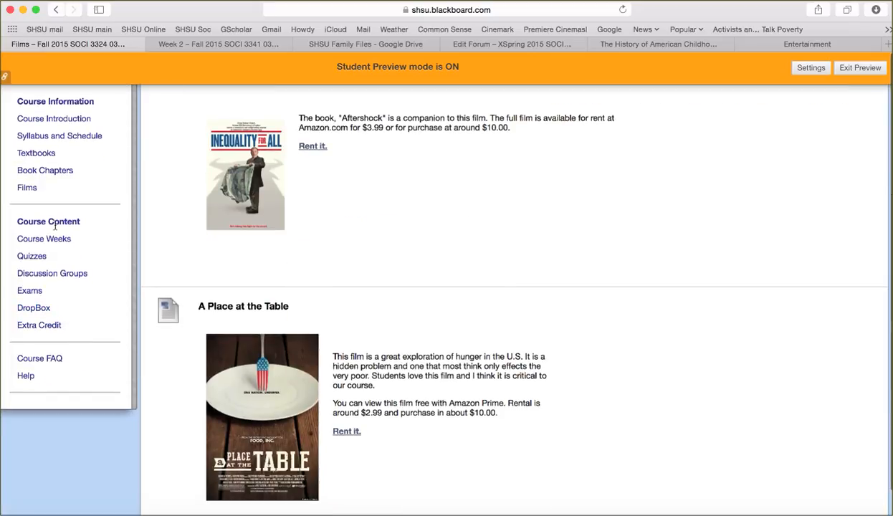
mouse_move(48, 222)
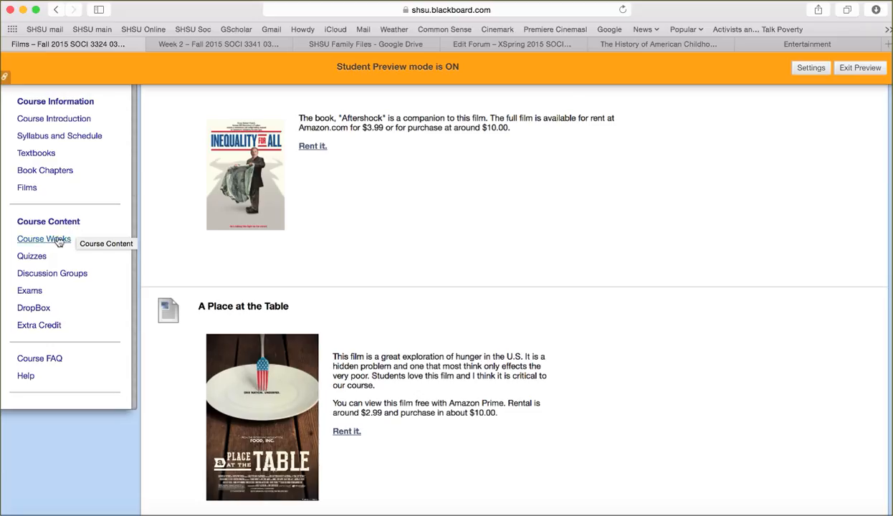
mouse_move(43, 238)
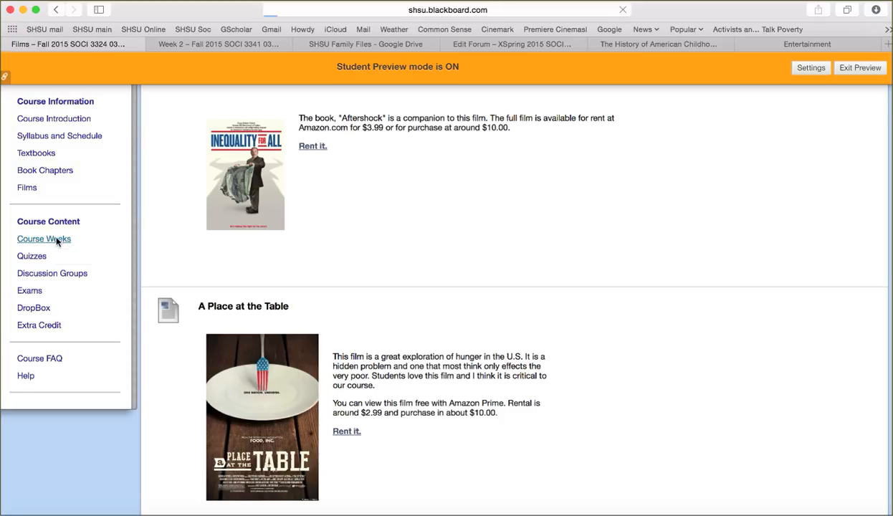
Step: Open Course Weeks under Course Content and select the Week 1 folder
left_click(43, 239)
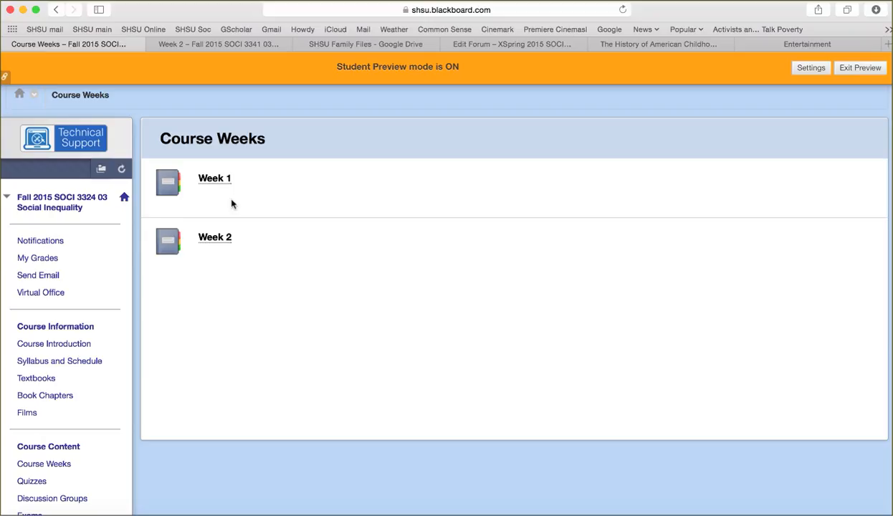
mouse_move(201, 178)
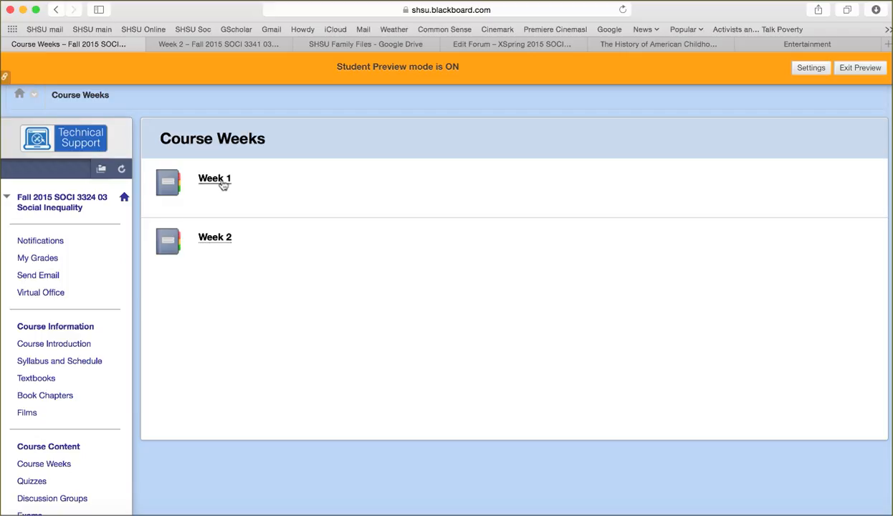
mouse_move(171, 242)
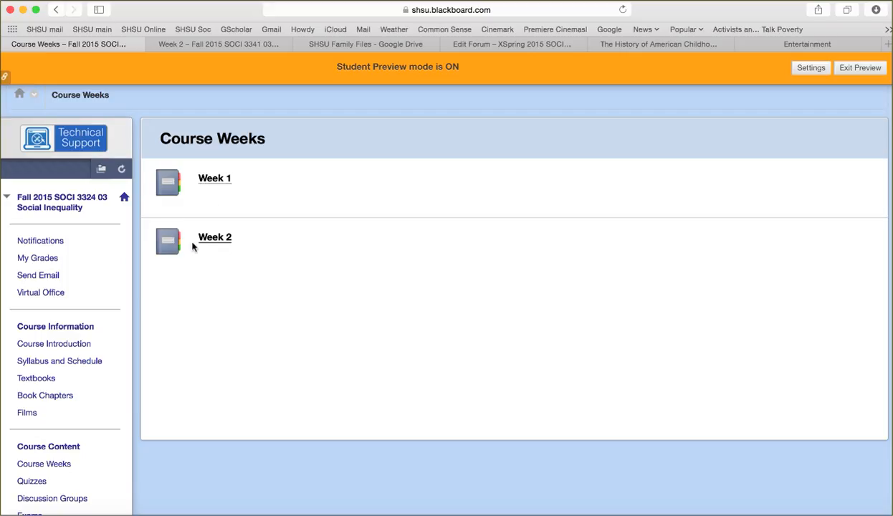
mouse_move(215, 183)
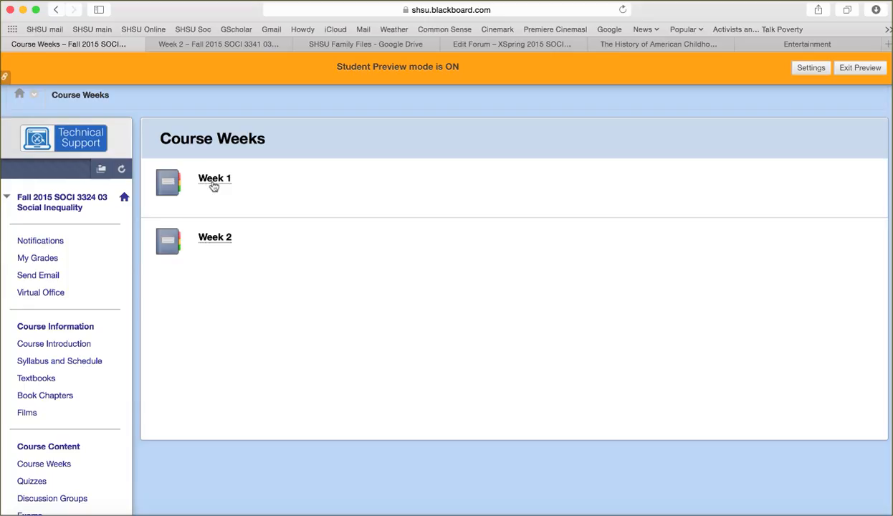
left_click(215, 178)
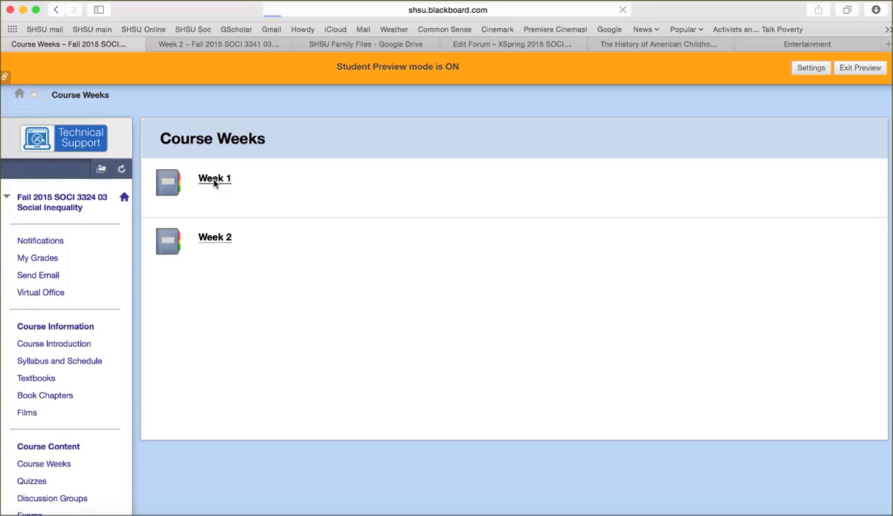
Step: Open the Week 1 folder to view the Introduce Yourself!! discussion instructions
left_click(214, 179)
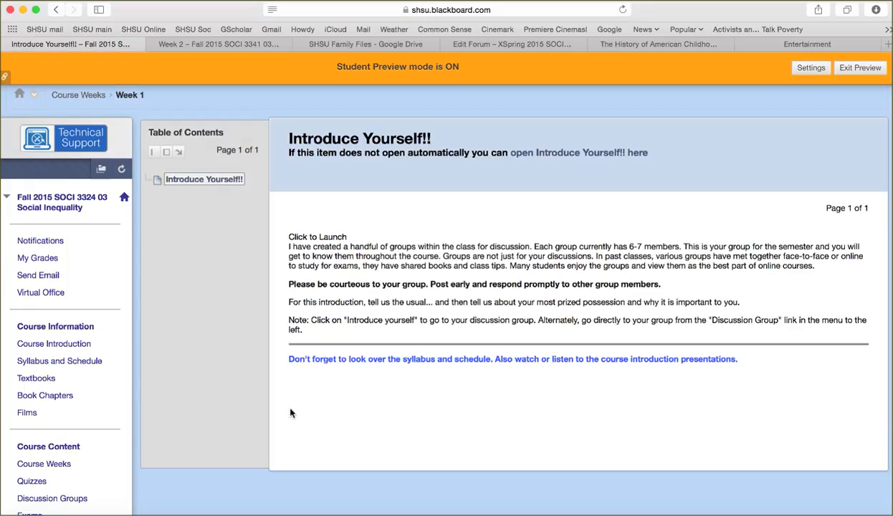
mouse_move(352, 300)
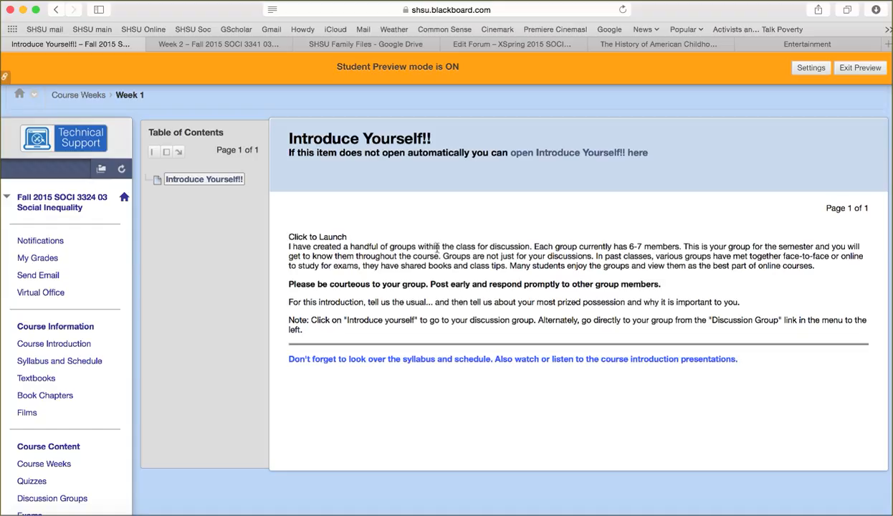
mouse_move(393, 264)
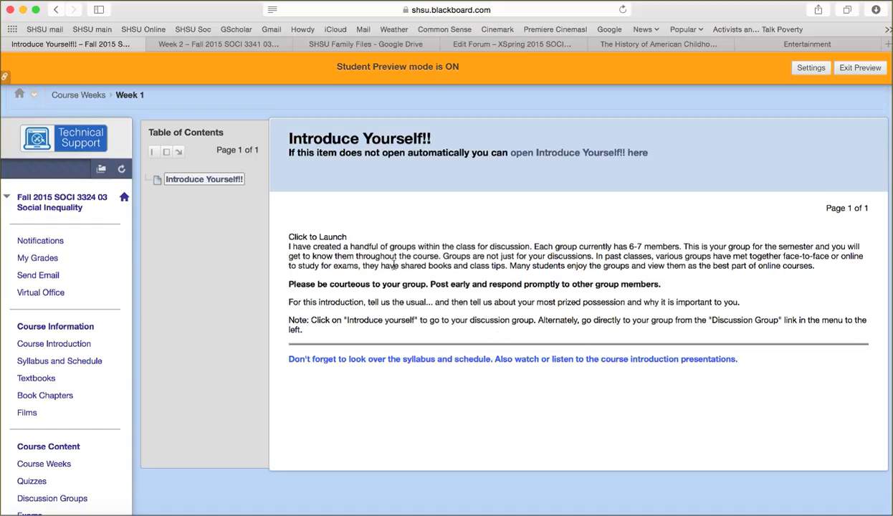
mouse_move(466, 353)
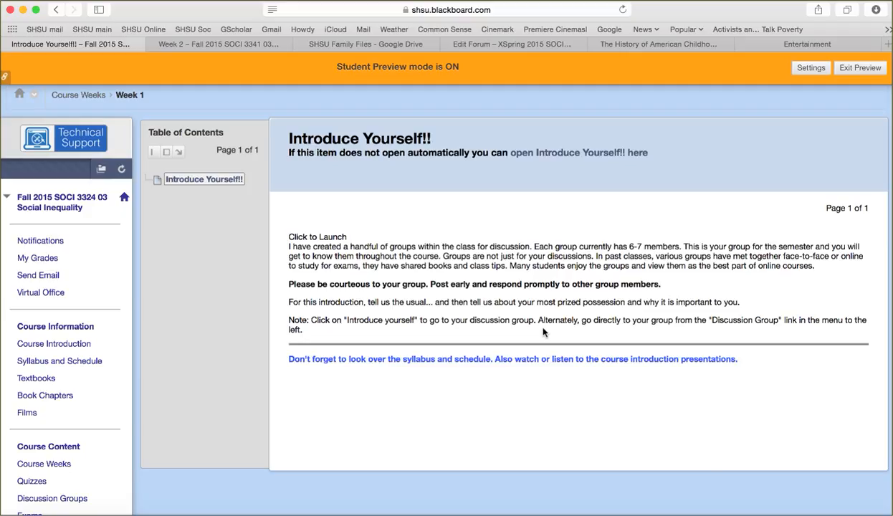
mouse_move(549, 371)
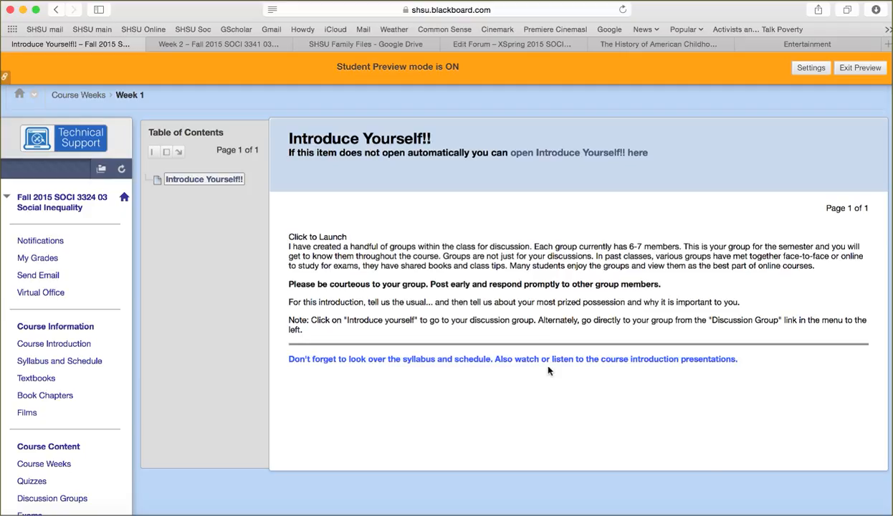
mouse_move(523, 260)
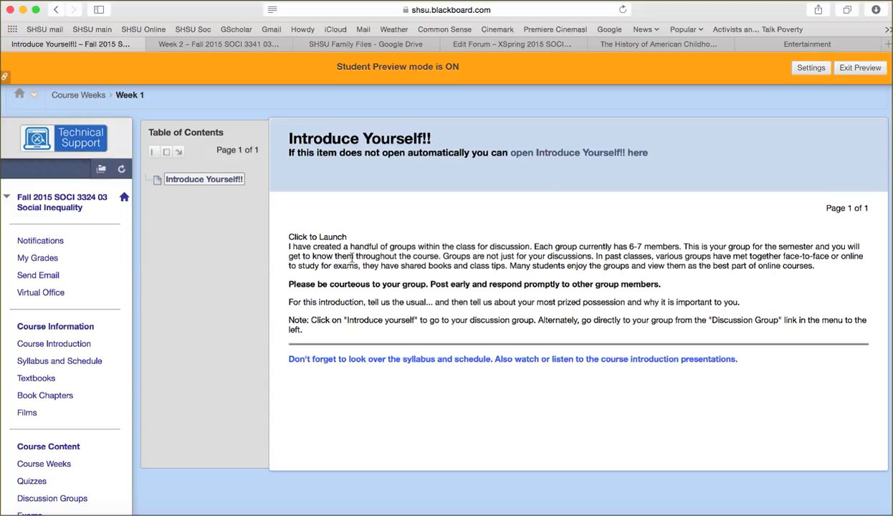
mouse_move(445, 301)
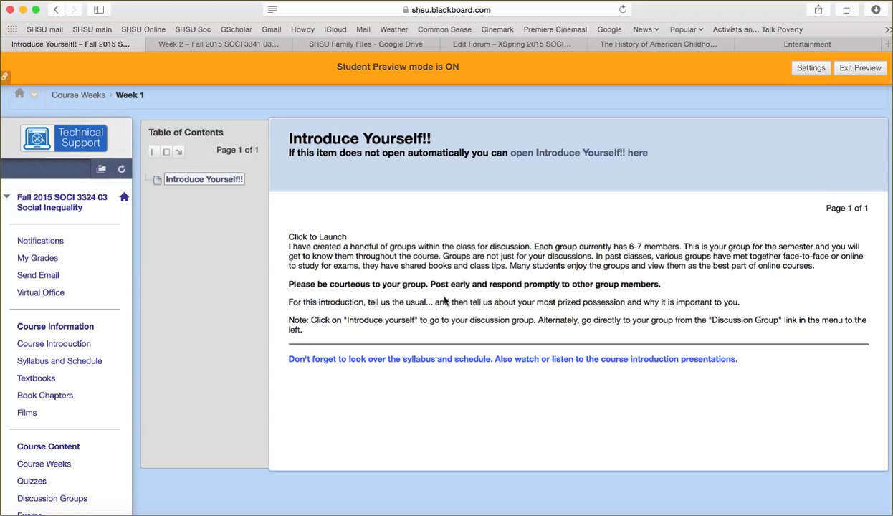
mouse_move(324, 303)
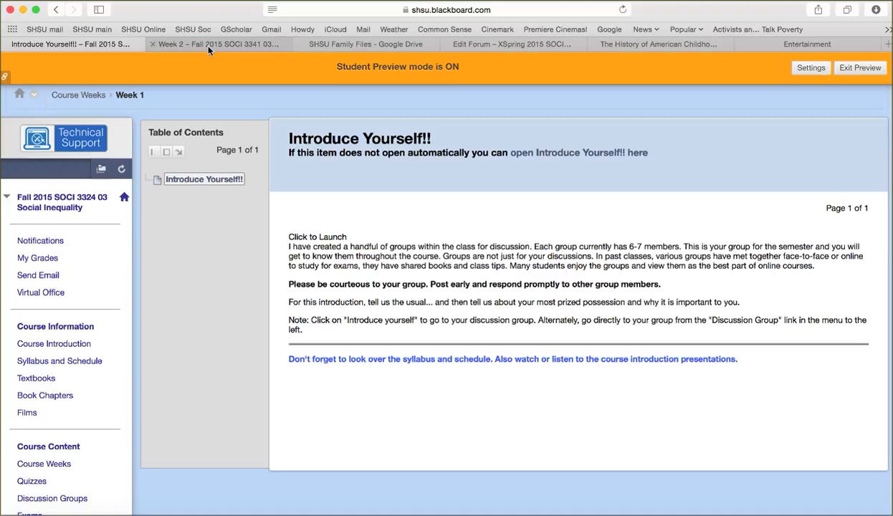
Step: Switch to the Marriage and the Family course, open Week 1 and its group introduction item
left_click(215, 44)
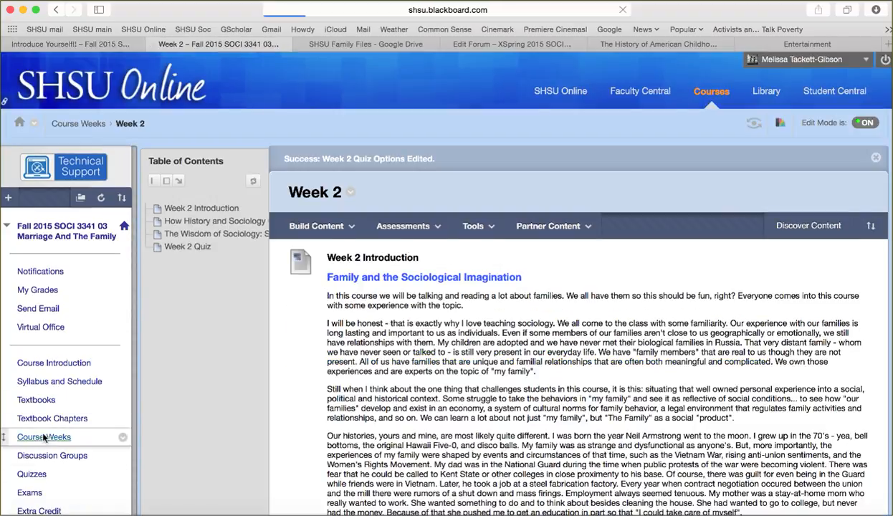
left_click(44, 436)
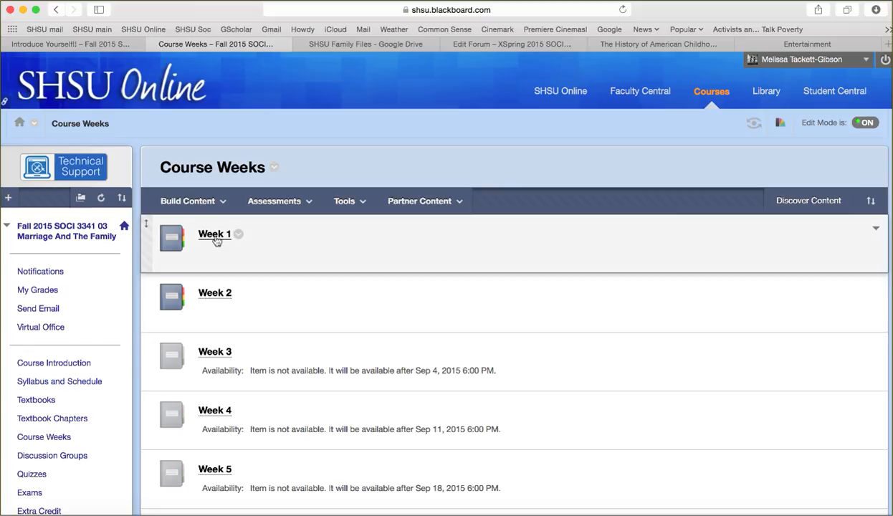
left_click(215, 235)
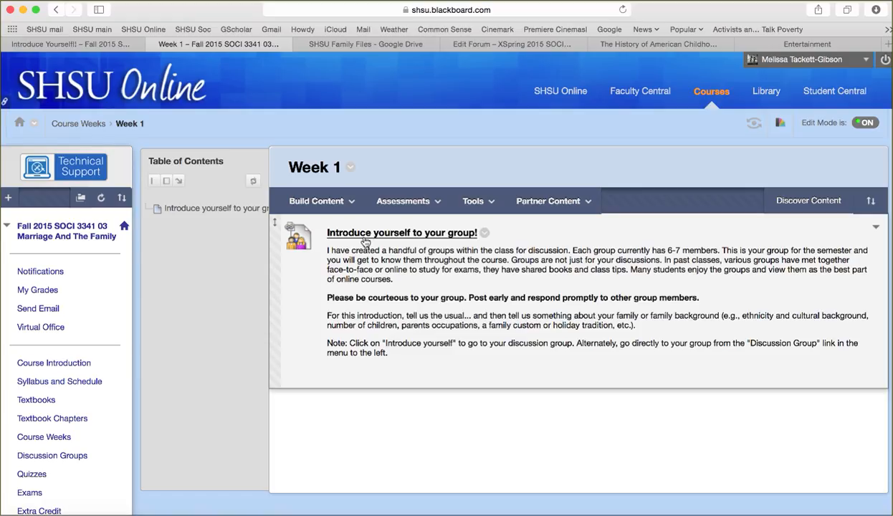
mouse_move(356, 237)
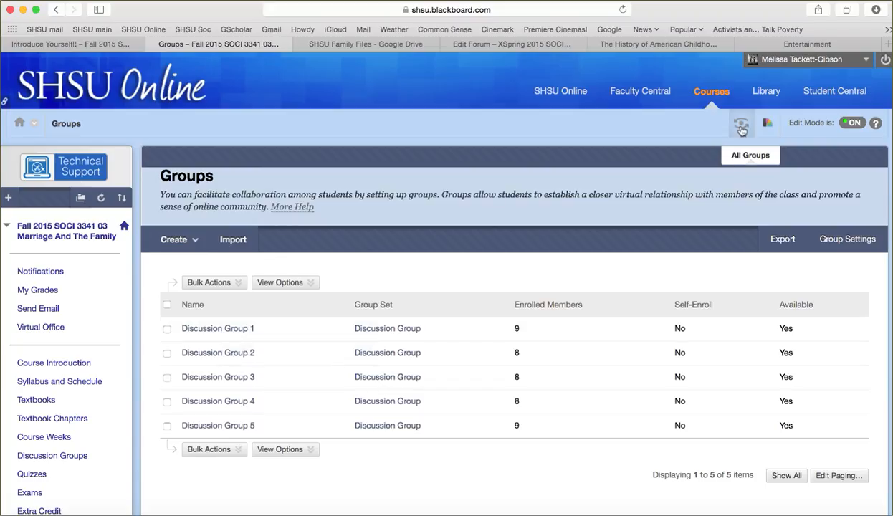
Step: Enter Student Preview and open the Notifications page as a student
left_click(741, 123)
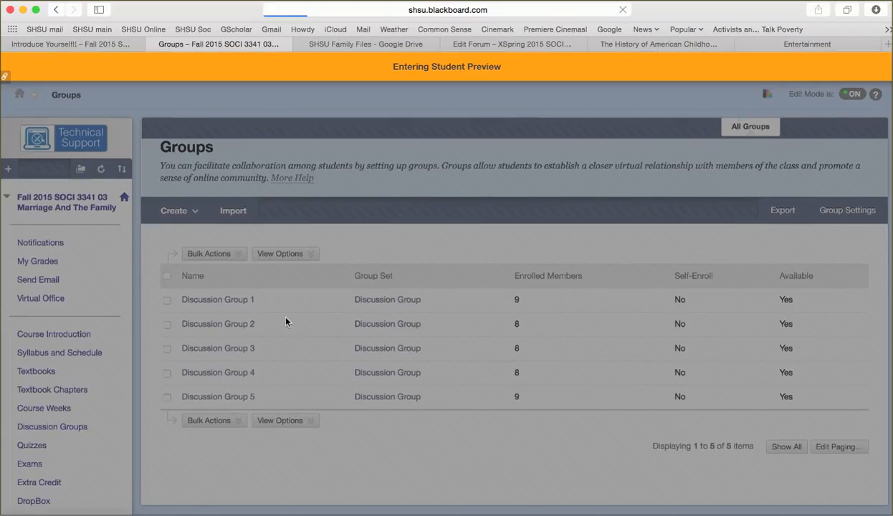
left_click(40, 241)
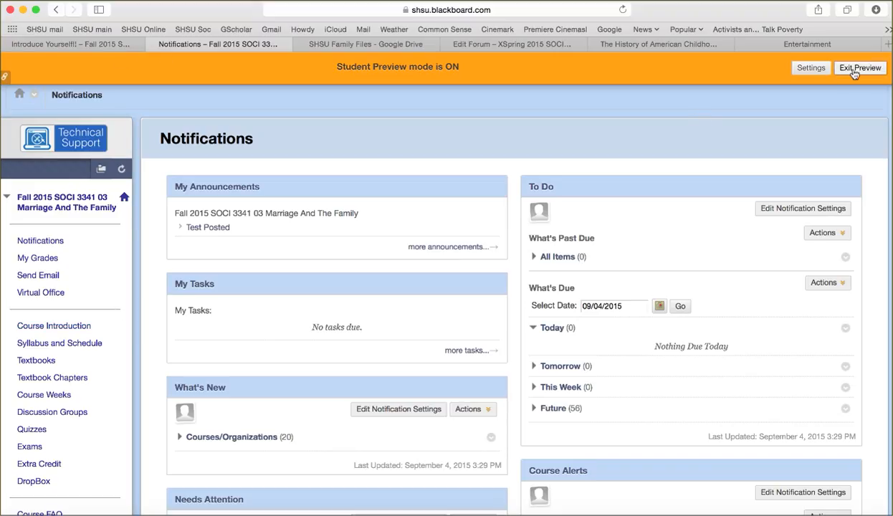
mouse_move(861, 68)
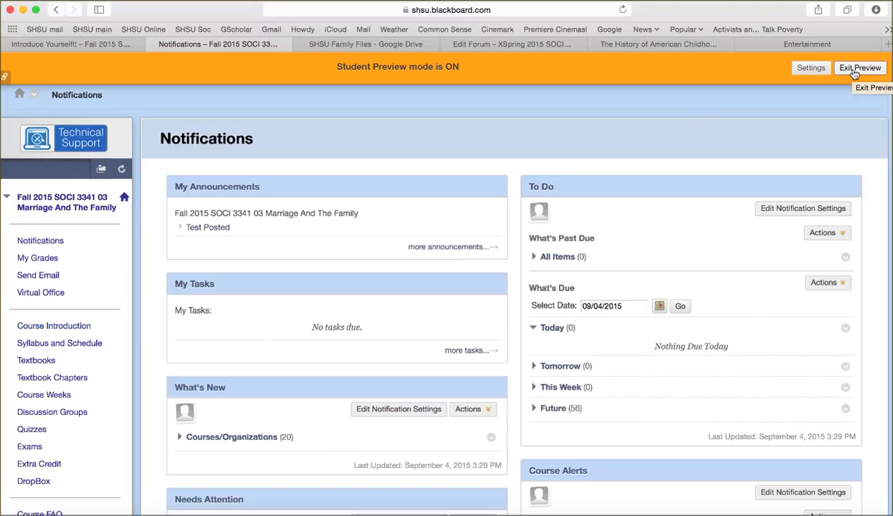
Step: Exit Student Preview, deleting the preview user, then browse Discussion Groups and reach Course Weeks
left_click(859, 67)
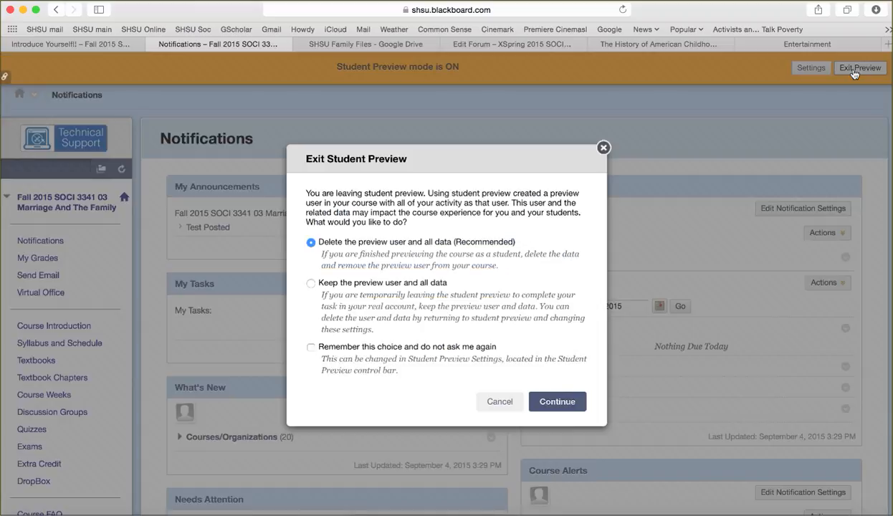
left_click(557, 402)
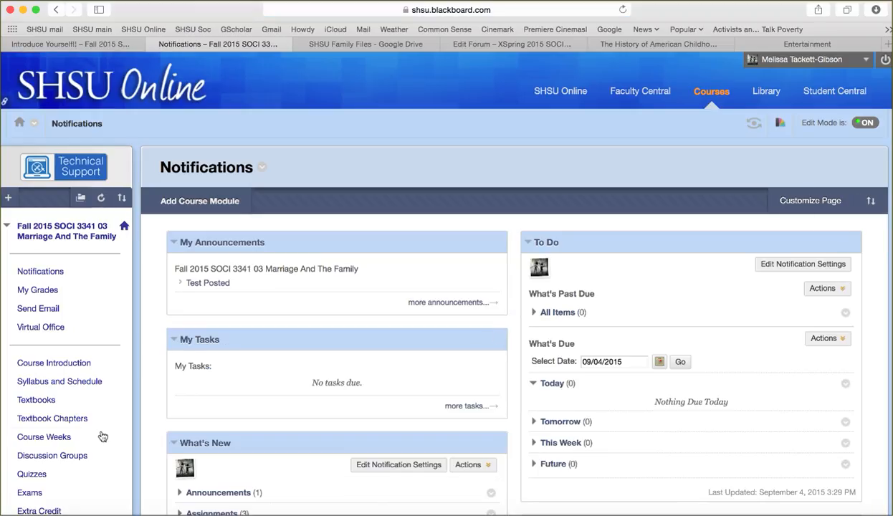
left_click(51, 456)
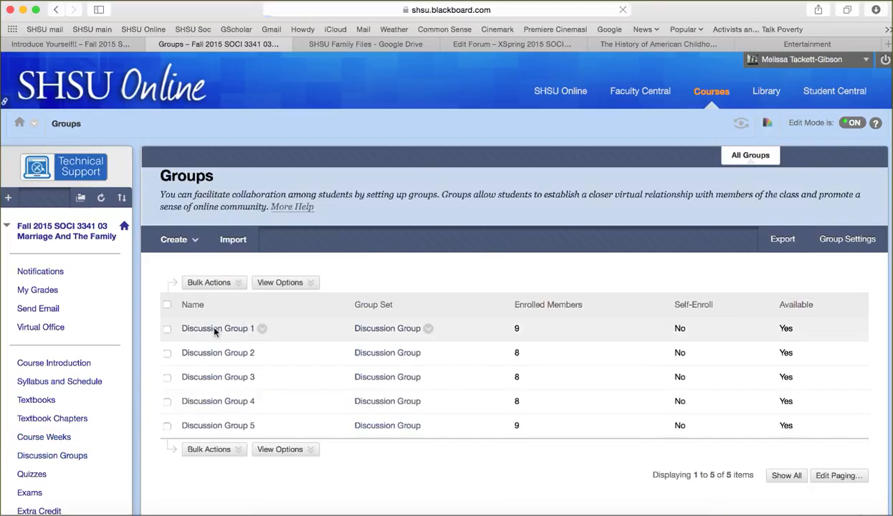
left_click(217, 329)
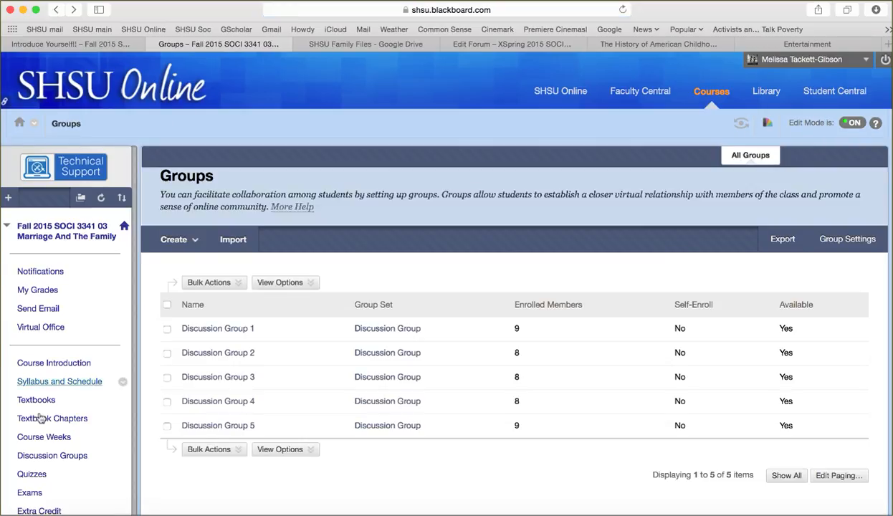
left_click(43, 436)
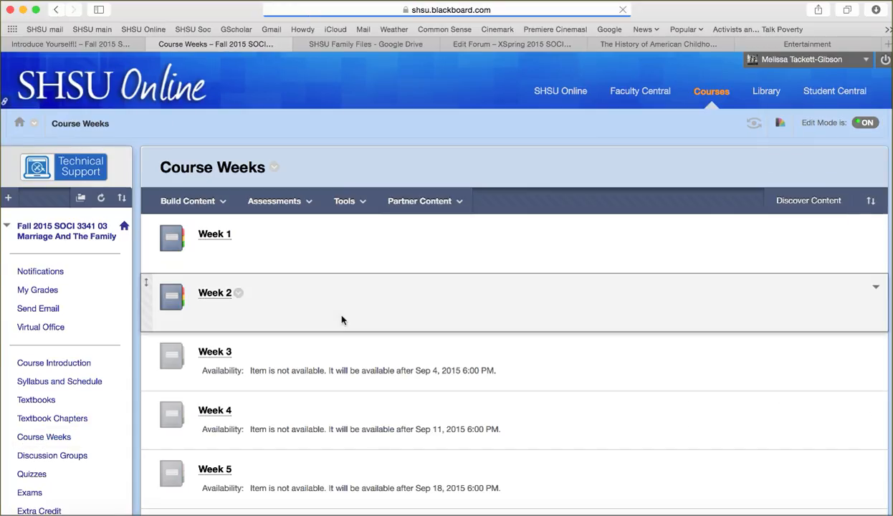
Step: Open the Week 1 folder, then go to Discussion Groups and open Discussion Group 1
left_click(214, 234)
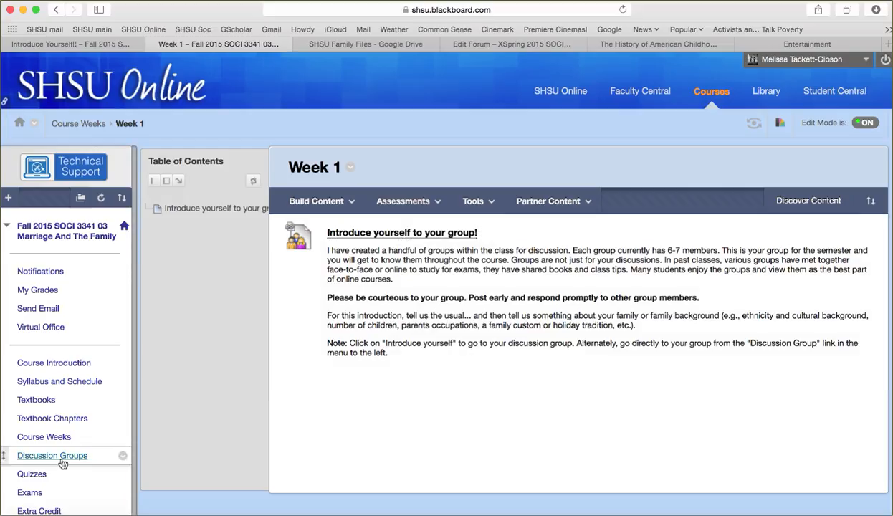
mouse_move(52, 455)
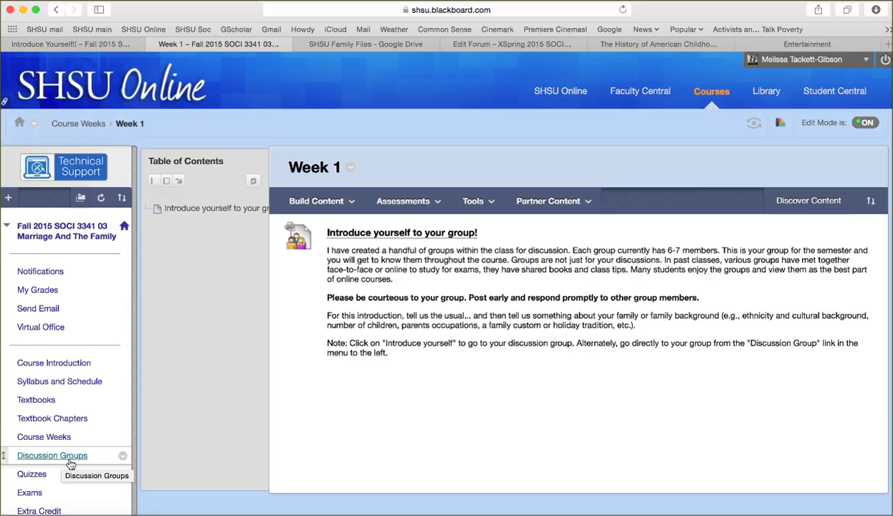
left_click(52, 455)
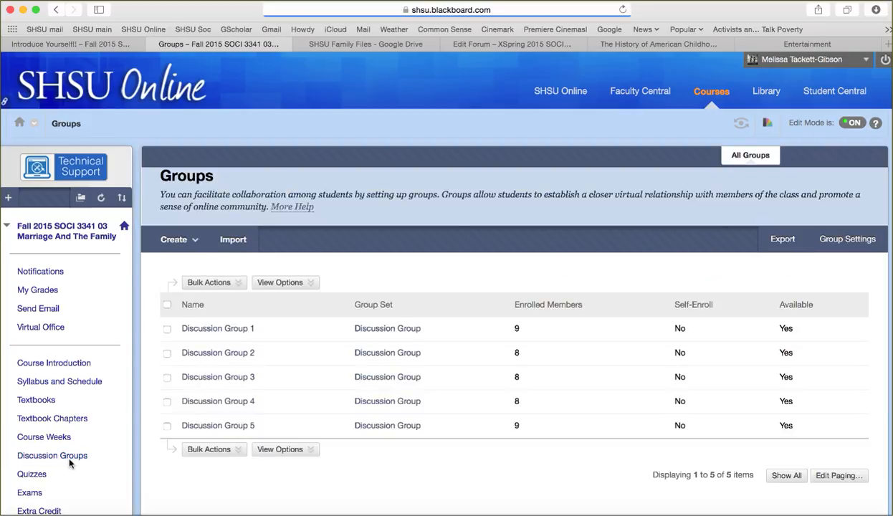
mouse_move(211, 328)
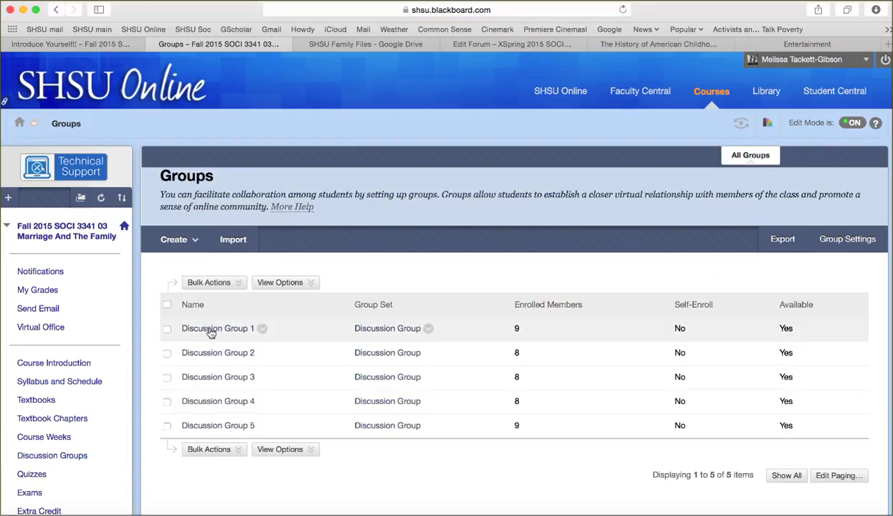
mouse_move(212, 332)
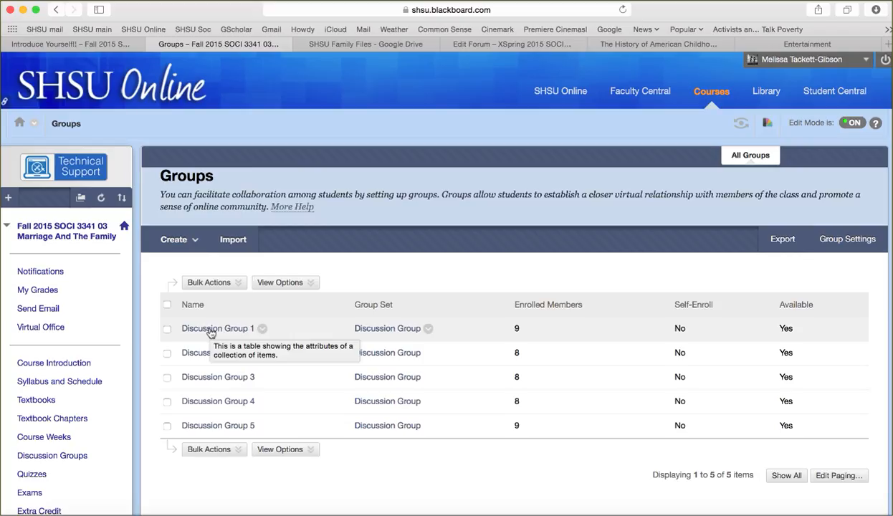
left_click(217, 328)
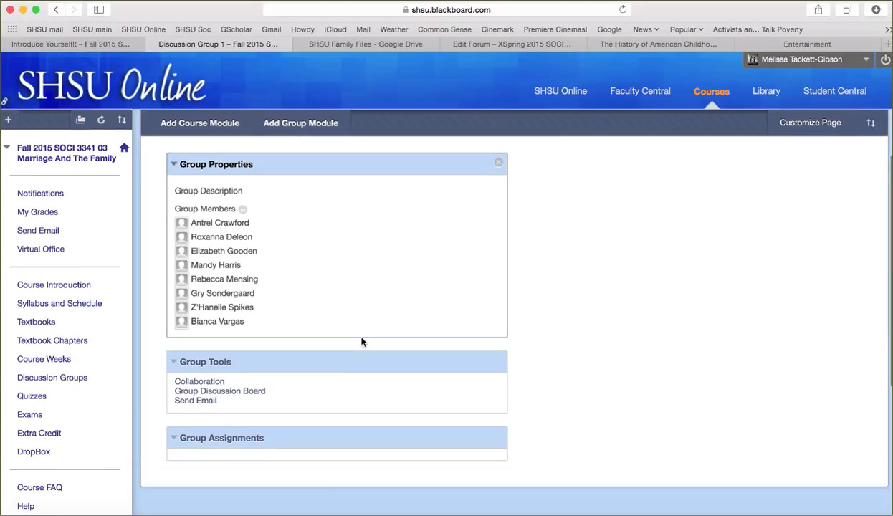
Step: Open Discussion Group 1's Group Discussion Board and scroll through its forum list
scroll("down", 3)
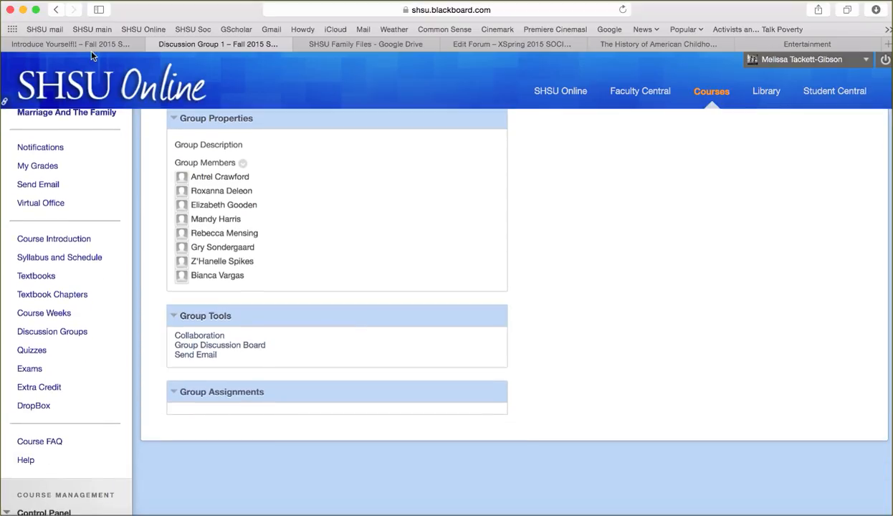
left_click(71, 44)
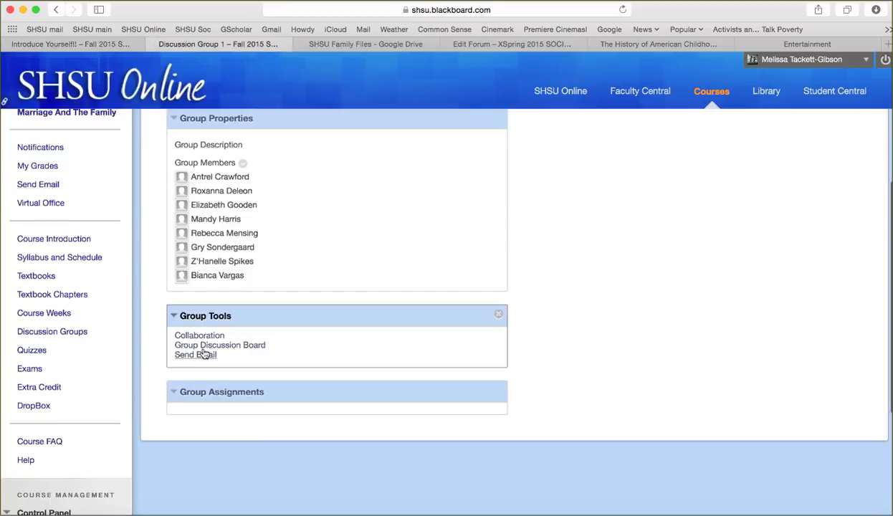
left_click(220, 345)
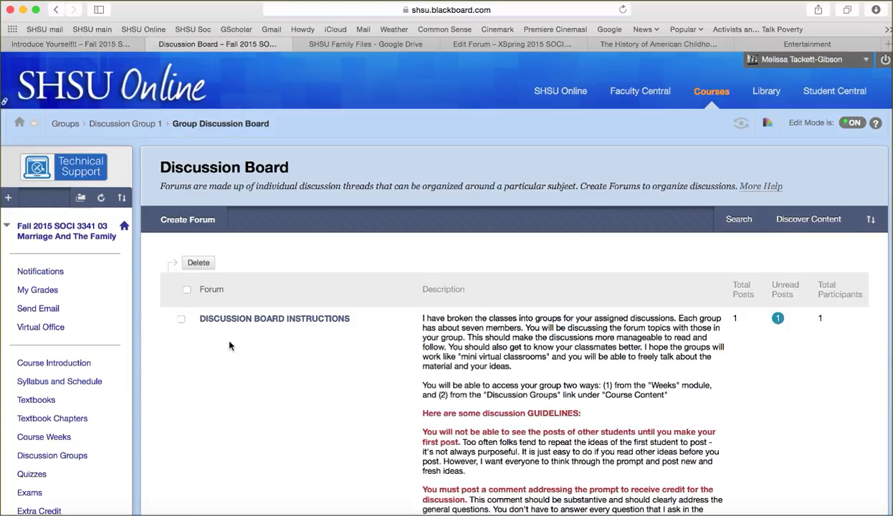
scroll("down", 3)
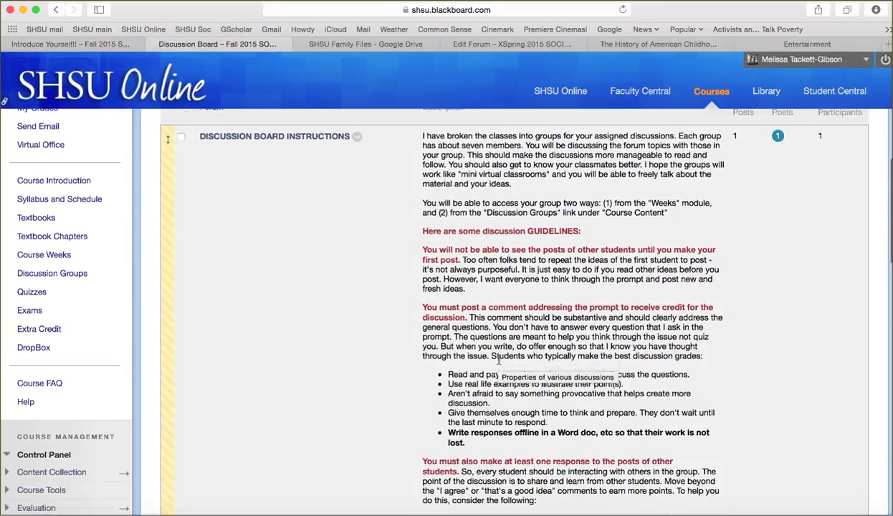
scroll("down", 3)
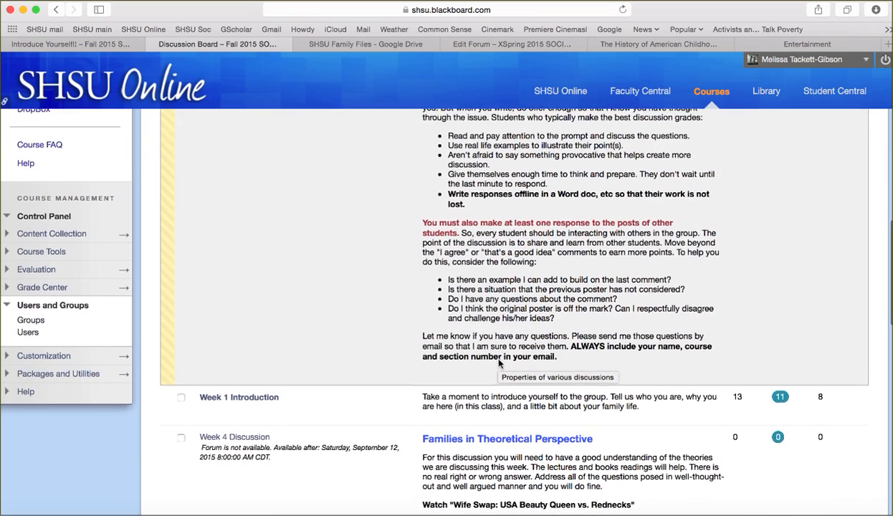
scroll("down", 3)
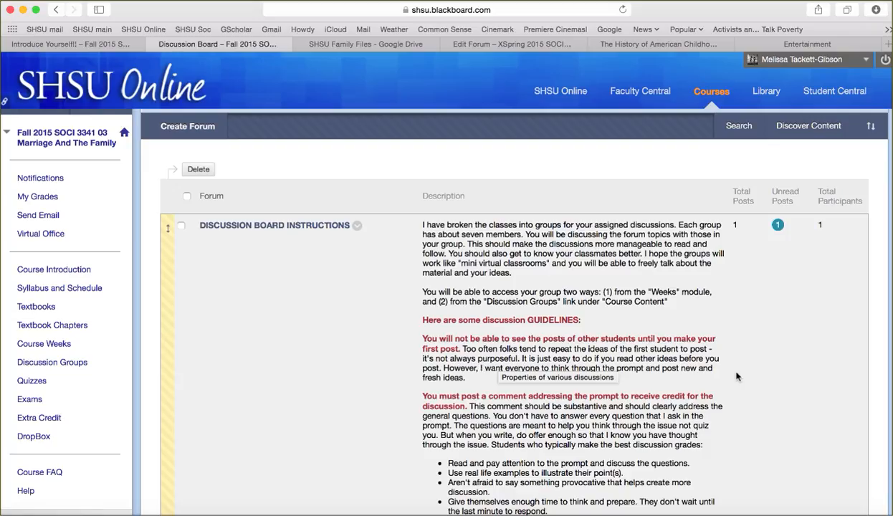
scroll("down", 3)
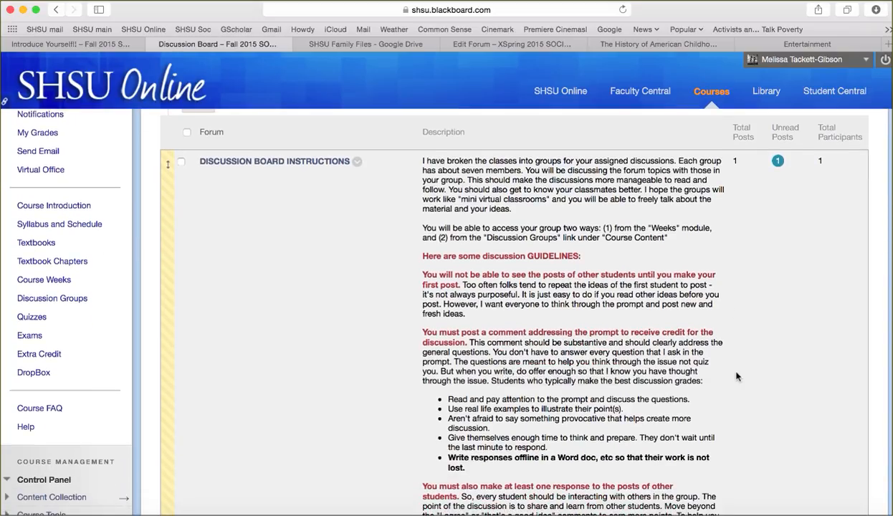
scroll("down", 3)
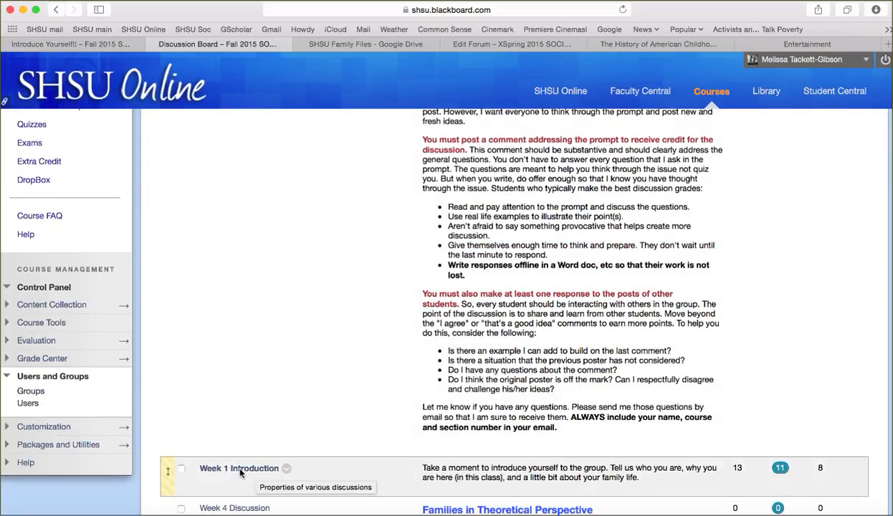
Step: Open the Week 1 Introduction forum from the group discussion board
left_click(240, 468)
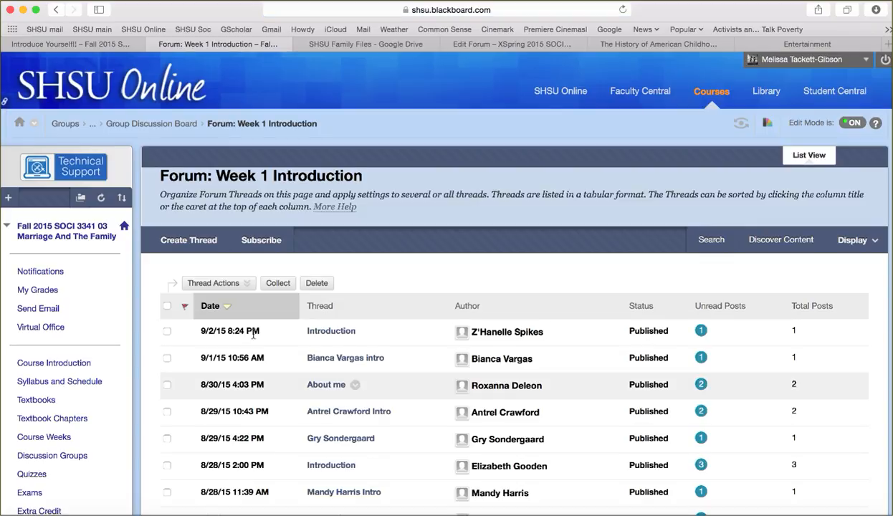
mouse_move(213, 282)
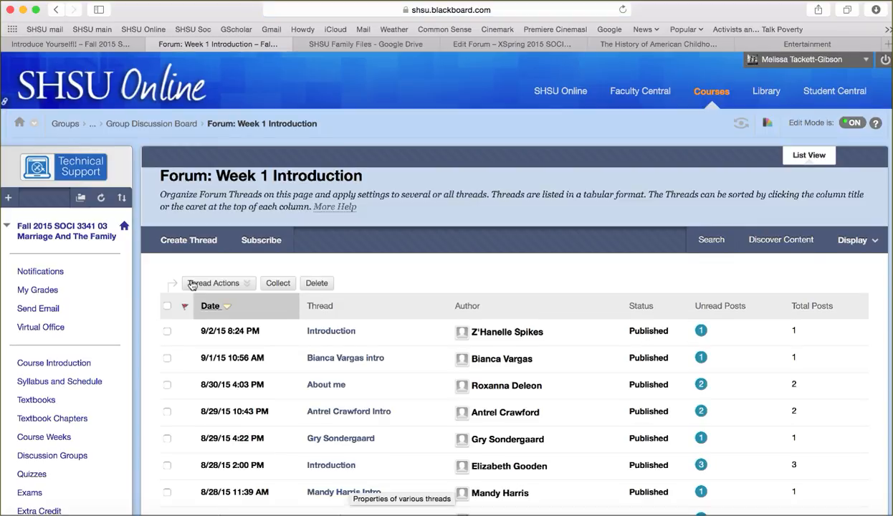
mouse_move(205, 260)
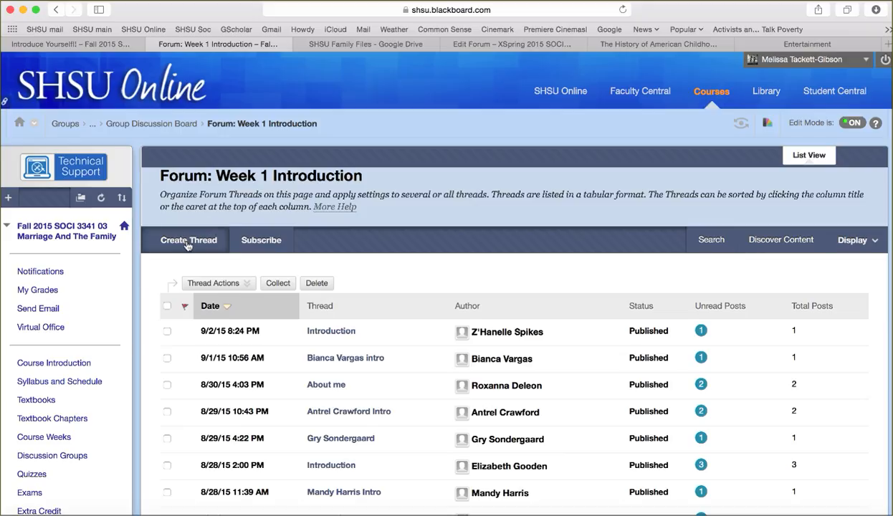
mouse_move(412, 269)
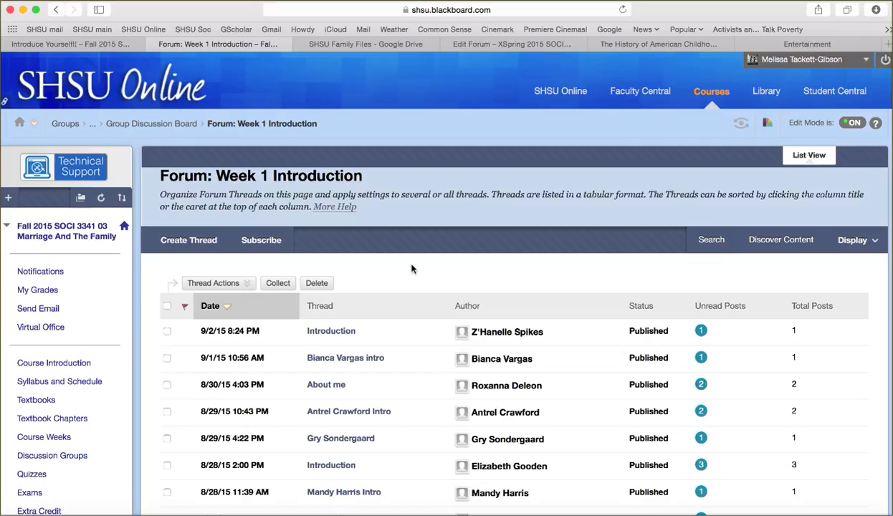
mouse_move(369, 274)
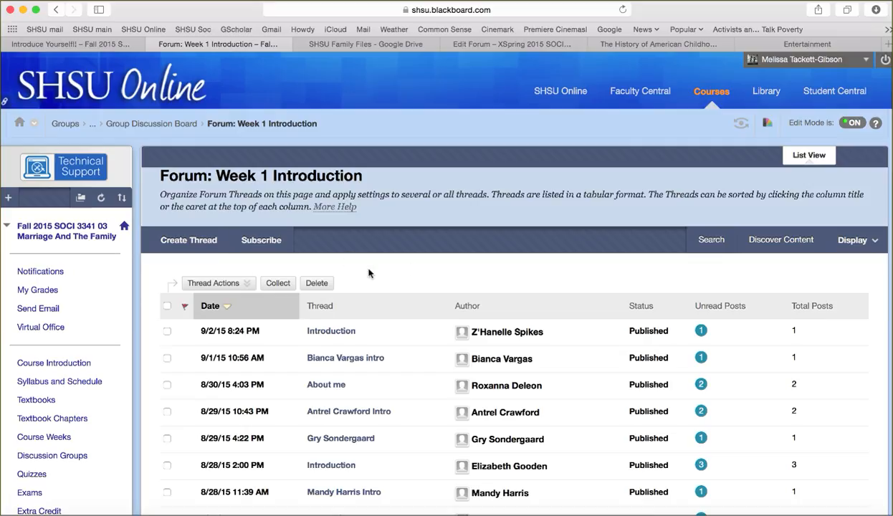
mouse_move(371, 274)
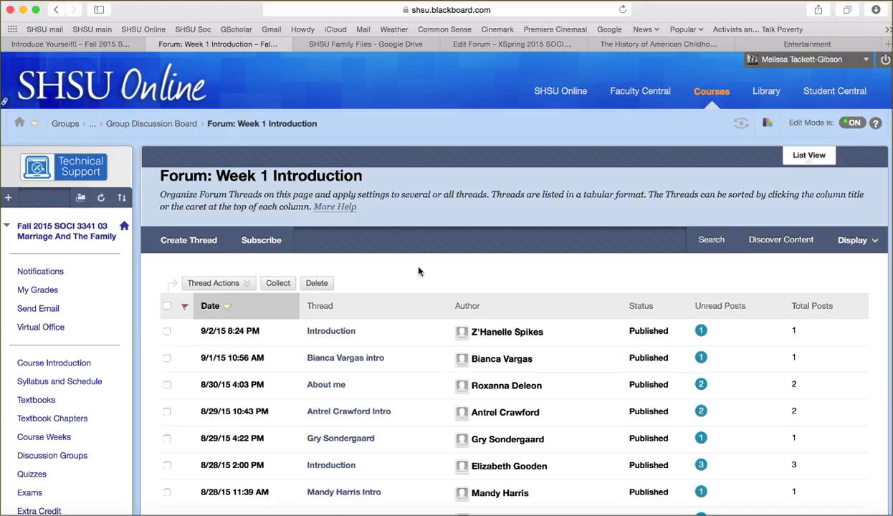
mouse_move(188, 240)
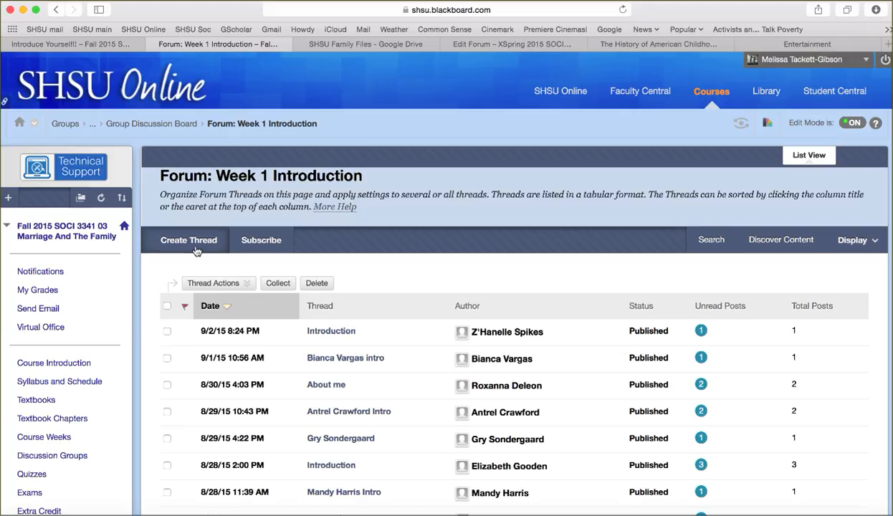
mouse_move(240, 276)
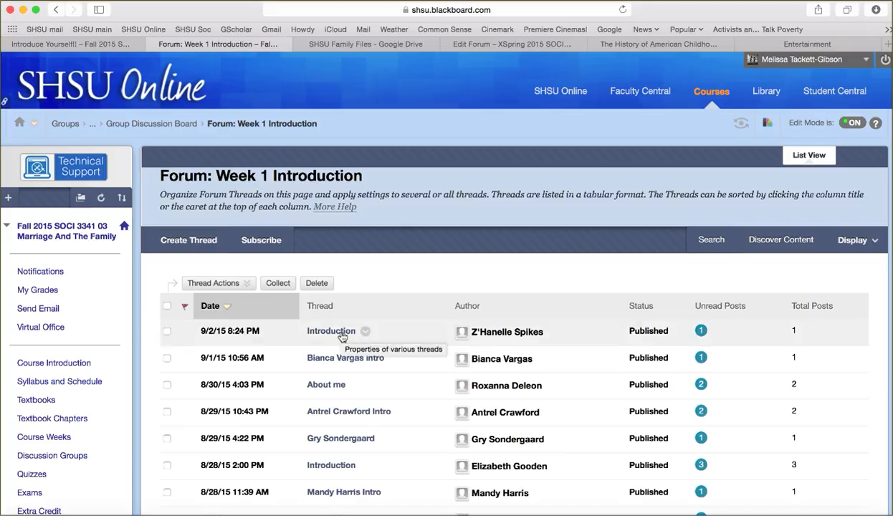
left_click(331, 332)
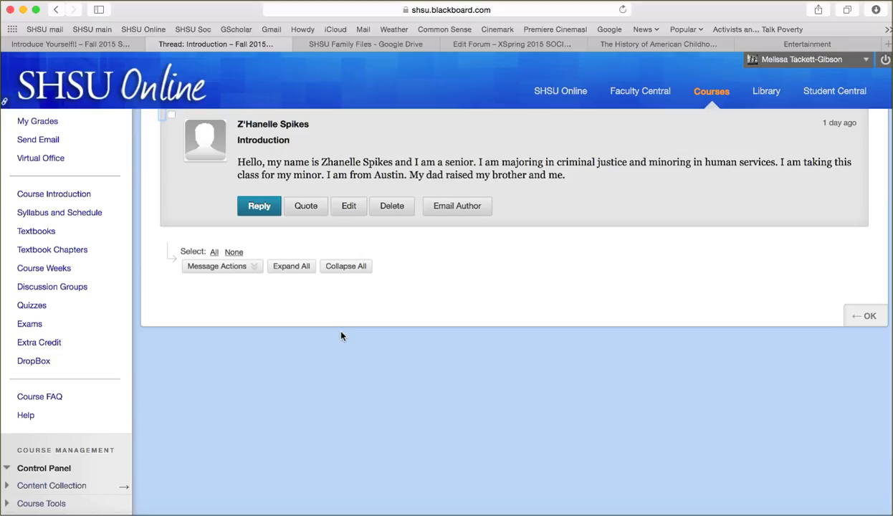
scroll("down", 3)
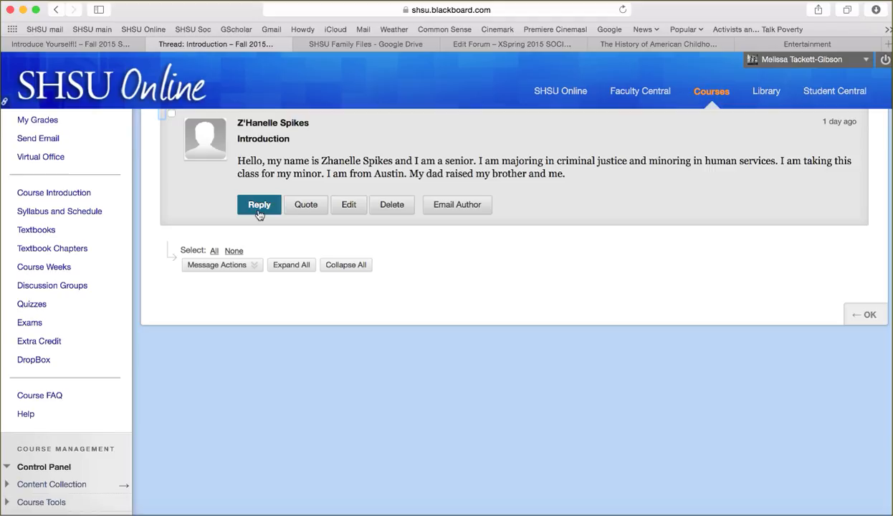
mouse_move(380, 233)
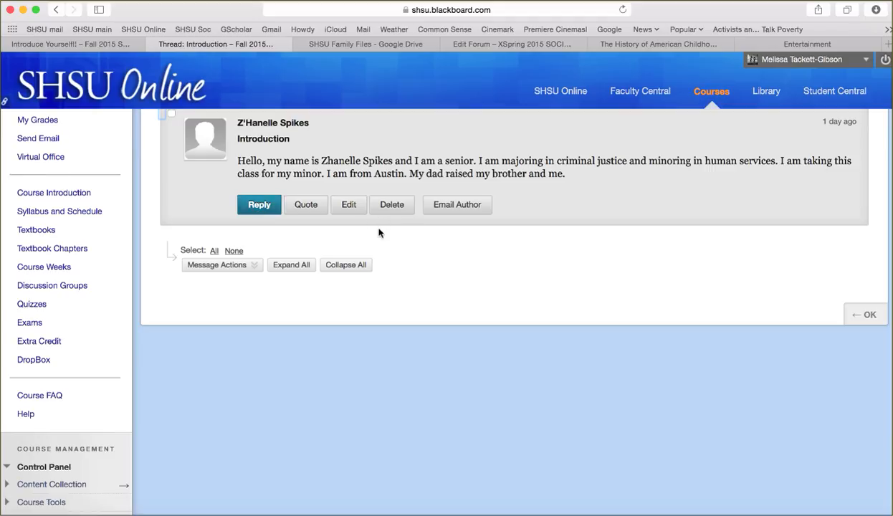
mouse_move(392, 228)
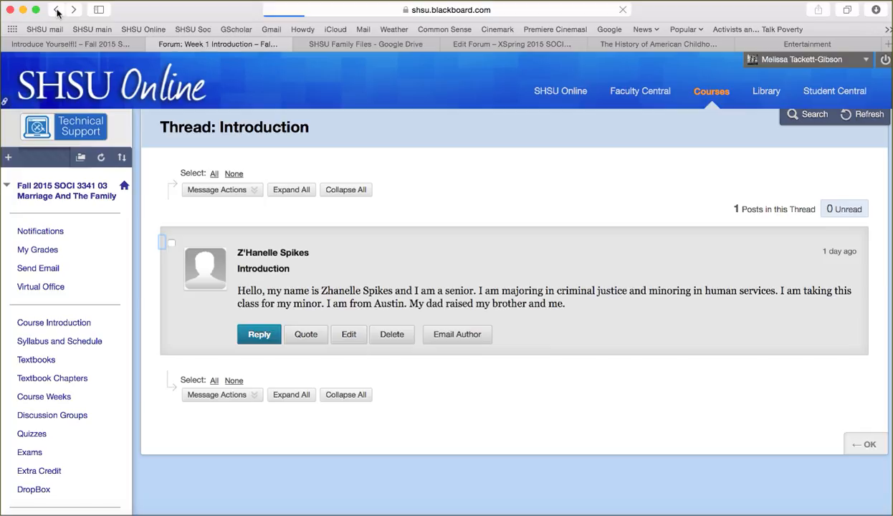
Step: Go back to the group Discussion Board and scroll through the posting guidelines
left_click(56, 9)
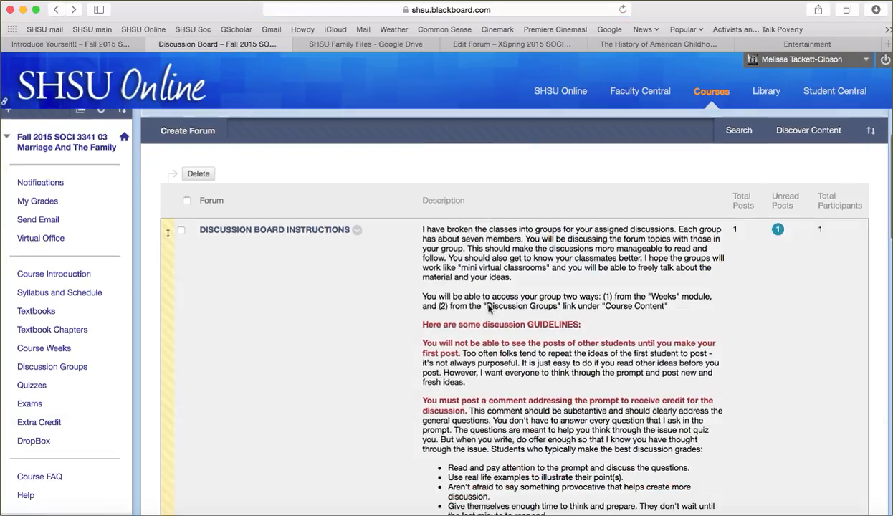
scroll("down", 3)
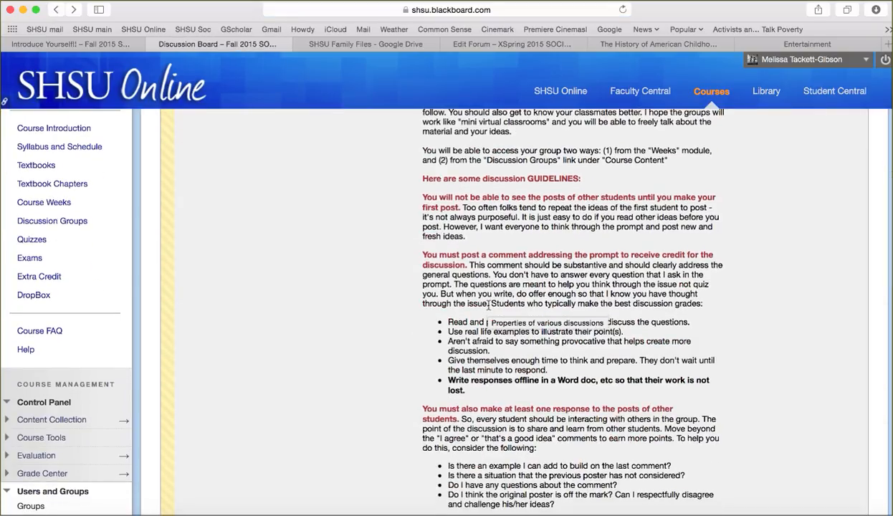
scroll("down", 3)
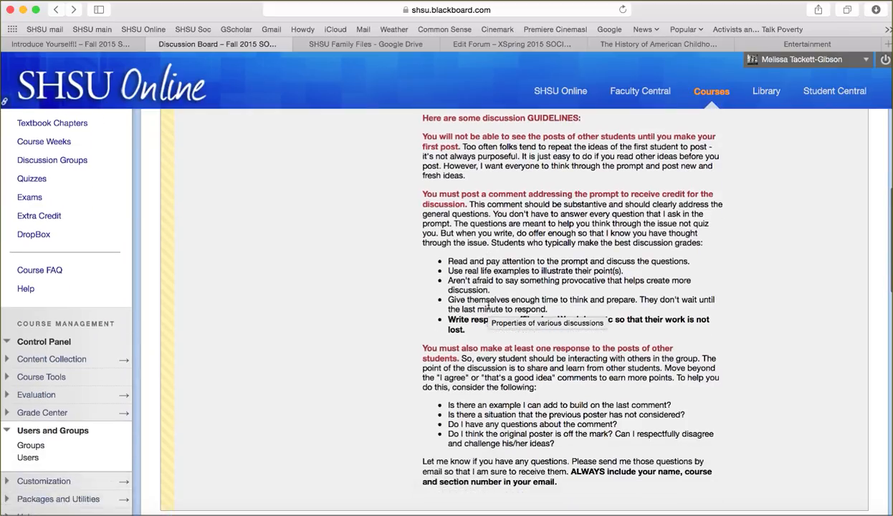
mouse_move(743, 343)
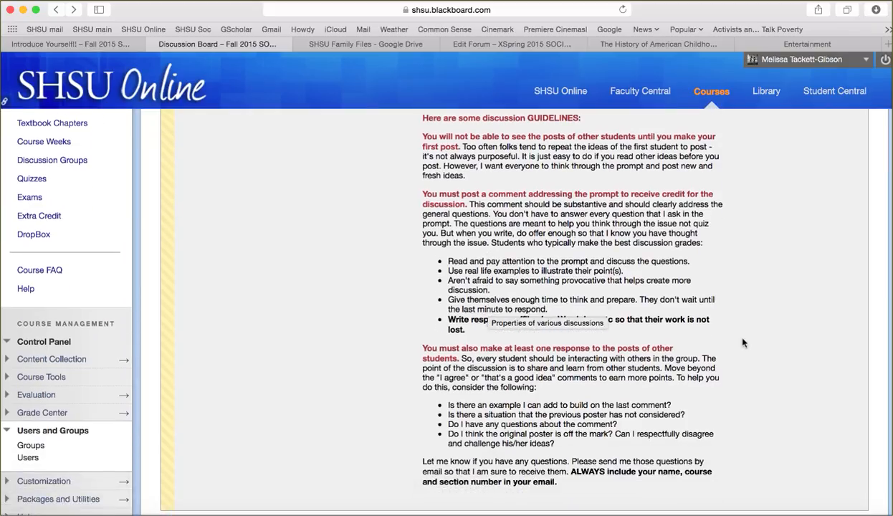
mouse_move(619, 329)
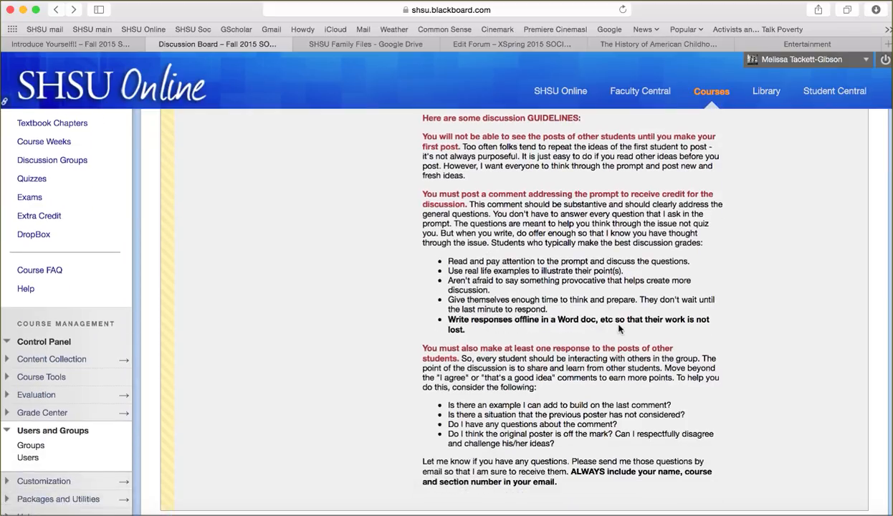
mouse_move(724, 345)
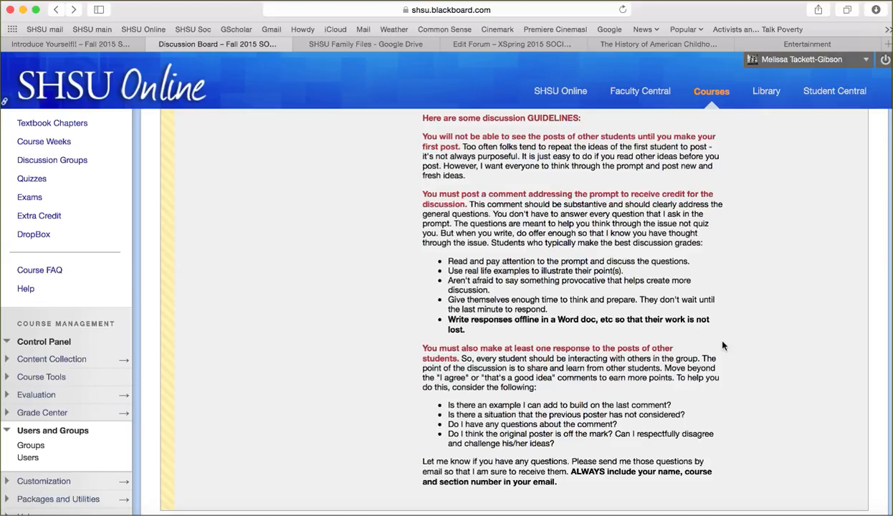
mouse_move(729, 348)
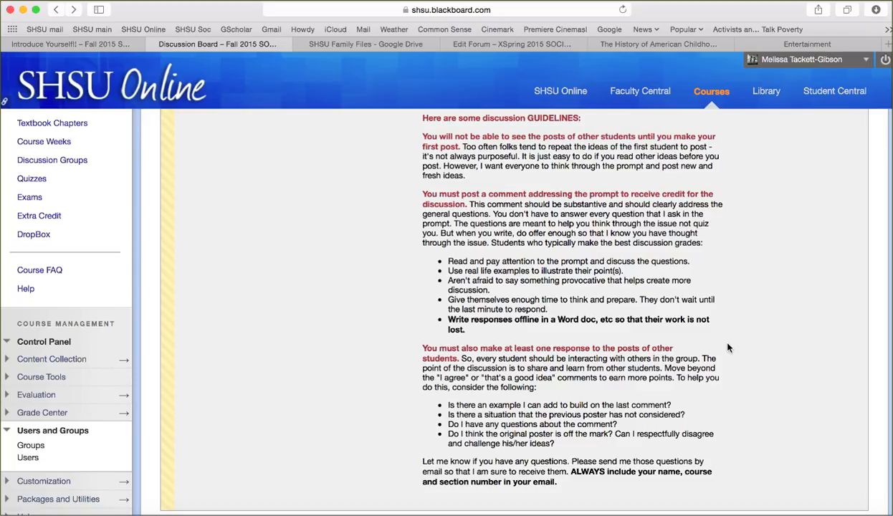
mouse_move(725, 381)
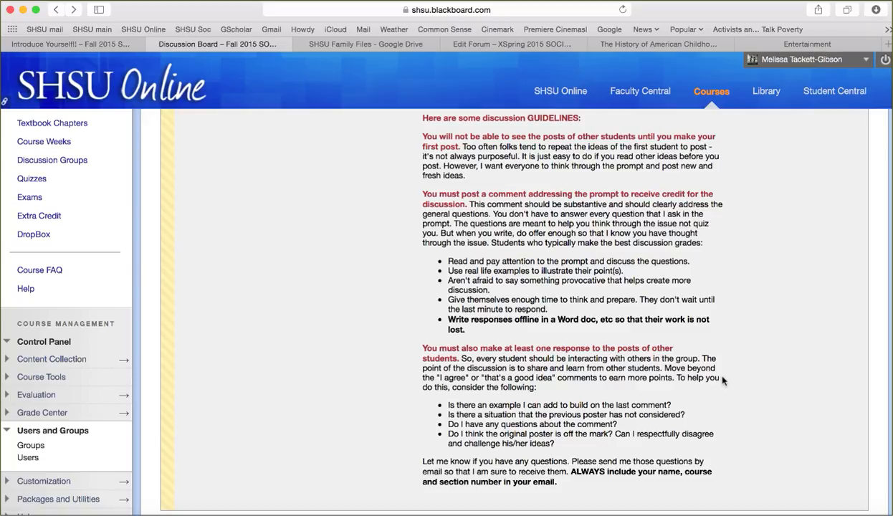
scroll("down", 3)
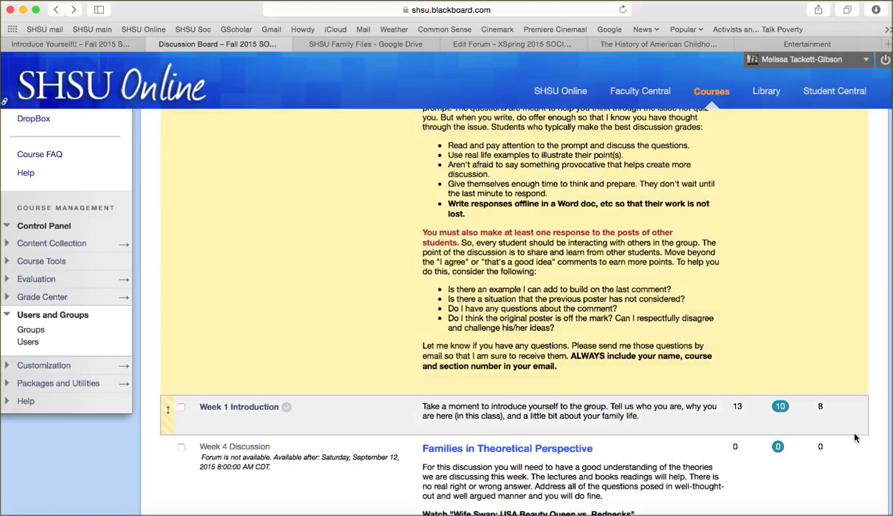
scroll("down", 3)
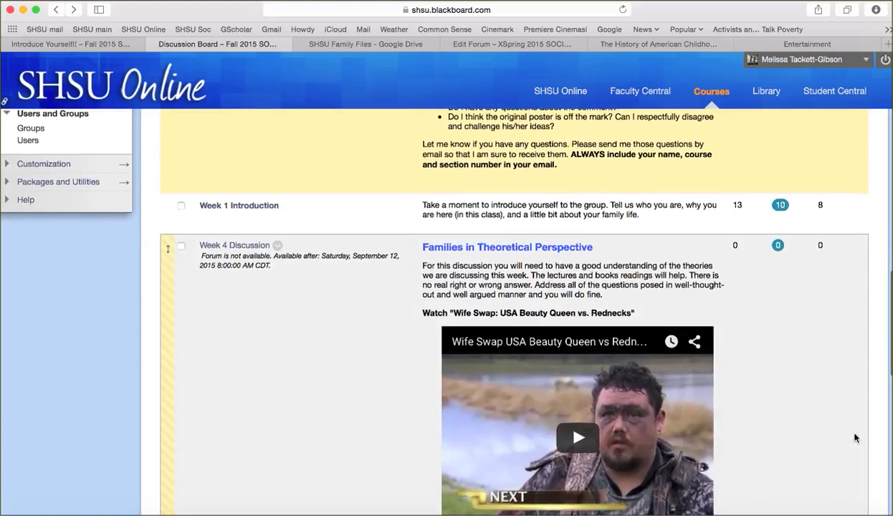
scroll("down", 3)
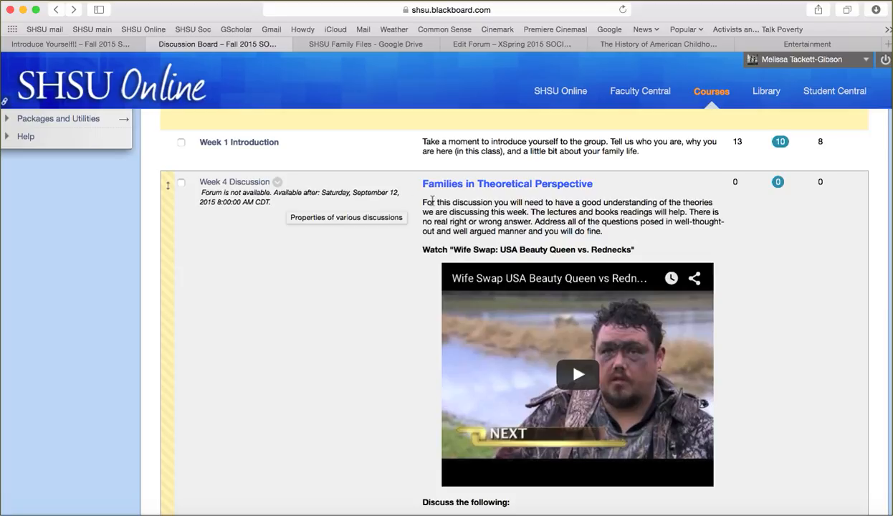
mouse_move(360, 399)
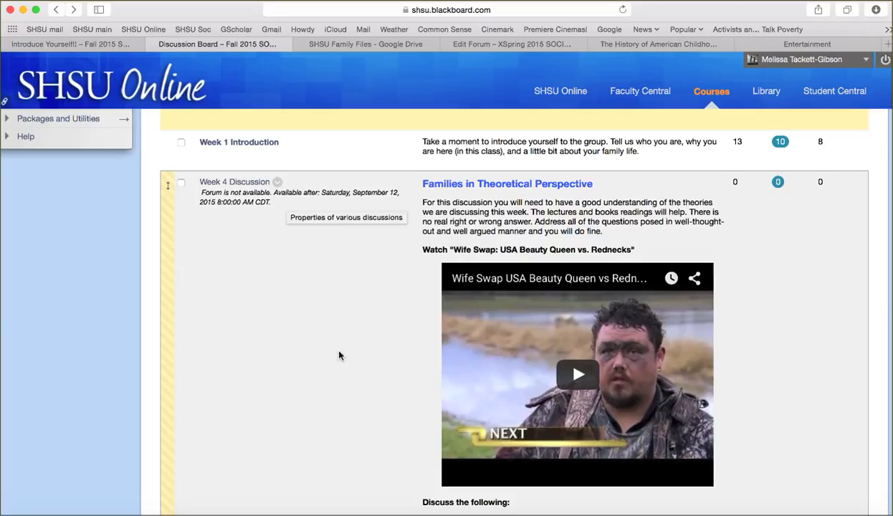
scroll("down", 3)
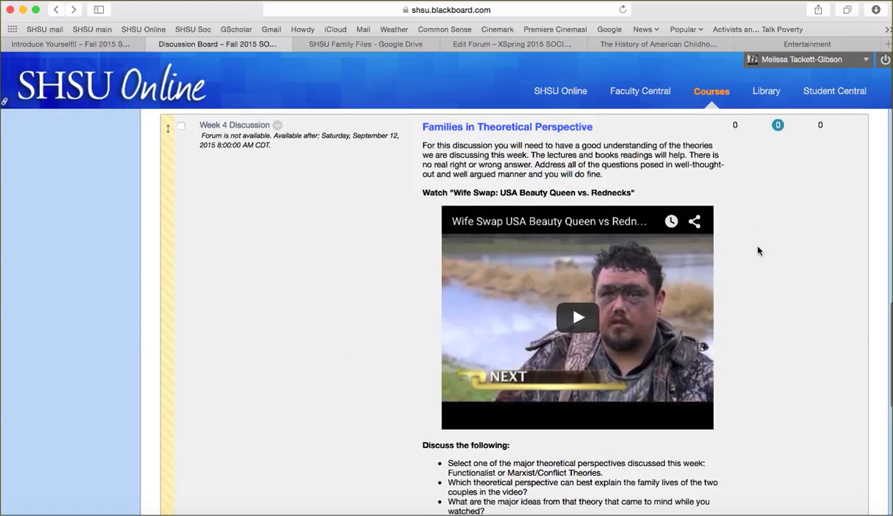
scroll("down", 3)
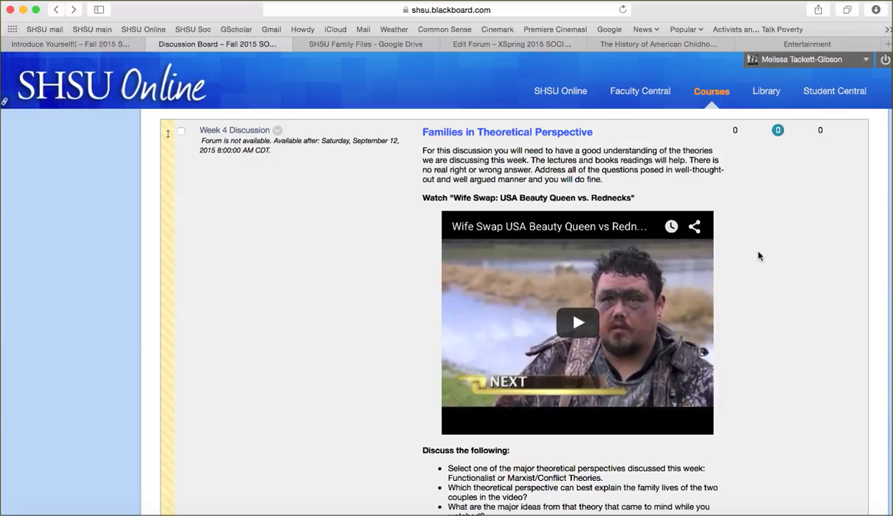
scroll("down", 3)
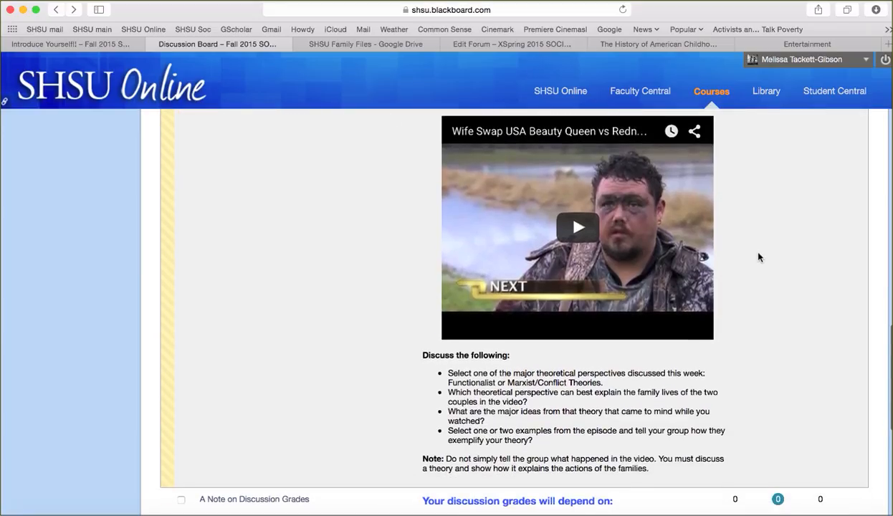
scroll("down", 3)
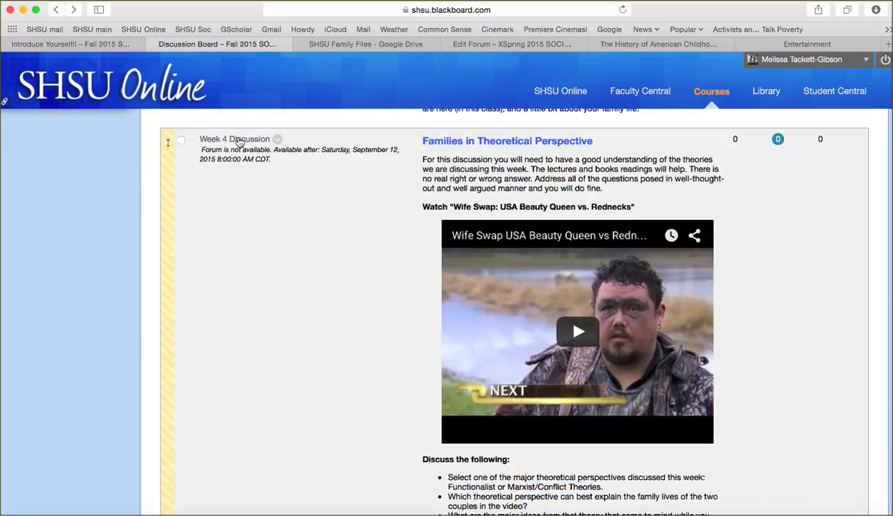
Step: Open Week 4 Discussion, view Course Weeks in preview, then exit Student Preview, discarding preview data
left_click(235, 138)
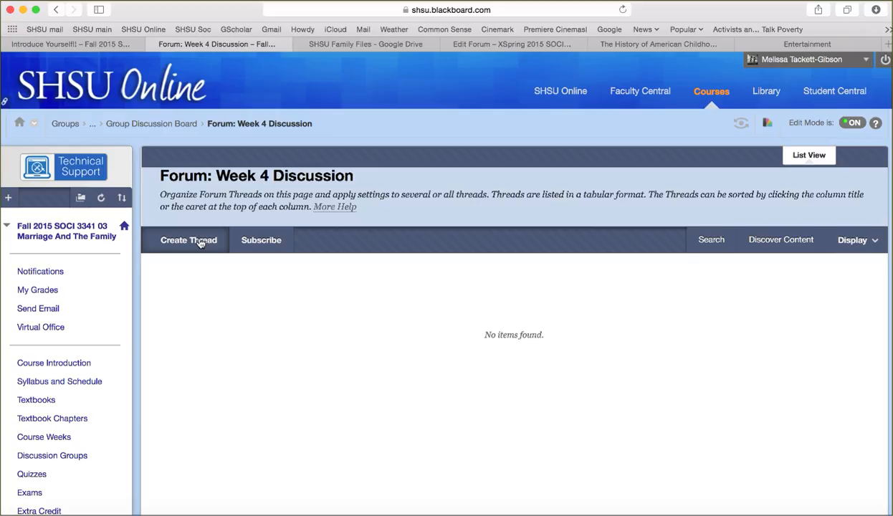
mouse_move(163, 145)
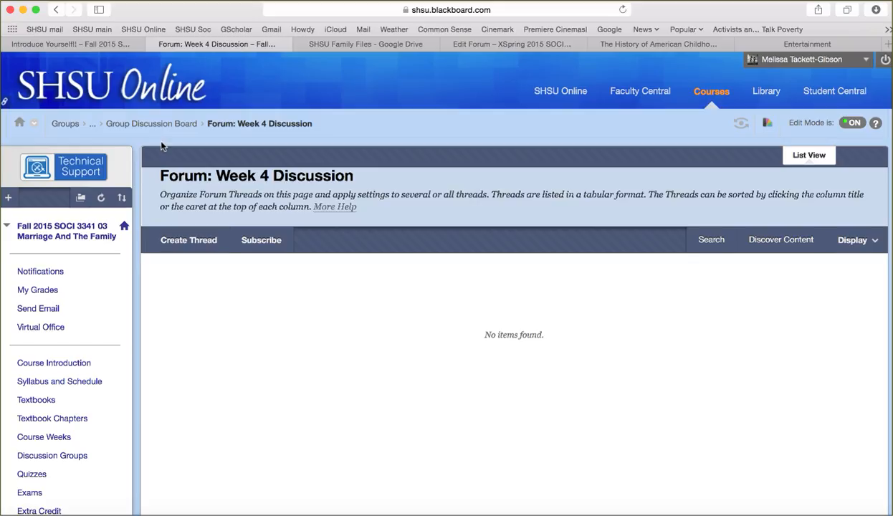
left_click(68, 44)
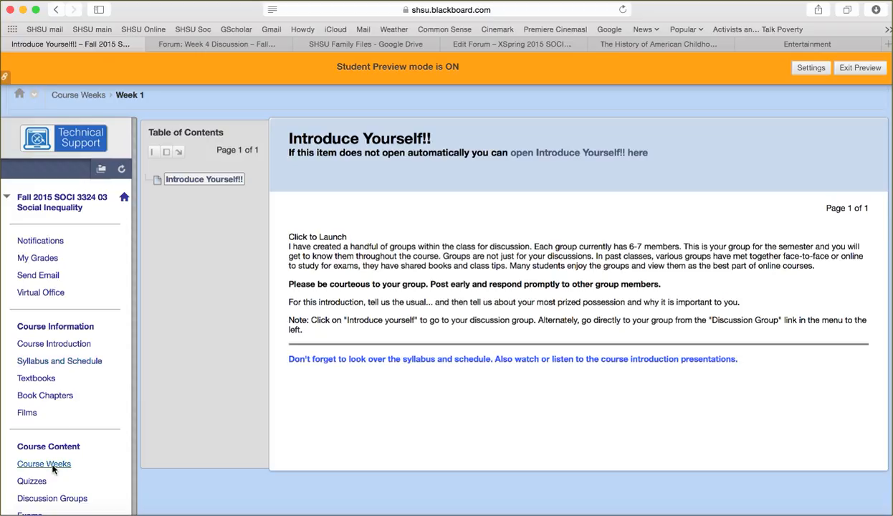
left_click(44, 464)
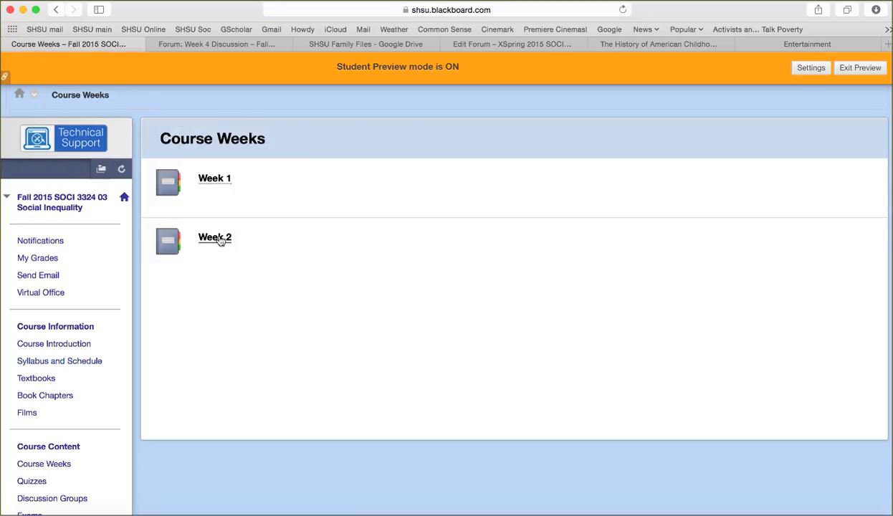
mouse_move(546, 167)
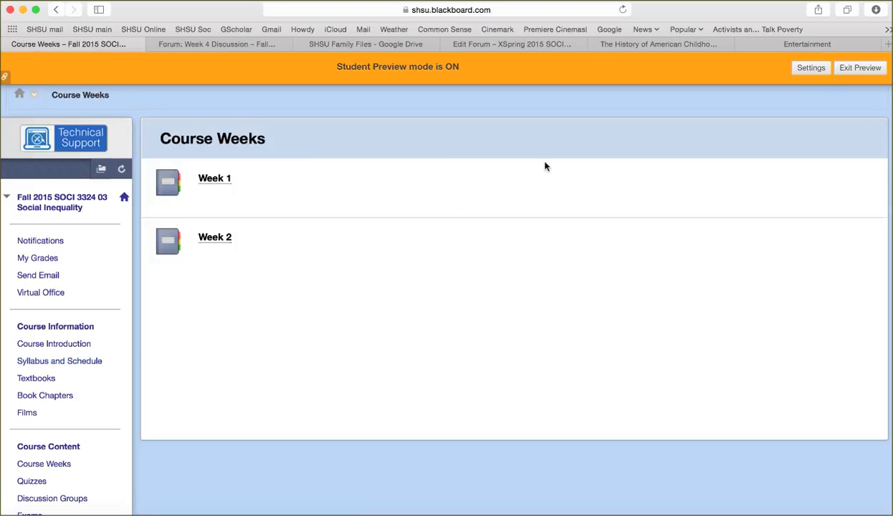
left_click(861, 68)
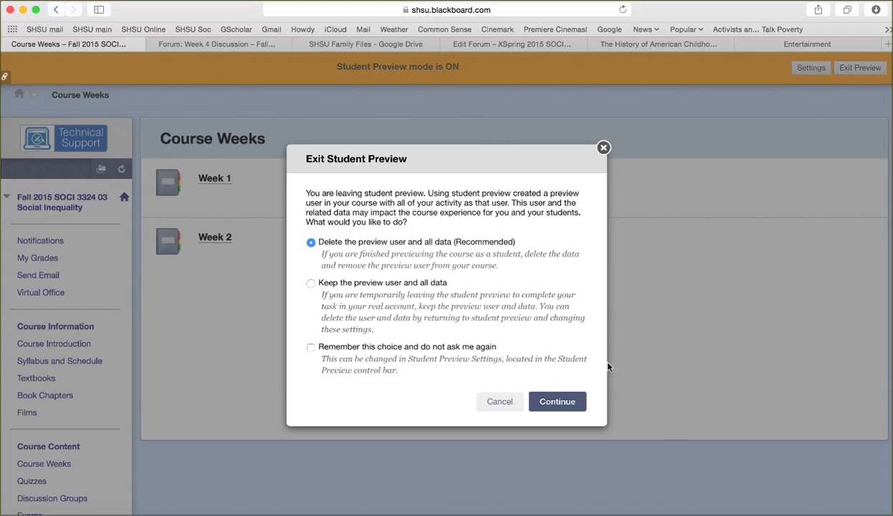
left_click(557, 401)
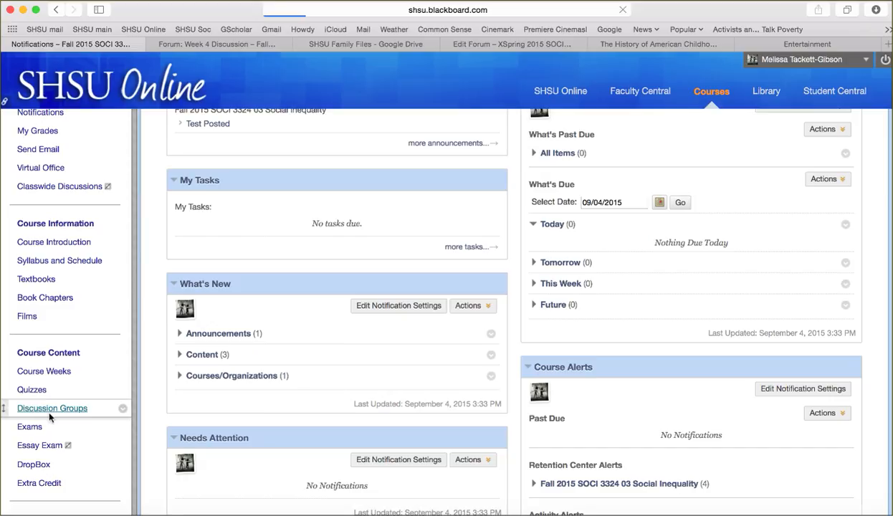
left_click(52, 408)
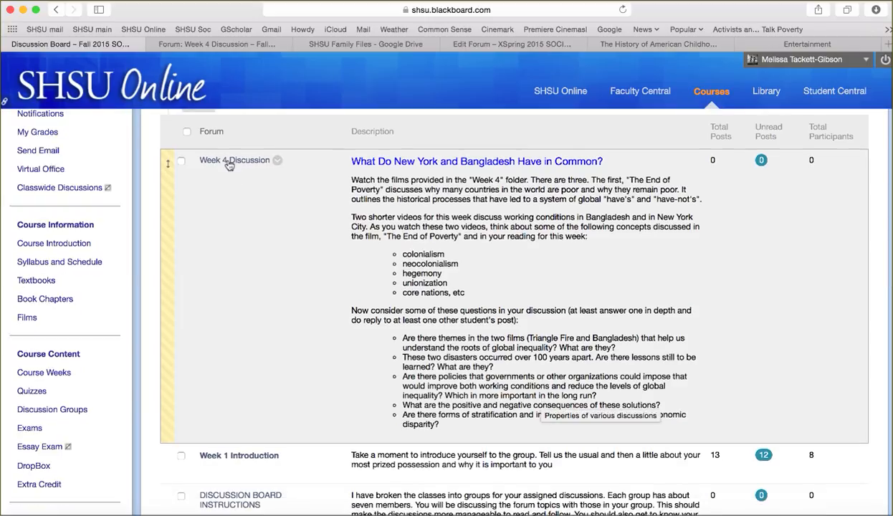
left_click(235, 160)
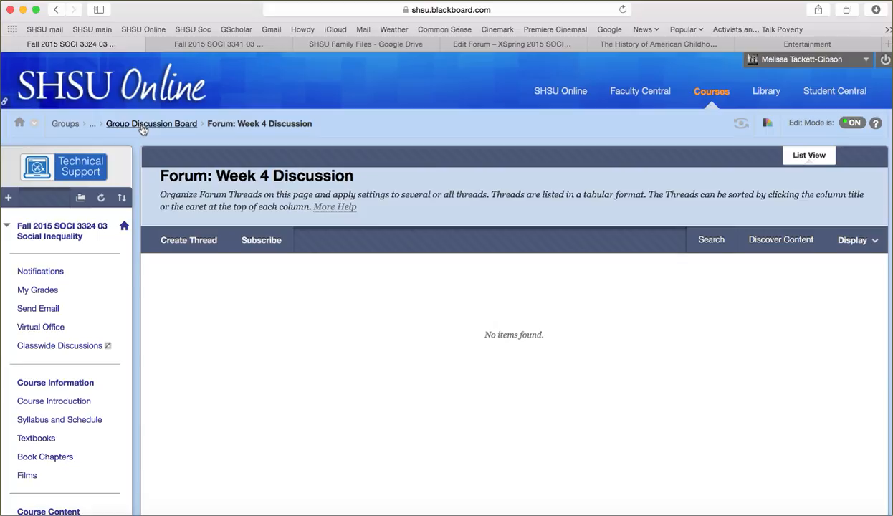
left_click(151, 123)
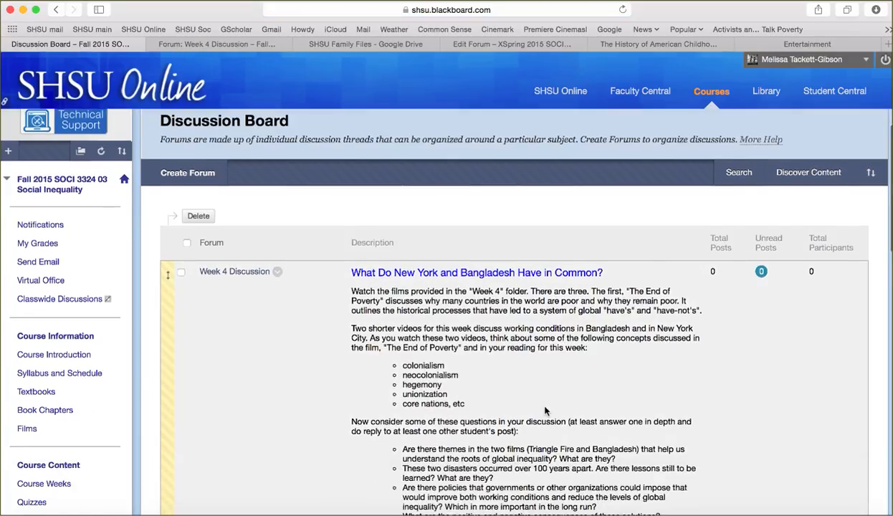
scroll("down", 3)
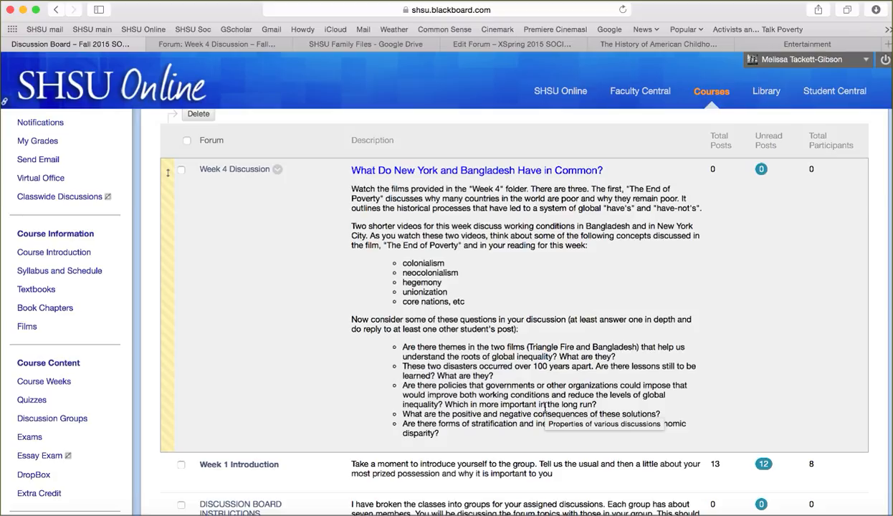
scroll("down", 3)
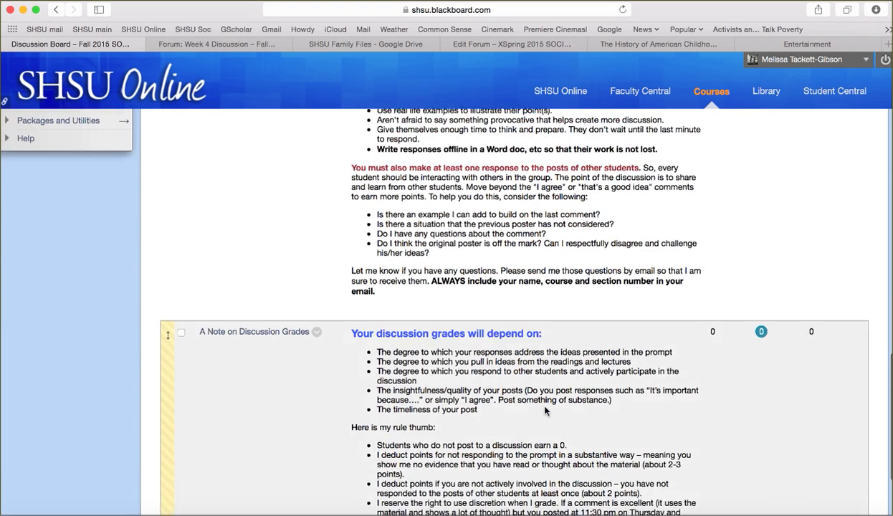
scroll("down", 3)
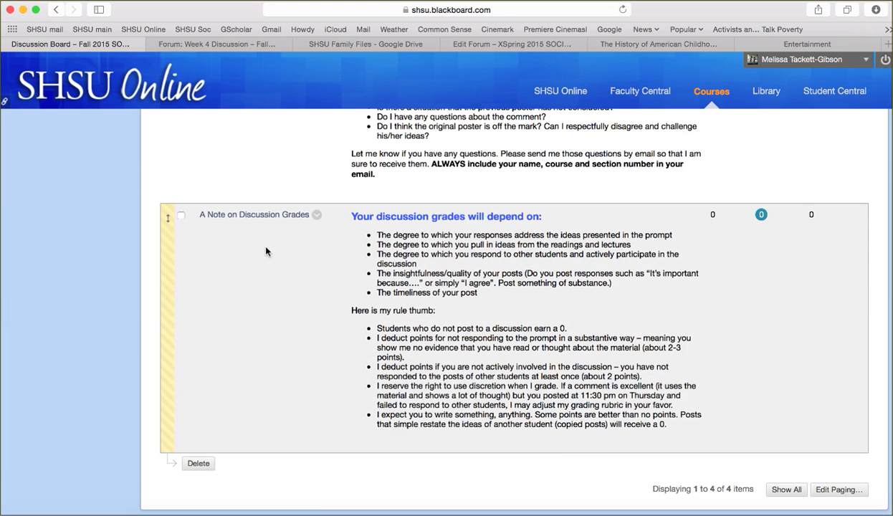
mouse_move(466, 306)
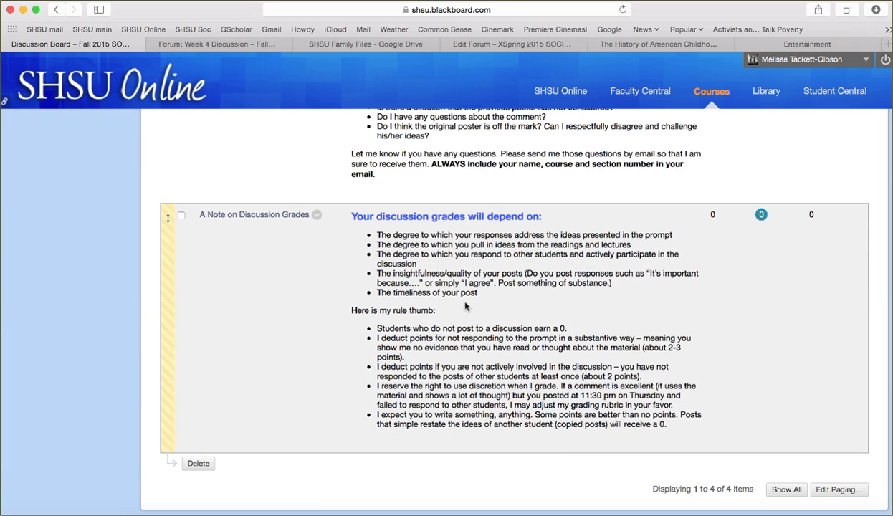
mouse_move(751, 366)
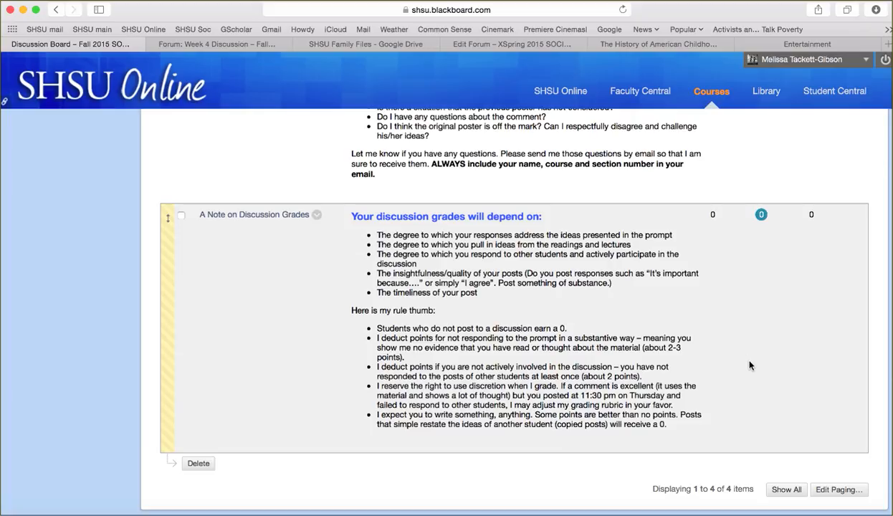
mouse_move(547, 459)
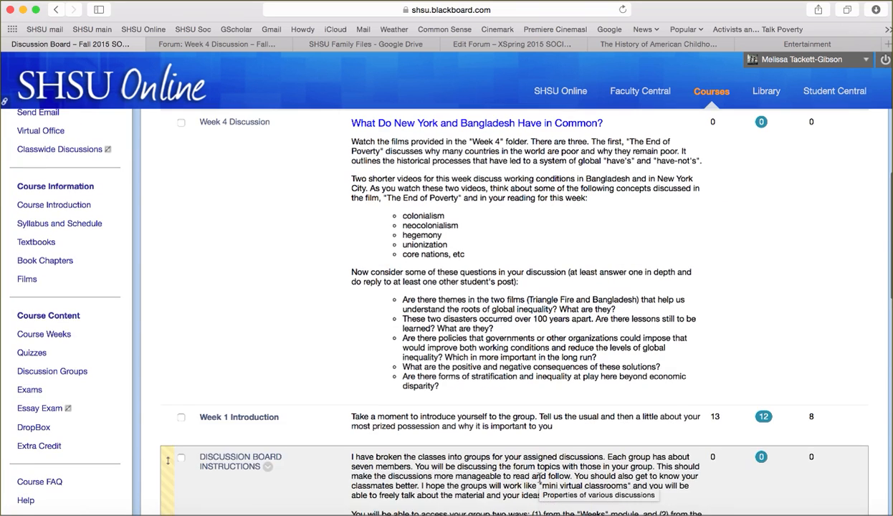
Step: Open Course Weeks and scroll to the weeks unavailable until September dates
left_click(44, 334)
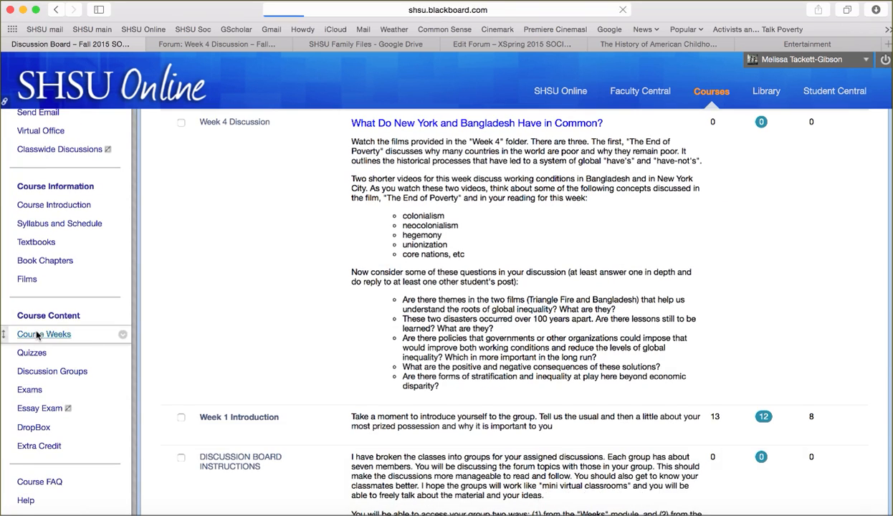
left_click(44, 334)
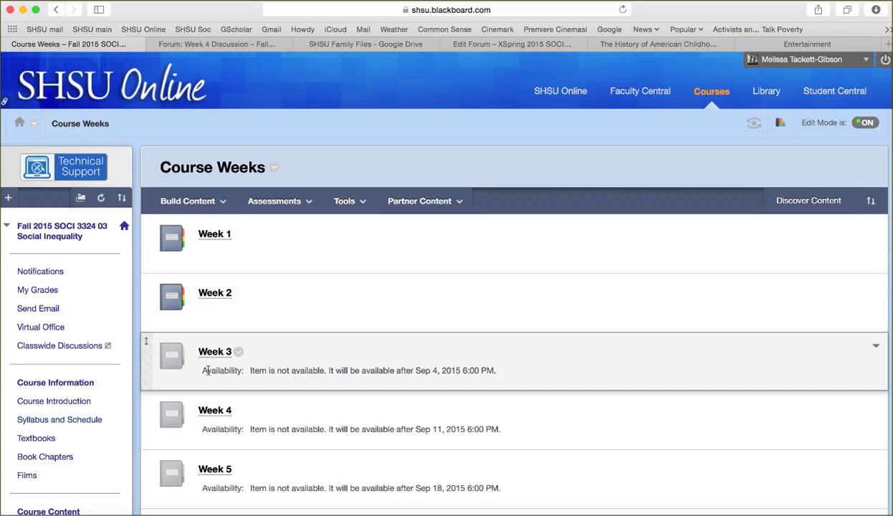
scroll("down", 3)
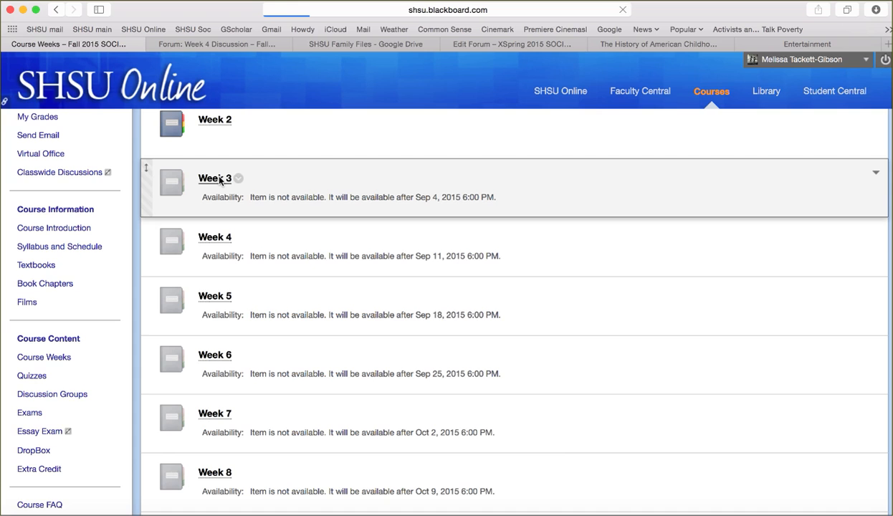
Step: Open Week 3 and preview the Week 3 Quiz start page, then view the Quizzes area
left_click(215, 179)
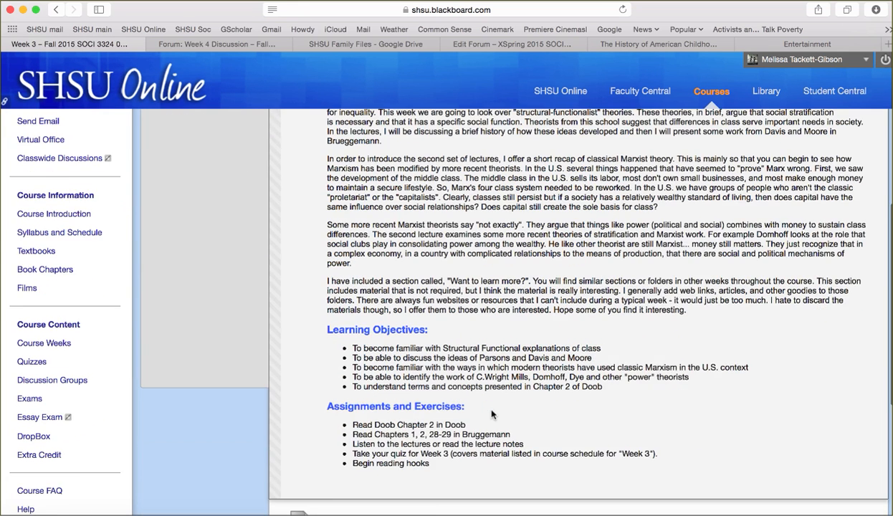
scroll("down", 3)
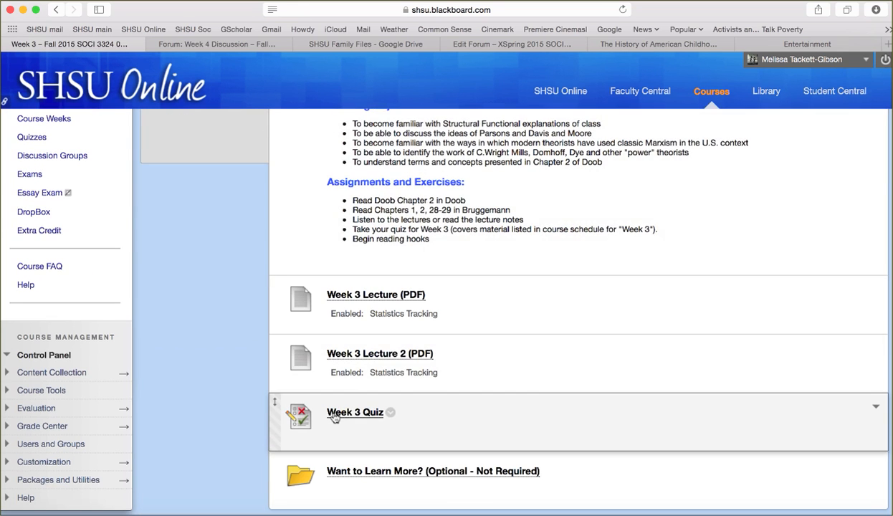
left_click(355, 413)
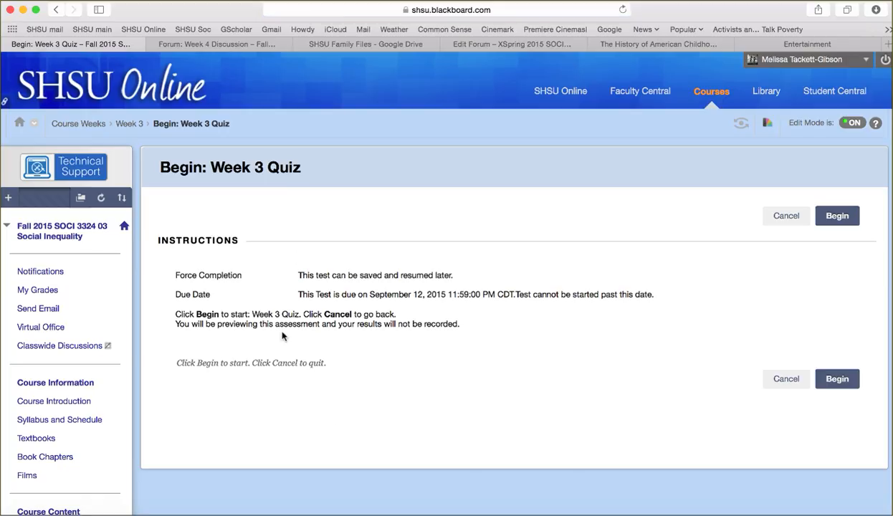
mouse_move(244, 282)
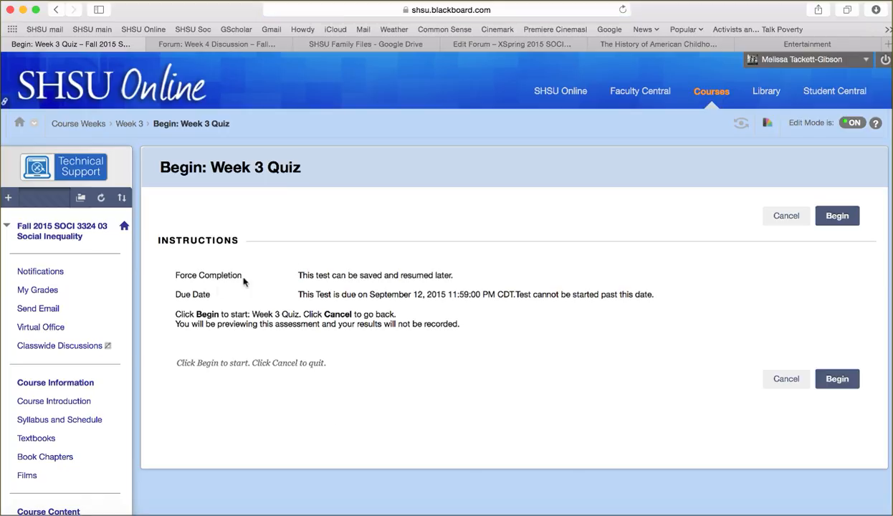
scroll("down", 3)
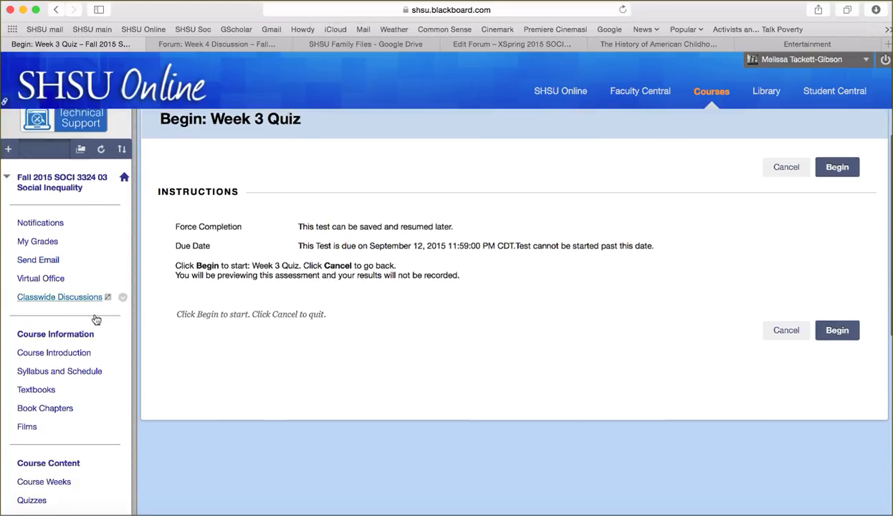
scroll("down", 3)
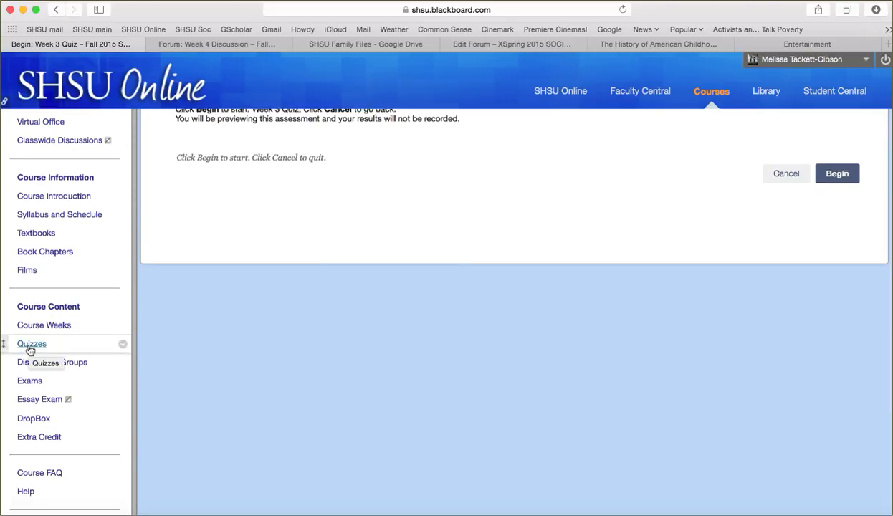
left_click(32, 344)
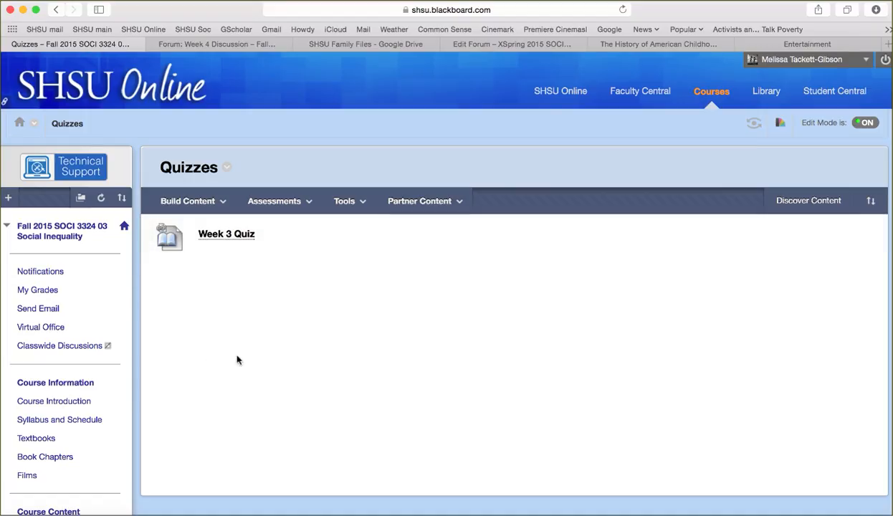
scroll("down", 3)
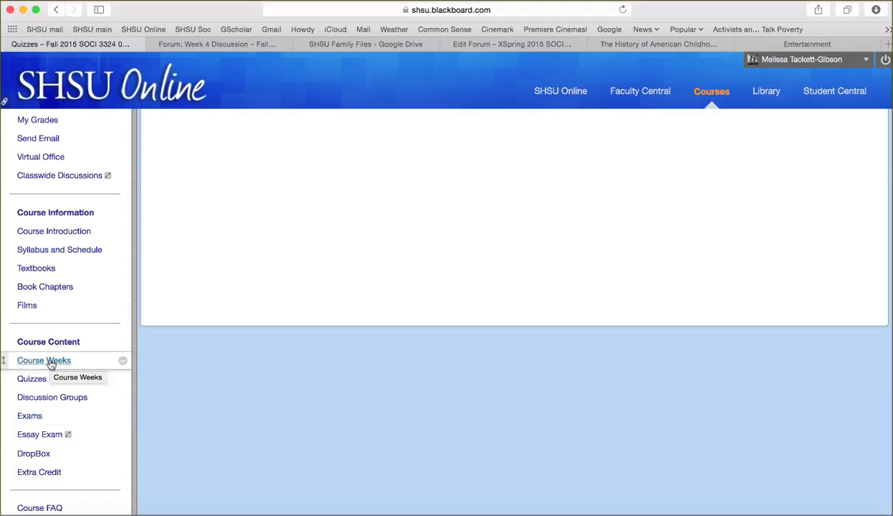
mouse_move(31, 416)
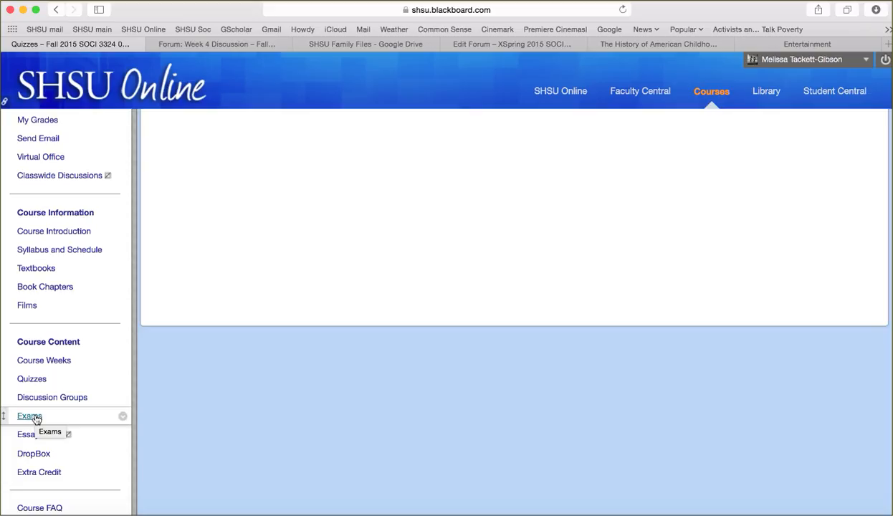
Step: Open Exams and scroll through troubleshooting tips, Notes on Exam #2 and Study Group Exam #2
left_click(29, 416)
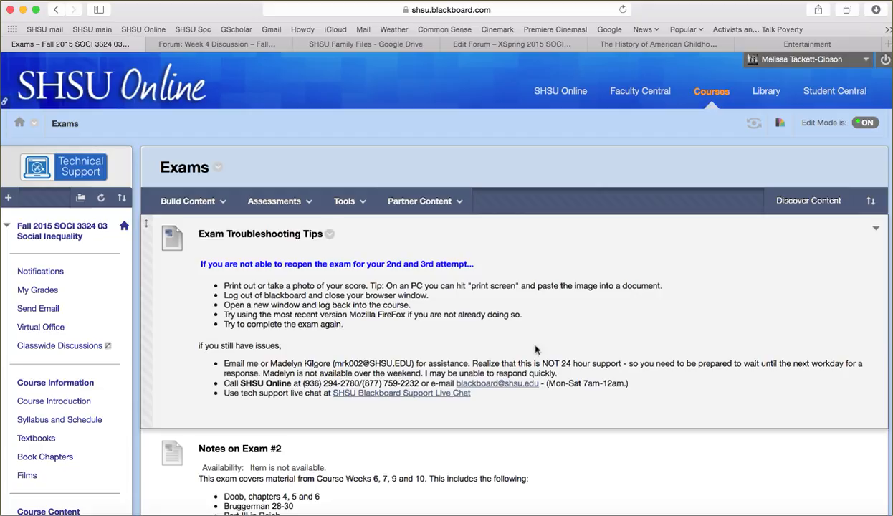
mouse_move(493, 361)
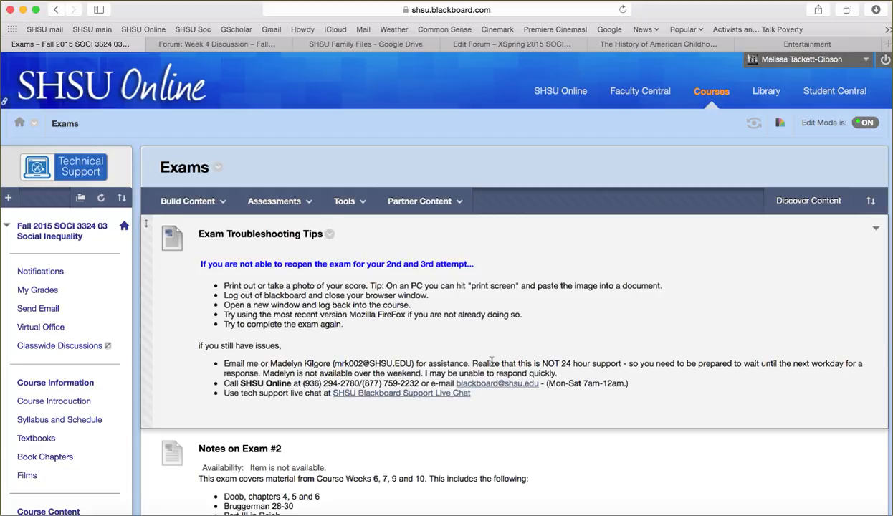
mouse_move(555, 349)
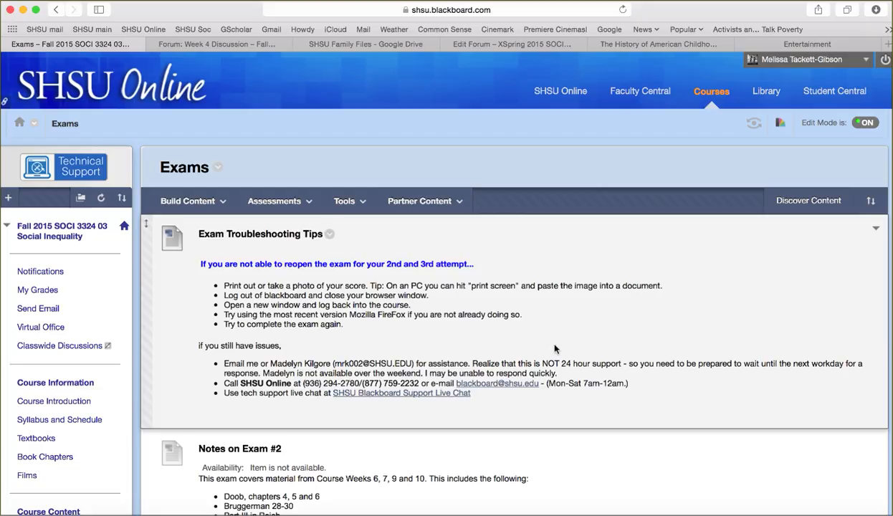
scroll("down", 3)
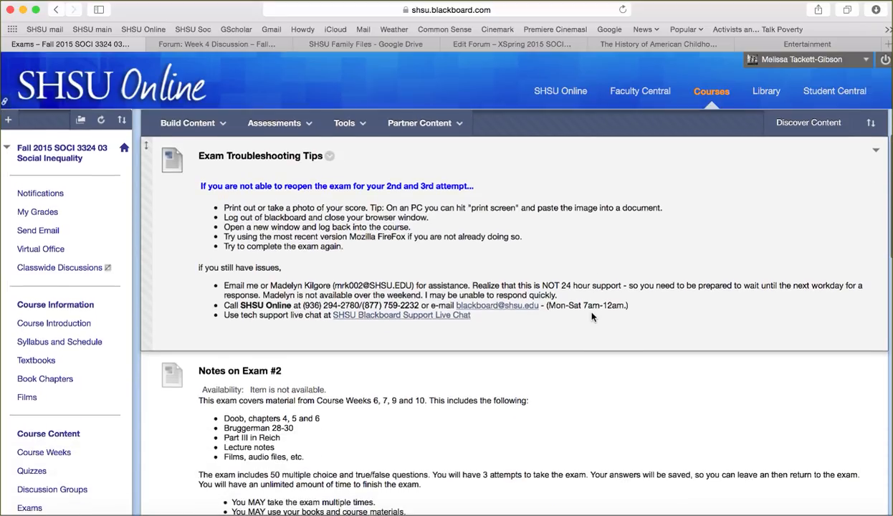
mouse_move(505, 305)
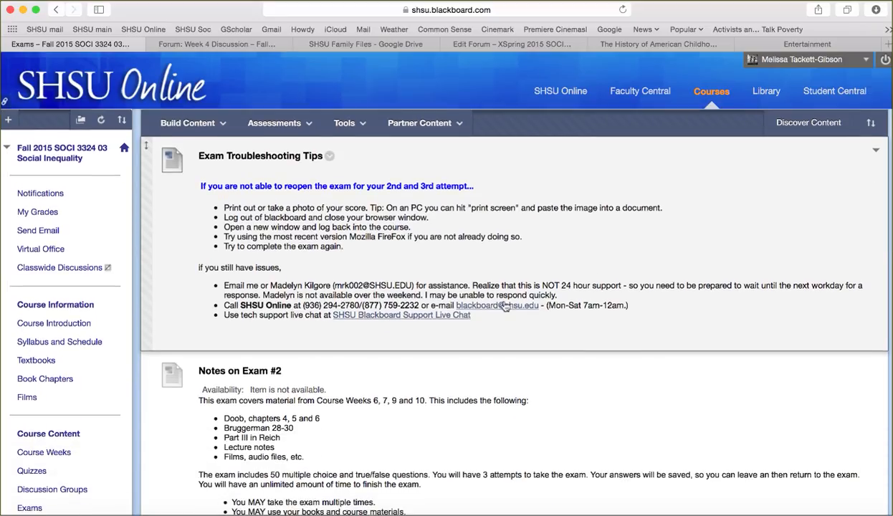
mouse_move(577, 323)
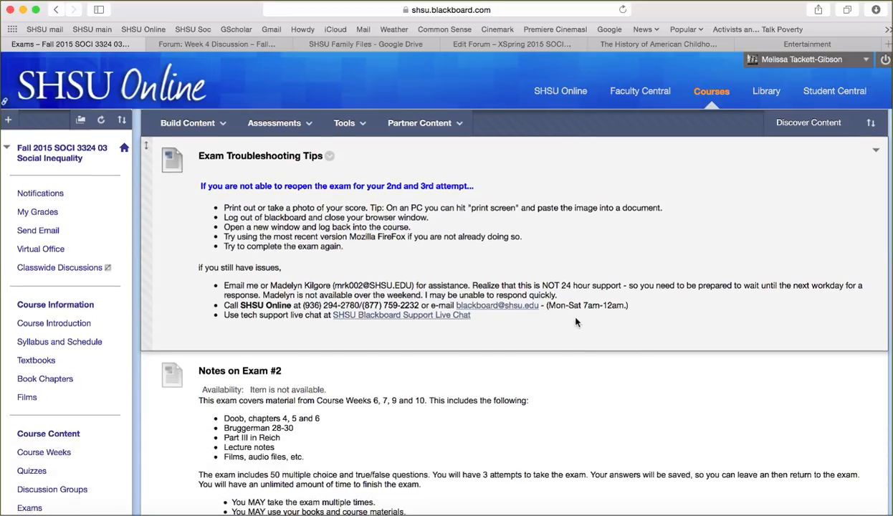
mouse_move(486, 285)
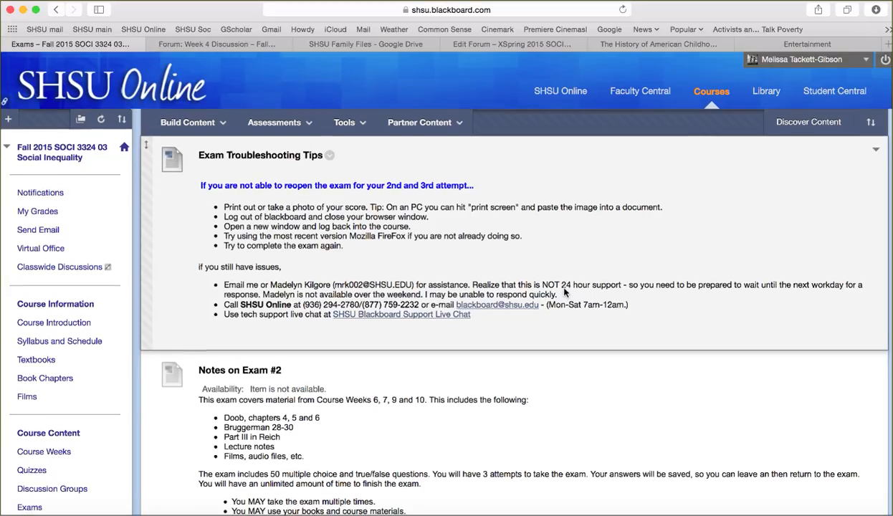
scroll("down", 3)
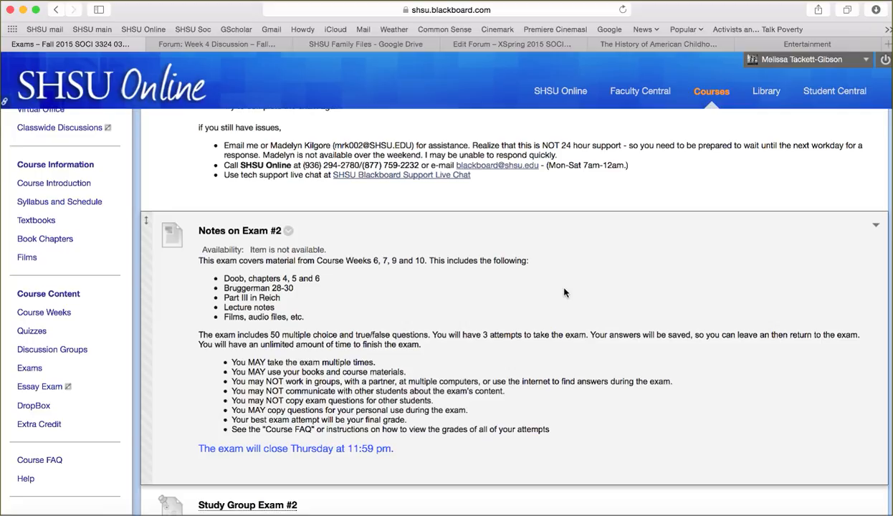
scroll("down", 3)
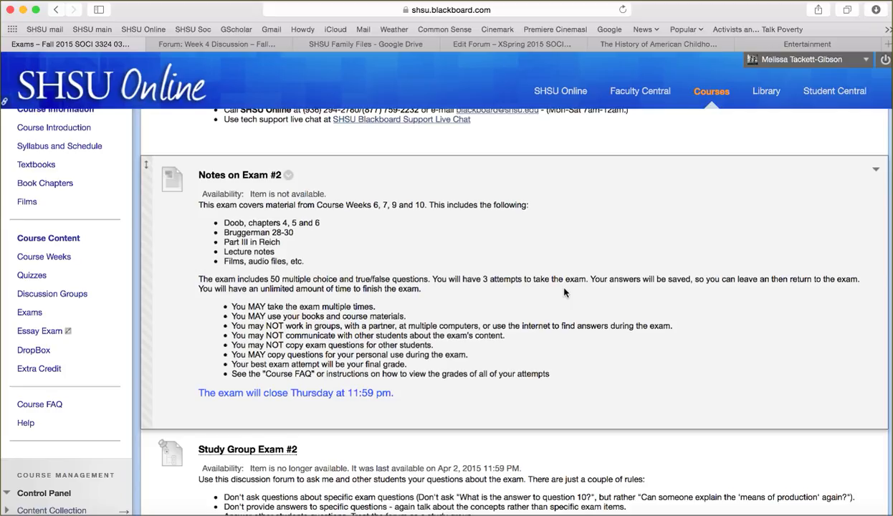
scroll("down", 3)
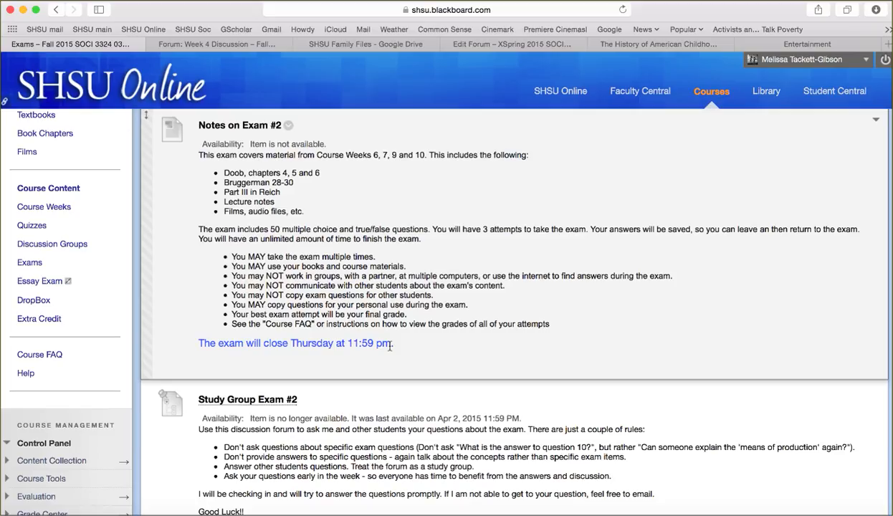
scroll("down", 3)
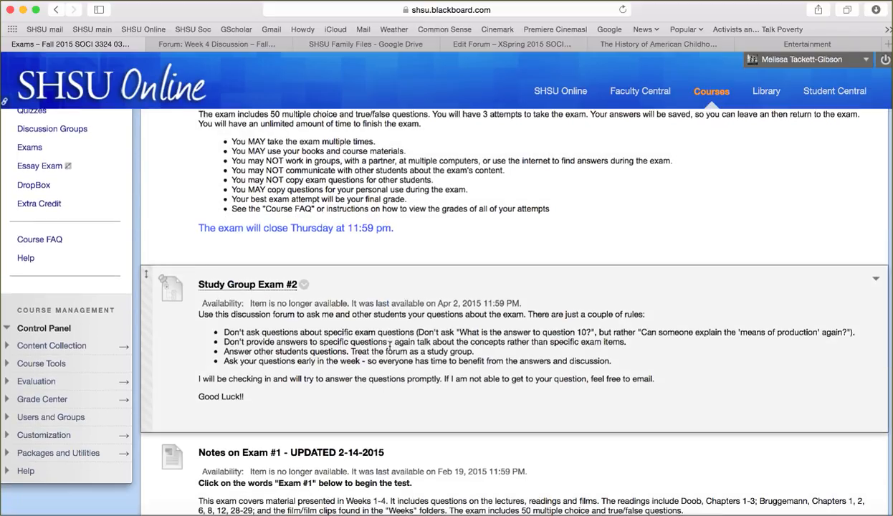
scroll("down", 3)
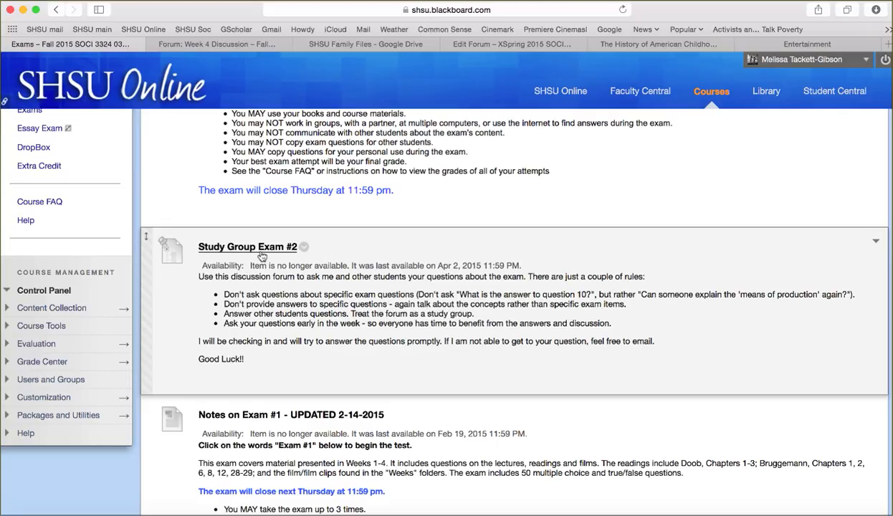
mouse_move(281, 270)
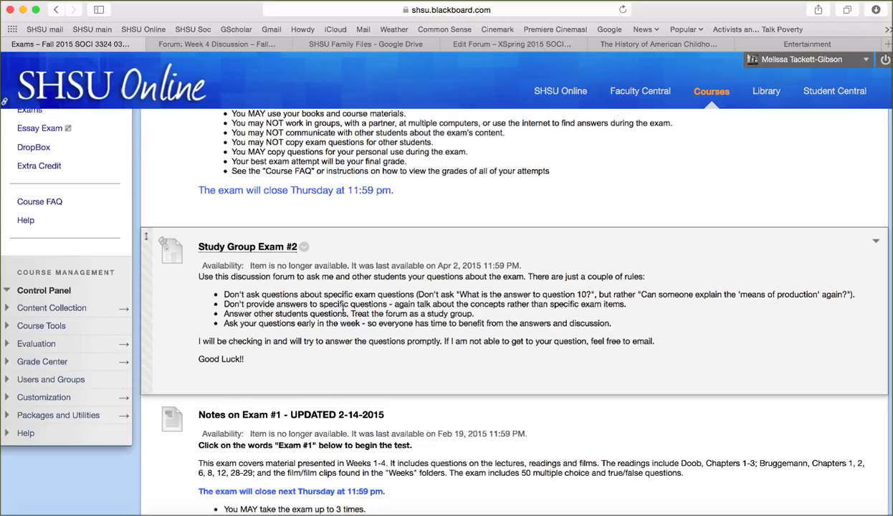
scroll("down", 3)
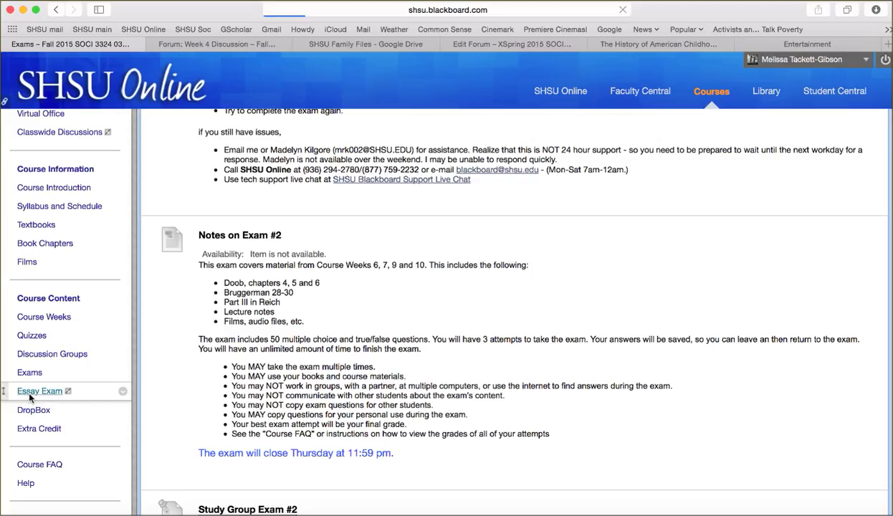
Step: Read through the Essay Exam Q&A and Final Essay Exam Study Questions, then go to DropBox
left_click(40, 391)
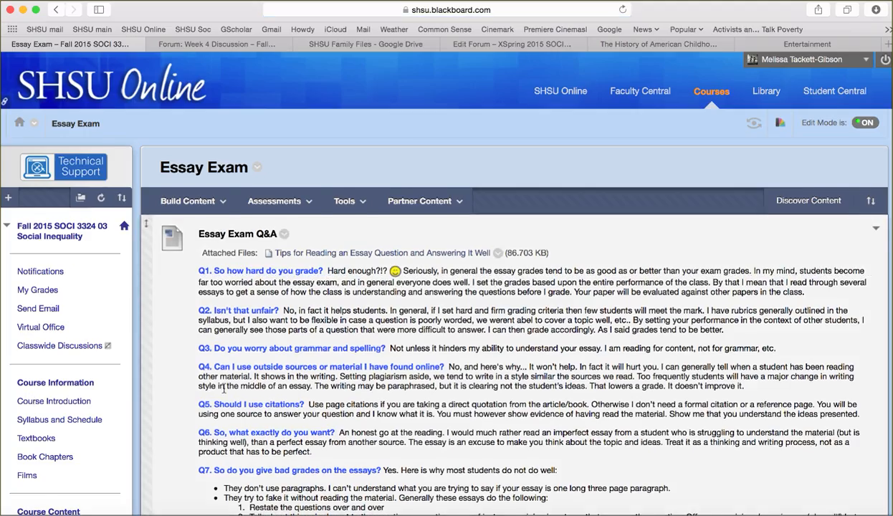
scroll("down", 3)
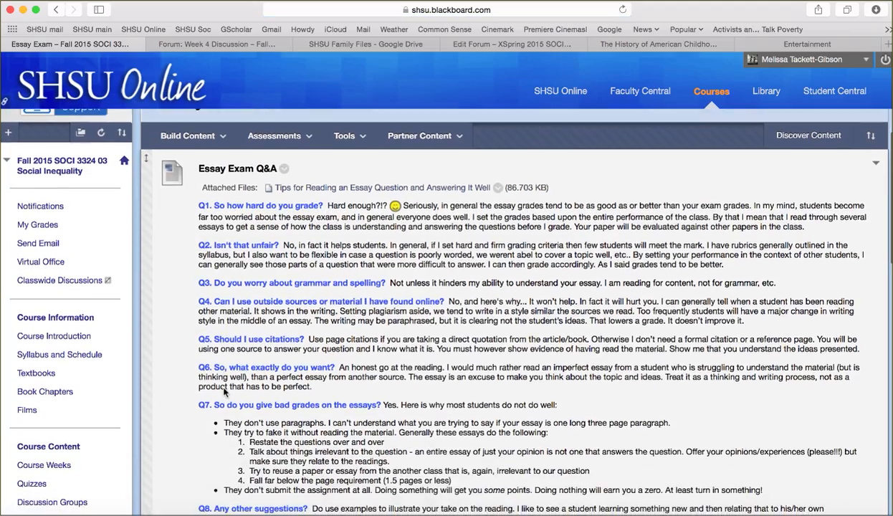
scroll("down", 3)
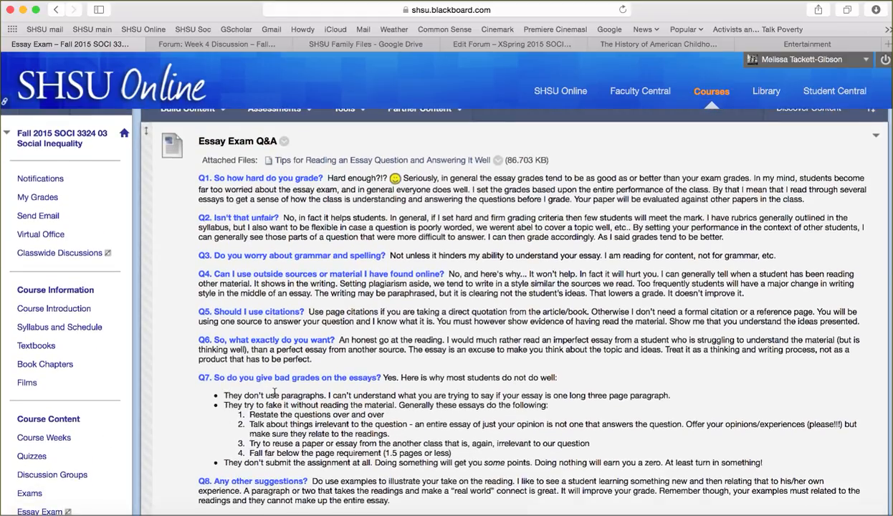
scroll("down", 3)
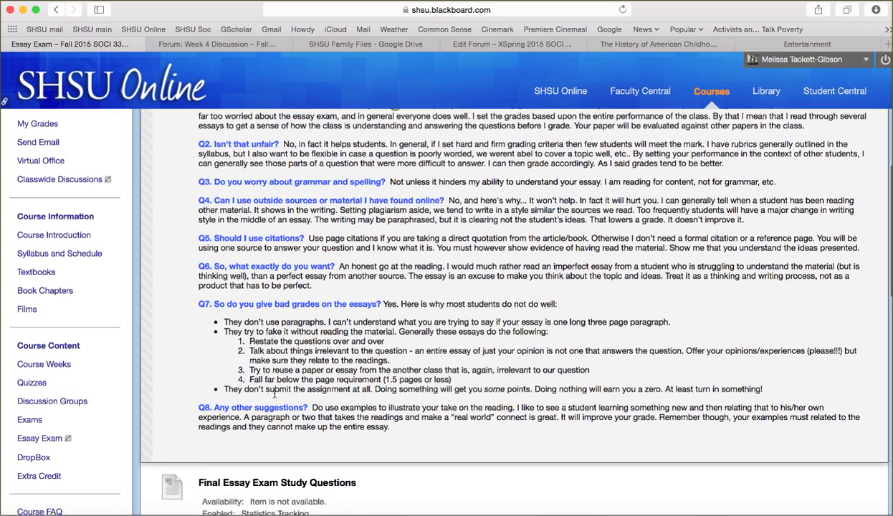
scroll("down", 3)
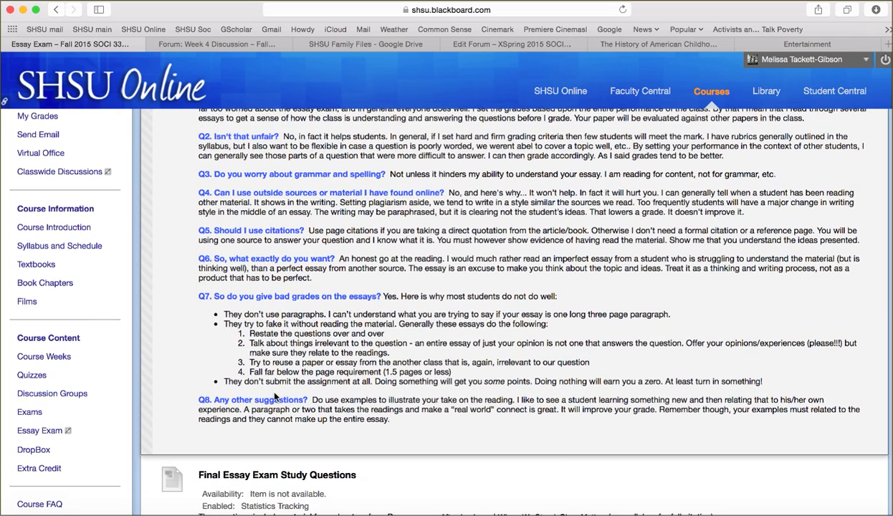
scroll("down", 3)
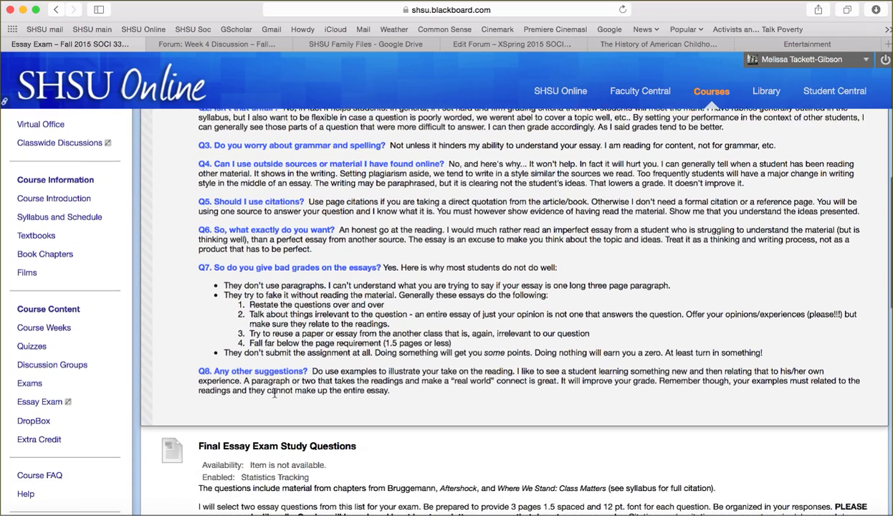
scroll("down", 3)
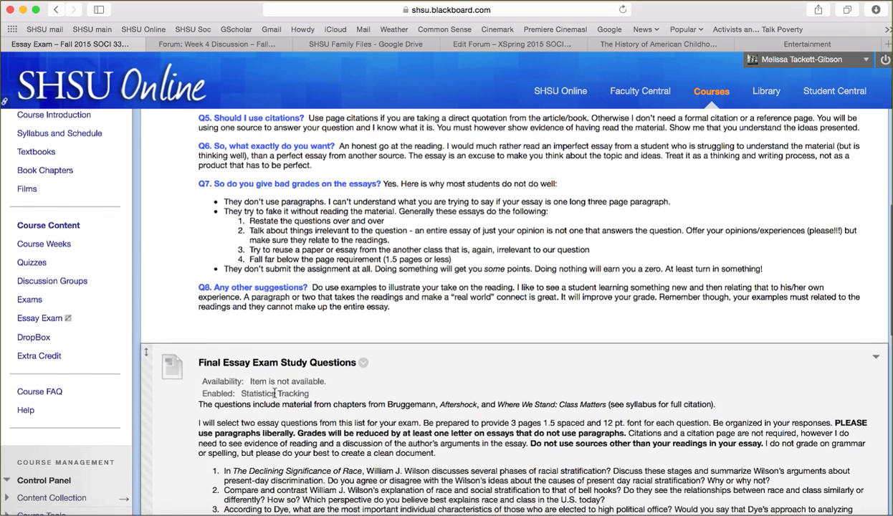
scroll("down", 3)
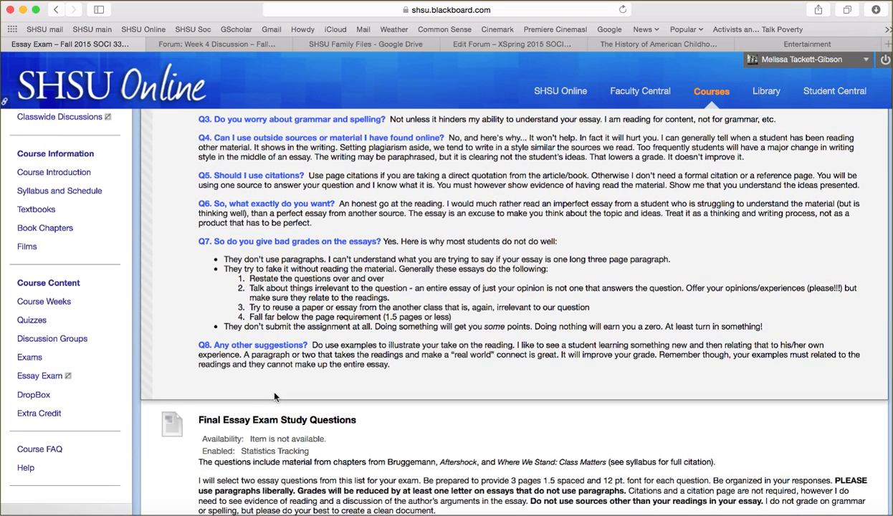
mouse_move(190, 403)
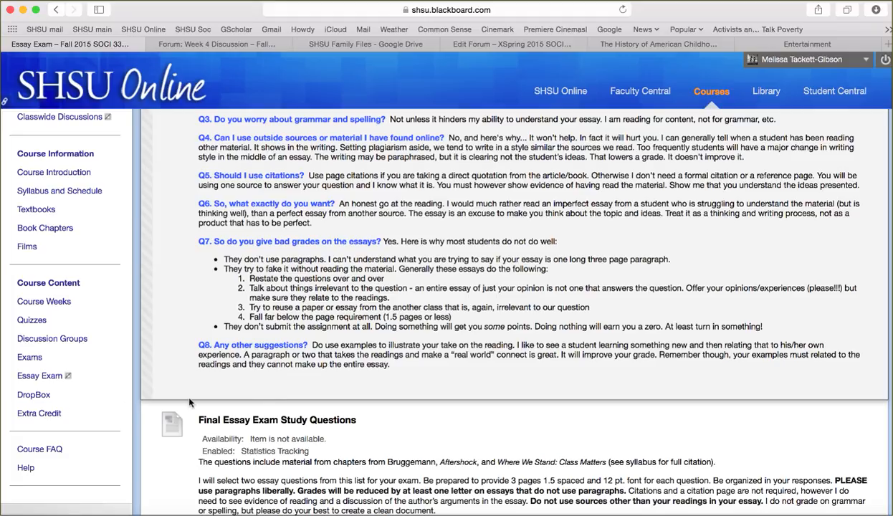
left_click(34, 395)
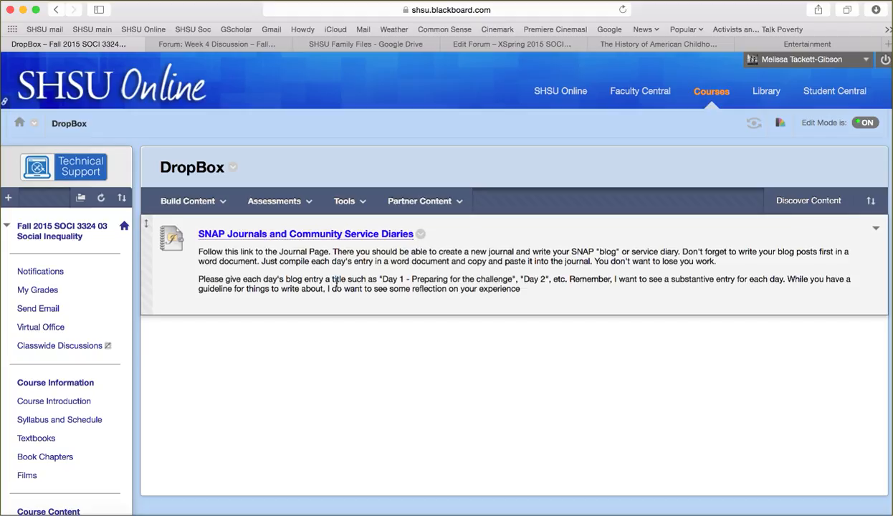
mouse_move(270, 353)
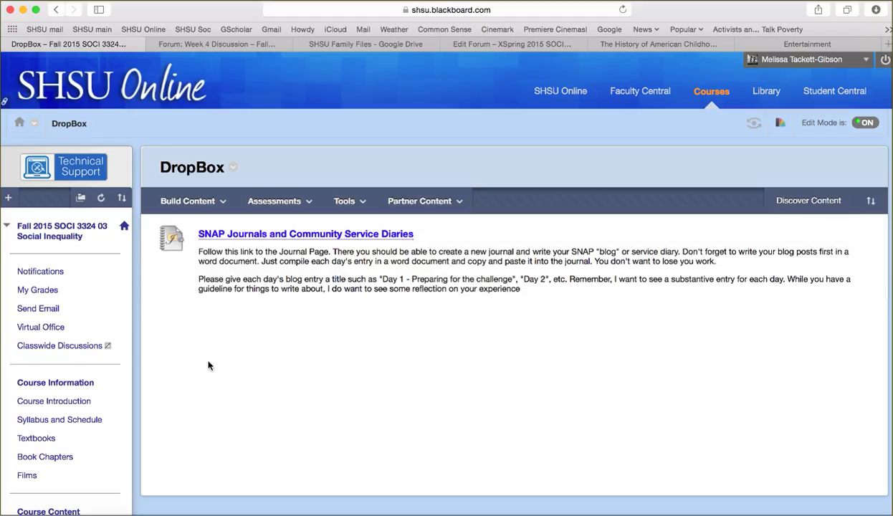
mouse_move(287, 354)
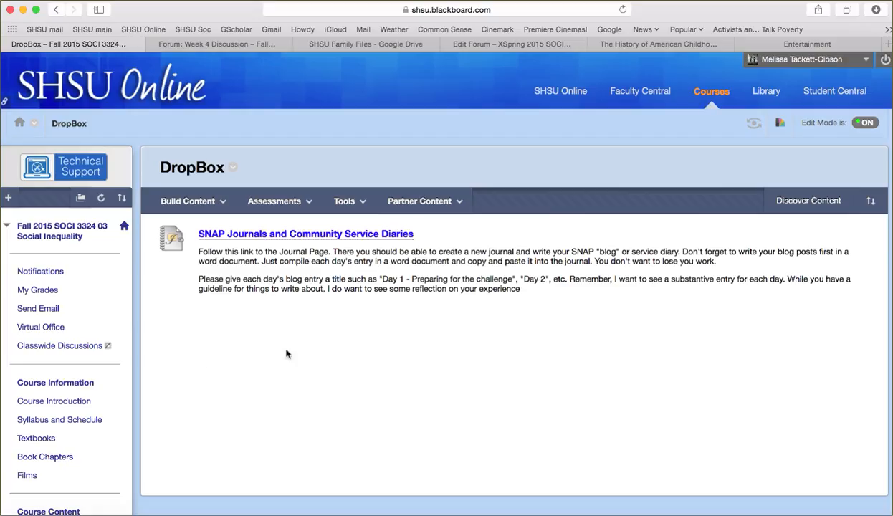
Step: Review the DropBox SNAP Journals and Community Service Diaries item, then go to Extra Credit
scroll("down", 3)
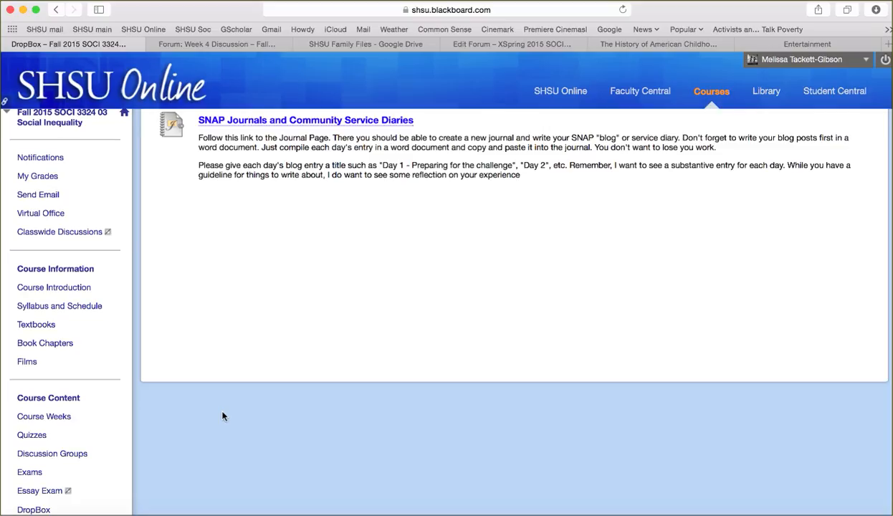
left_click(34, 509)
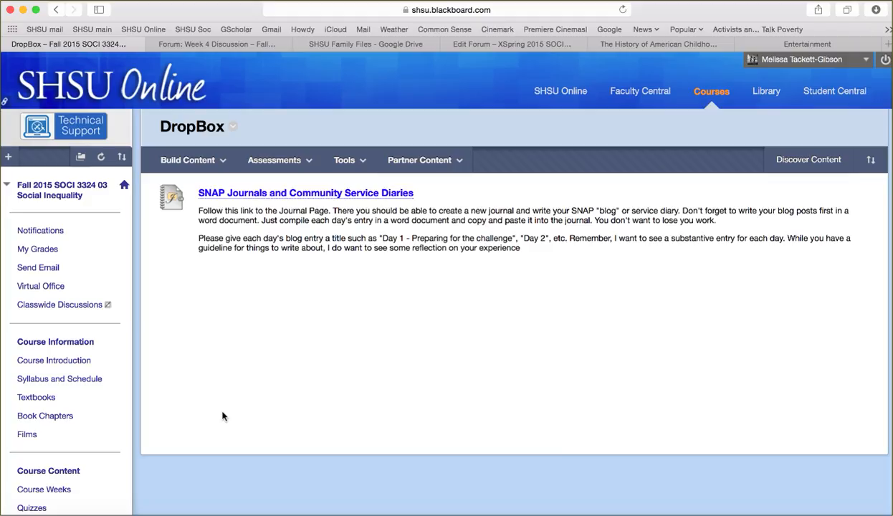
scroll("down", 3)
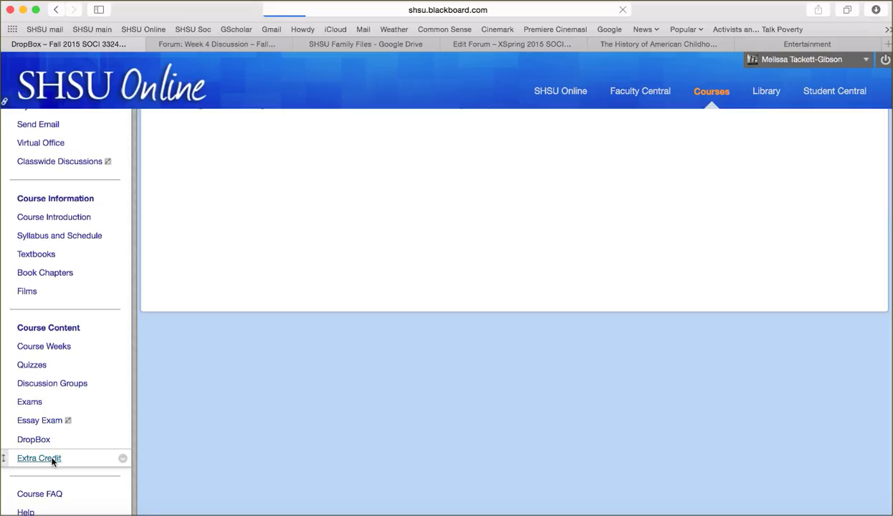
left_click(38, 458)
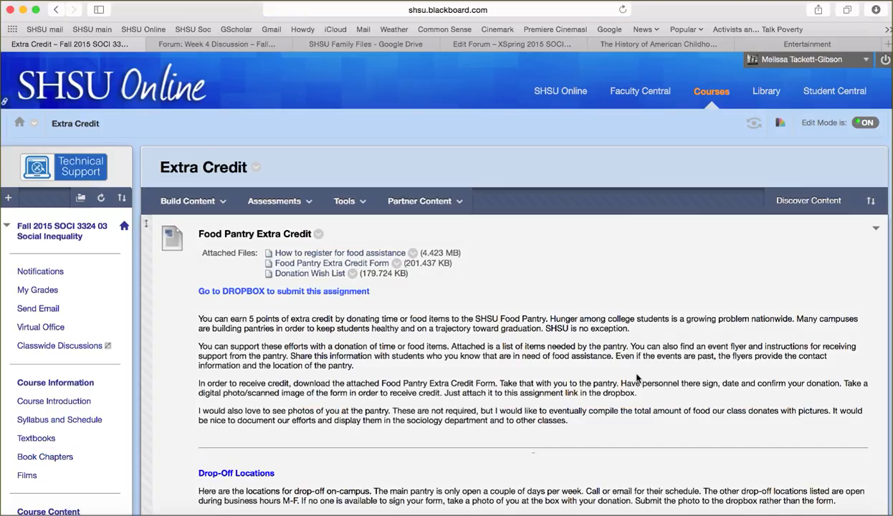
Step: Scroll through the Food Pantry Extra Credit forms and drop-off locations, then return to Course Weeks
scroll("down", 3)
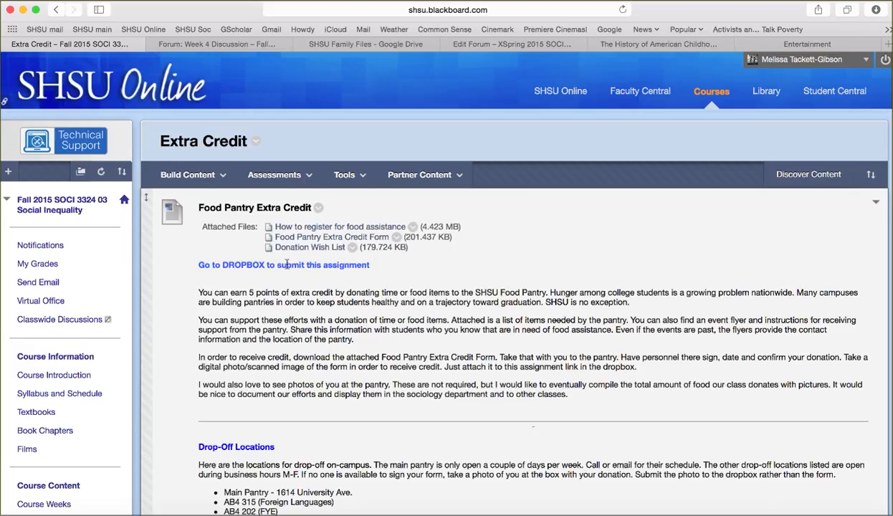
mouse_move(265, 257)
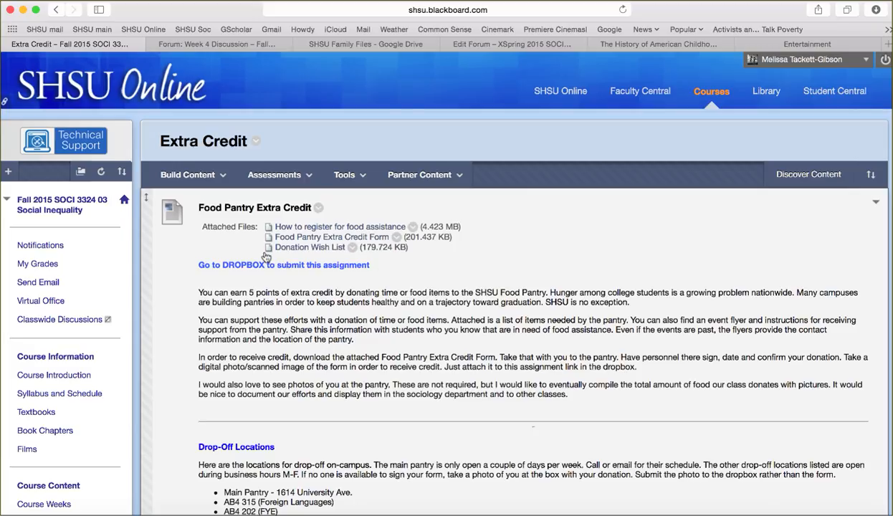
mouse_move(322, 244)
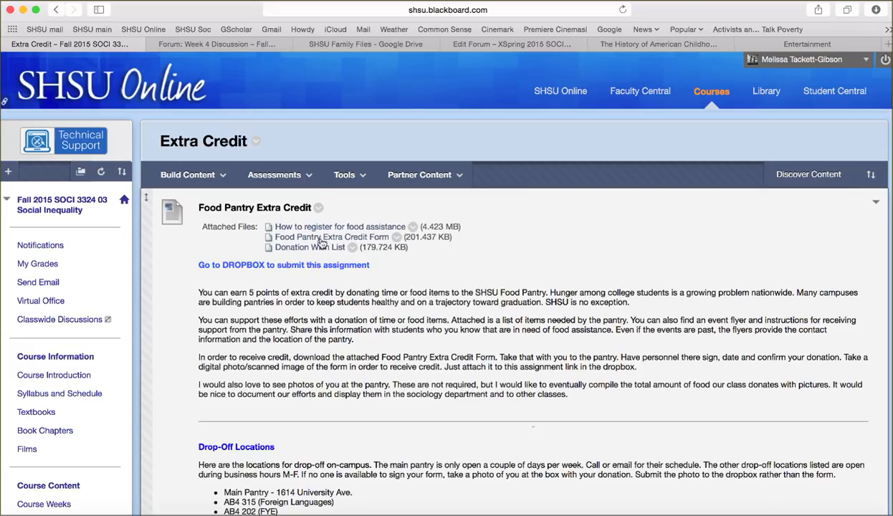
mouse_move(304, 248)
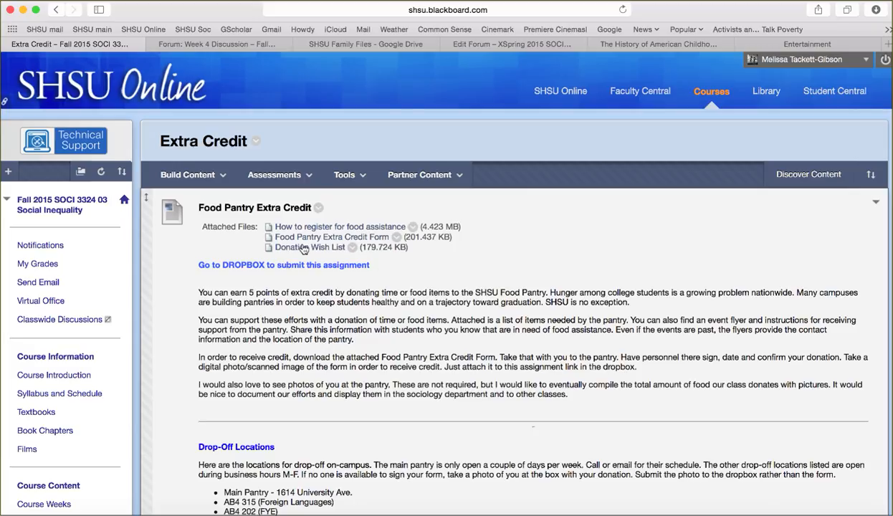
scroll("down", 3)
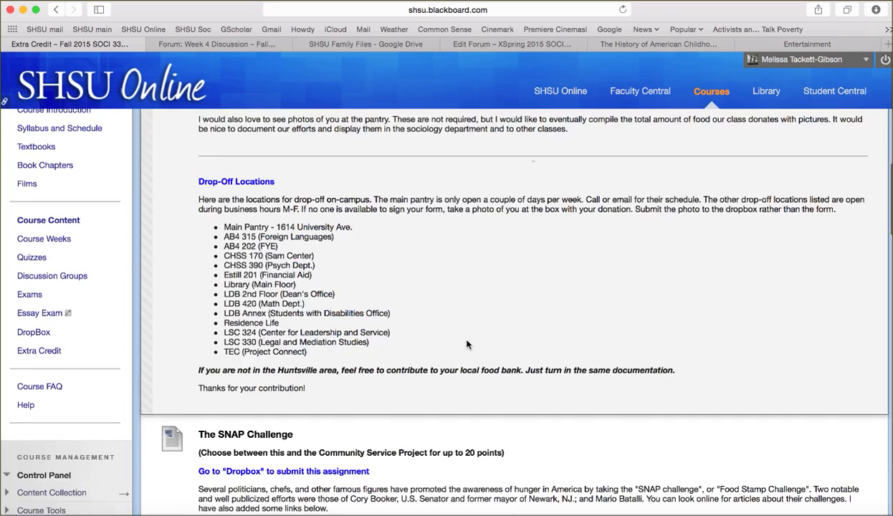
scroll("down", 3)
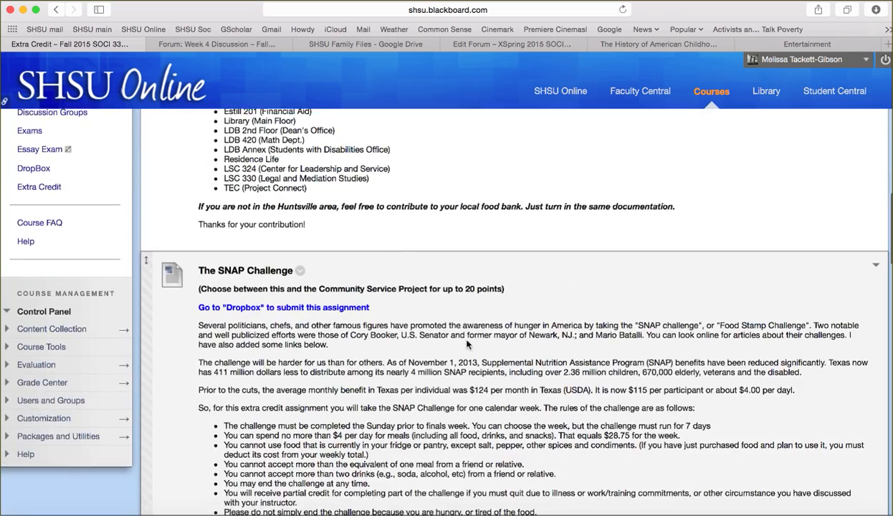
scroll("down", 3)
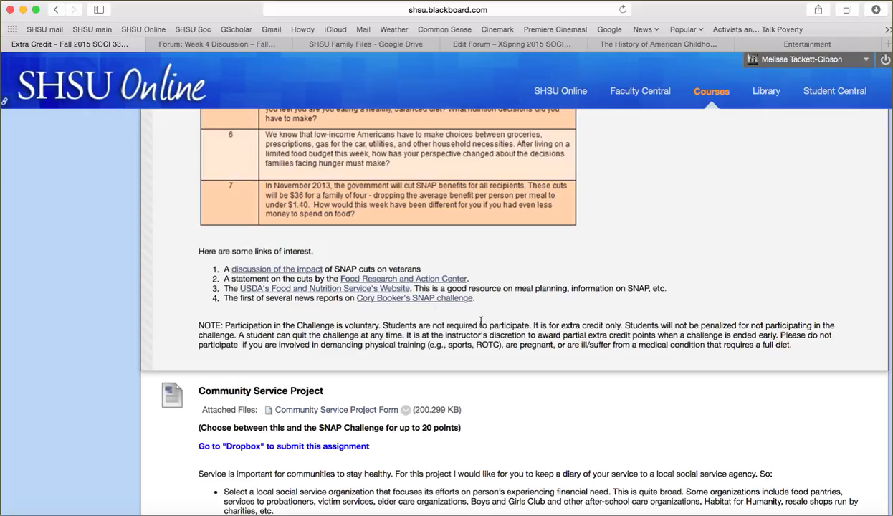
scroll("down", 3)
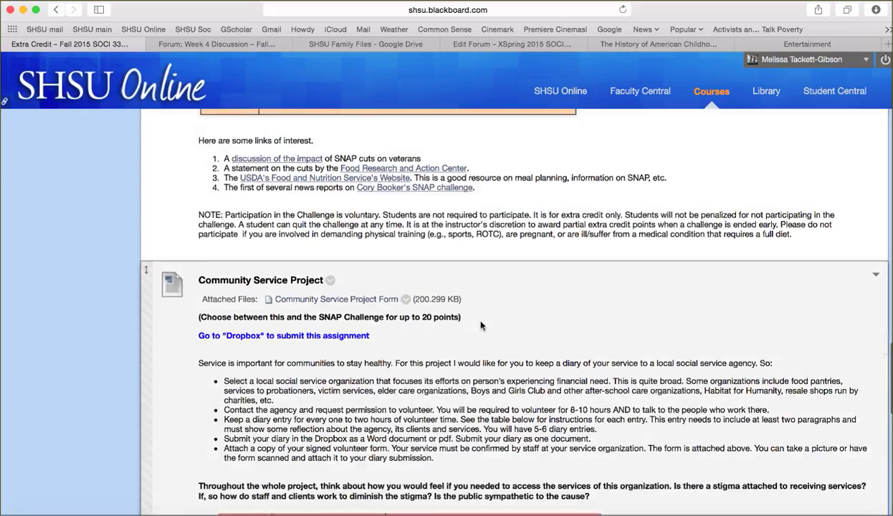
scroll("down", 3)
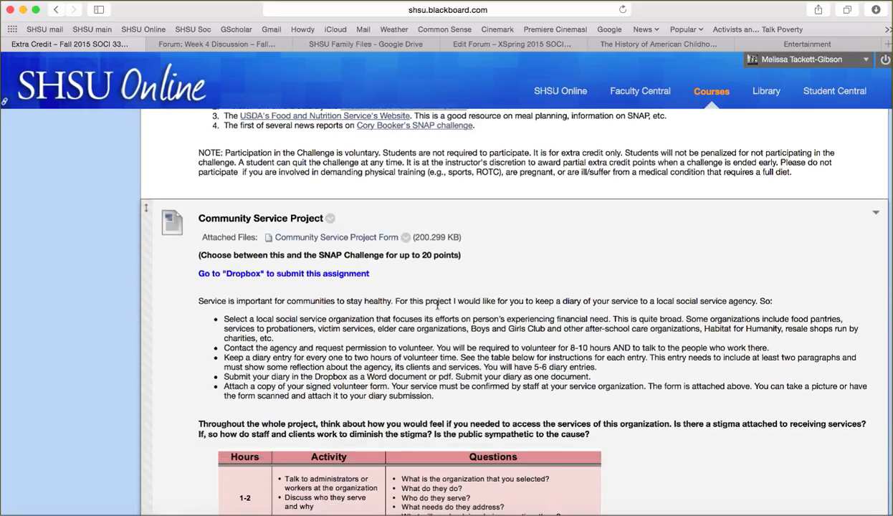
scroll("down", 3)
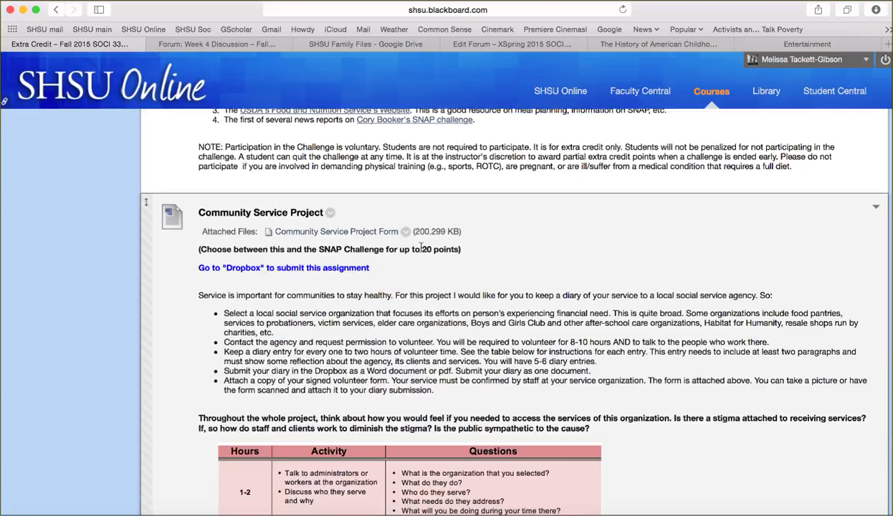
mouse_move(366, 247)
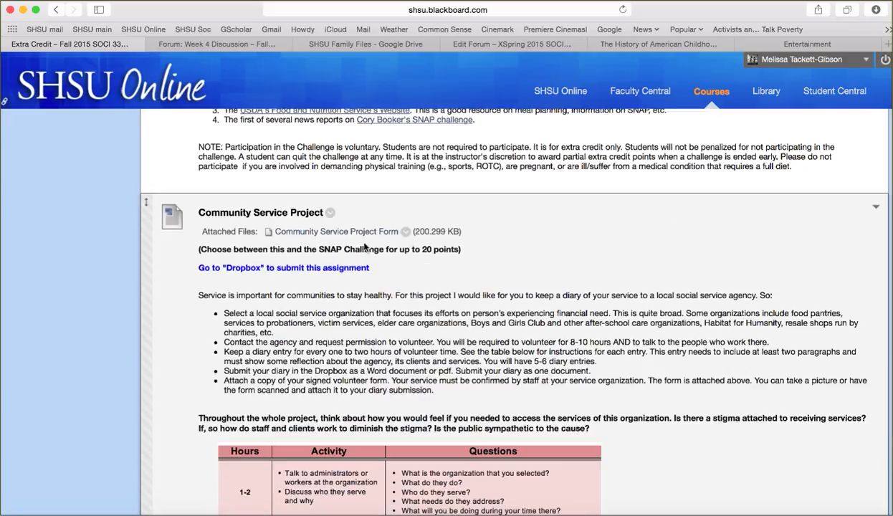
scroll("down", 3)
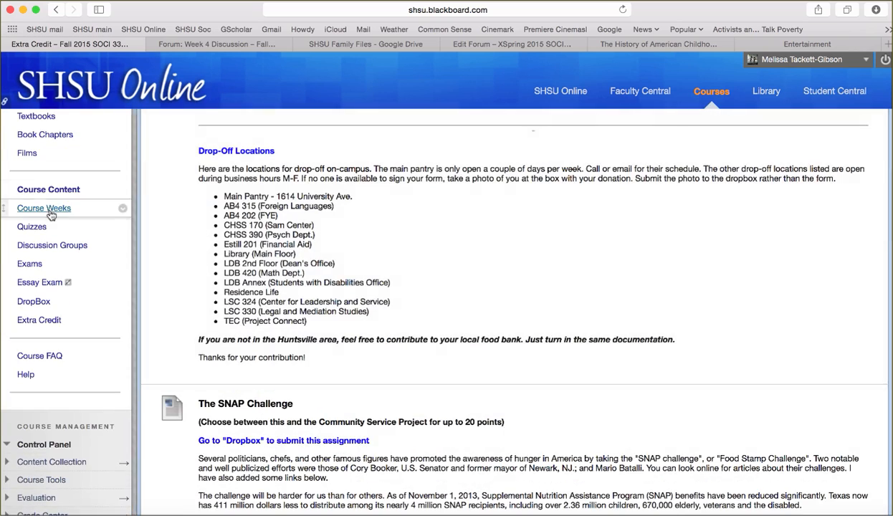
left_click(44, 208)
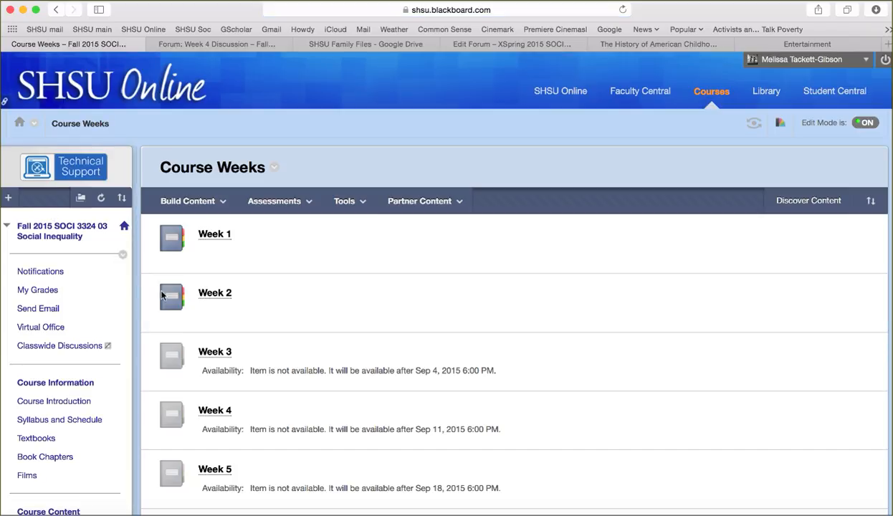
Step: Browse Week 2's Lecture Part 1 and Part 2 videos and lecture PDF, then go to Course FAQ
left_click(215, 292)
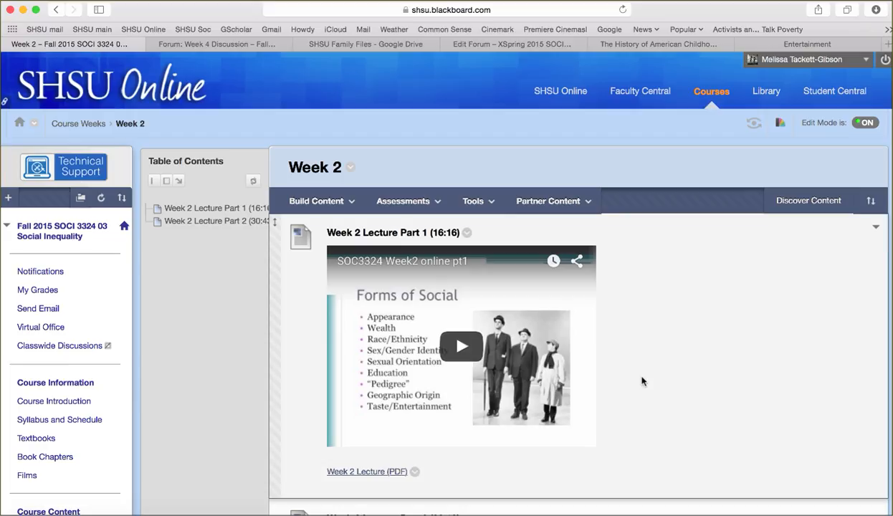
scroll("down", 3)
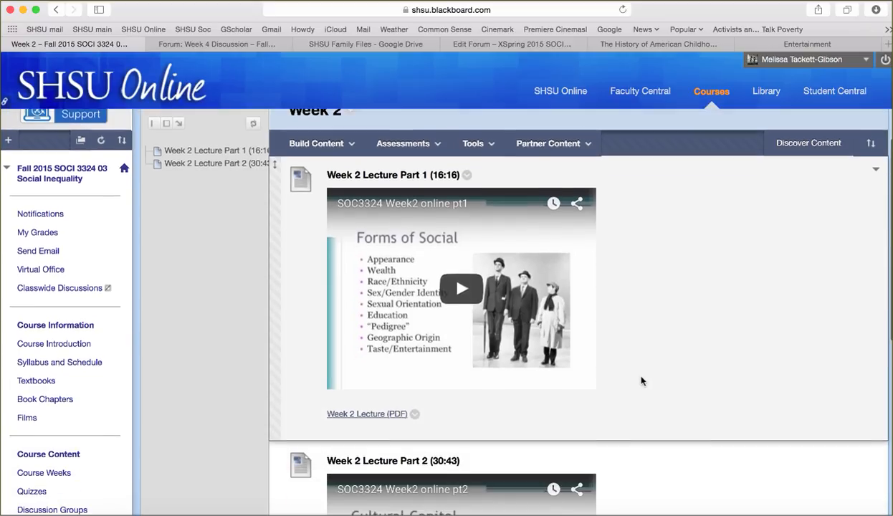
scroll("down", 3)
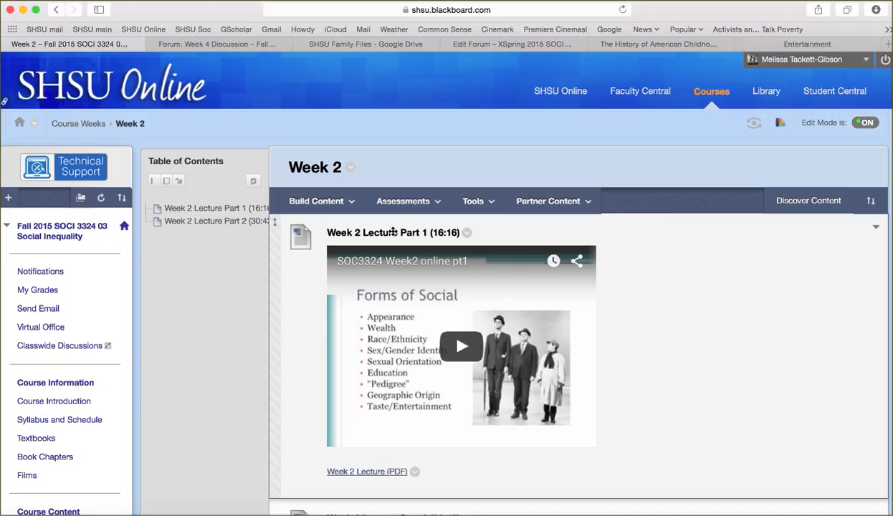
mouse_move(732, 362)
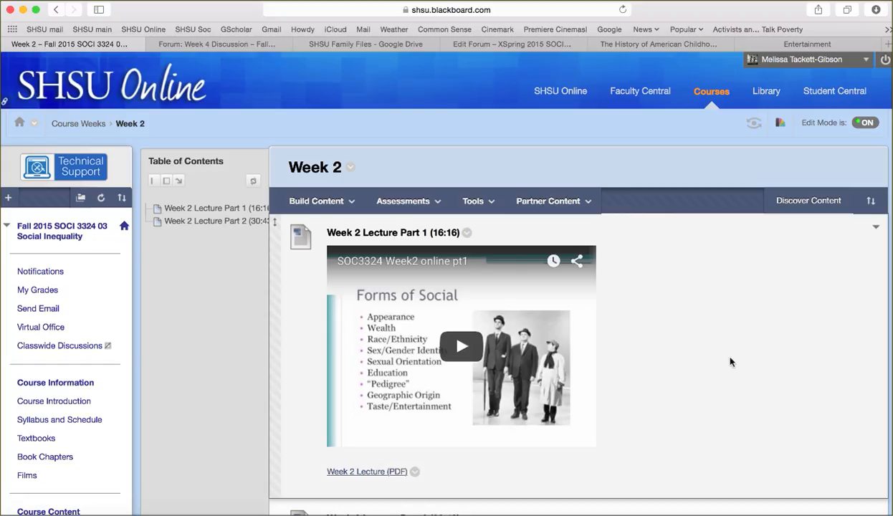
scroll("down", 3)
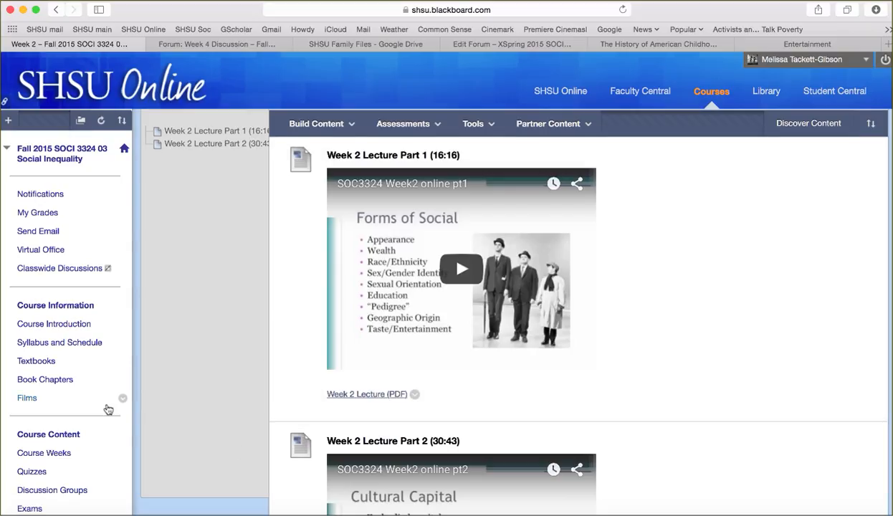
scroll("down", 3)
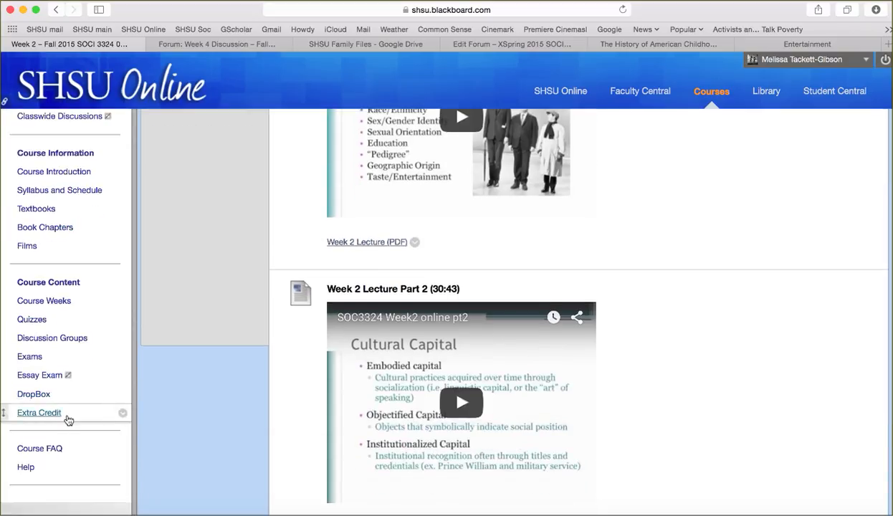
mouse_move(40, 448)
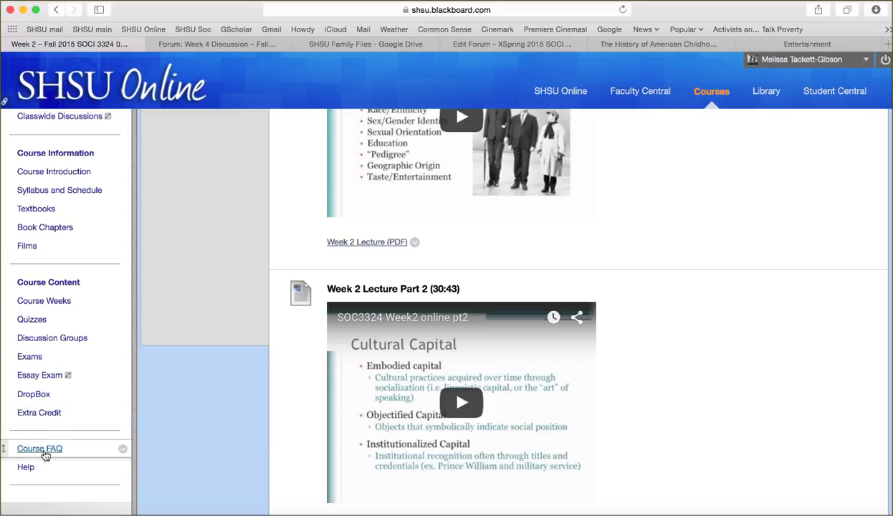
left_click(39, 449)
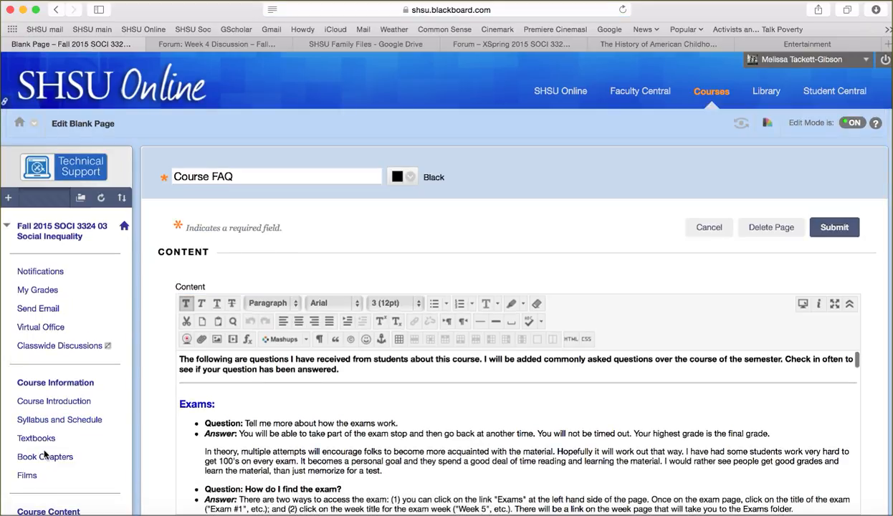
Step: Scroll the Course FAQ edit page, then switch to the Week 4 Discussion tab's Course FAQ
scroll("down", 3)
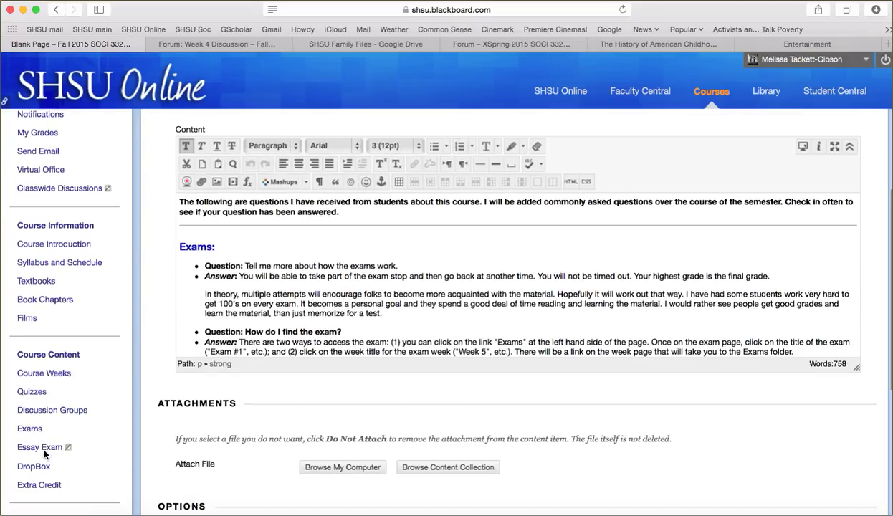
scroll("down", 3)
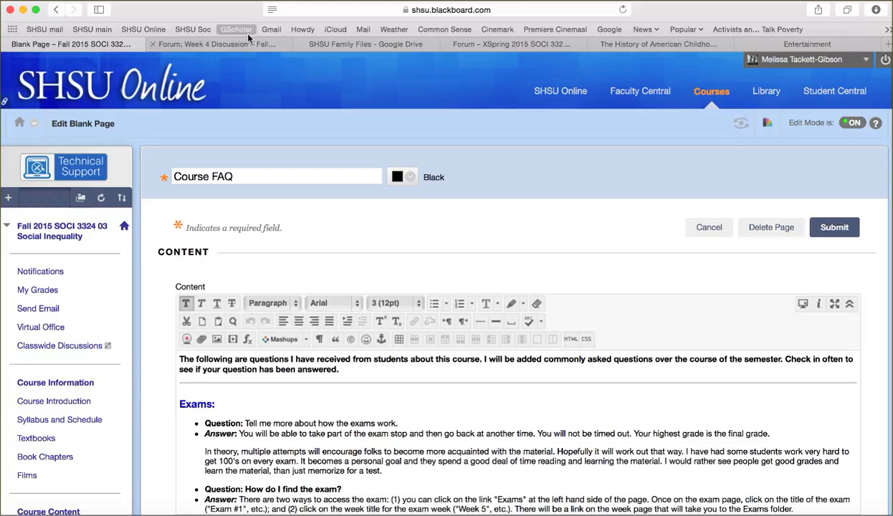
left_click(215, 44)
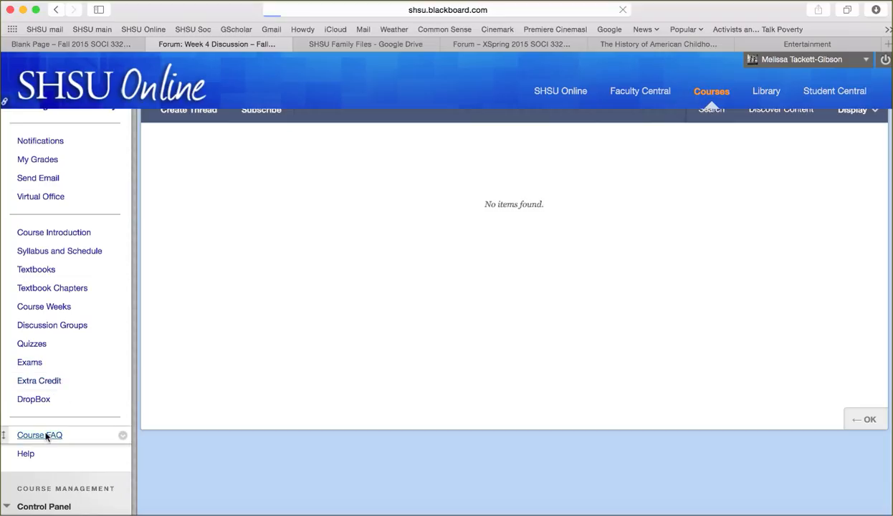
left_click(40, 435)
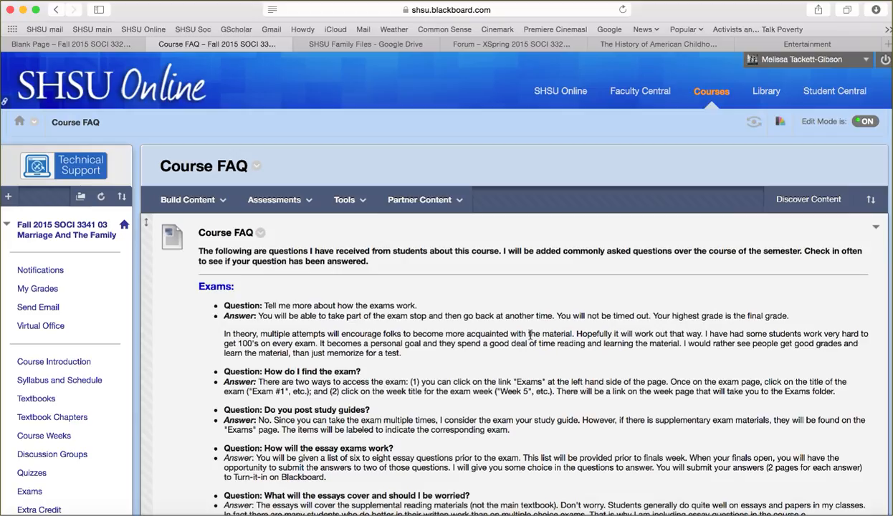
Step: Scroll through the Marriage and the Family Course FAQ exam questions and answers
scroll("down", 3)
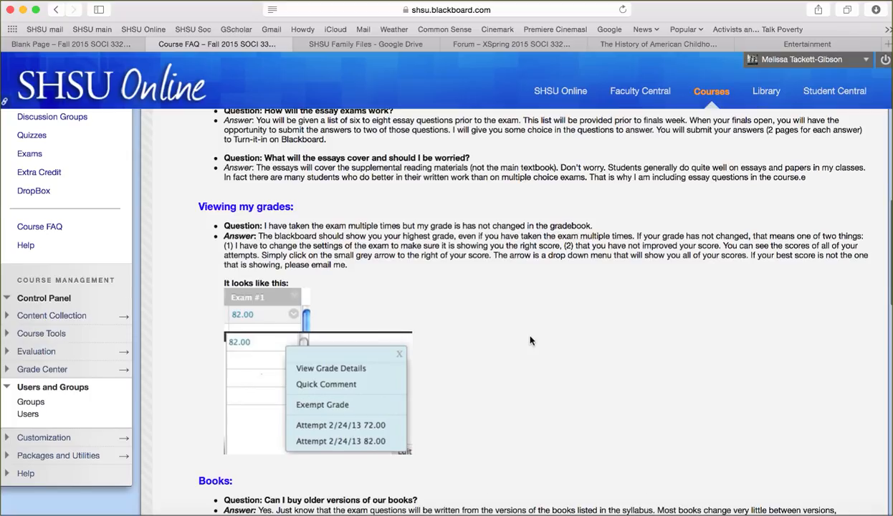
scroll("down", 3)
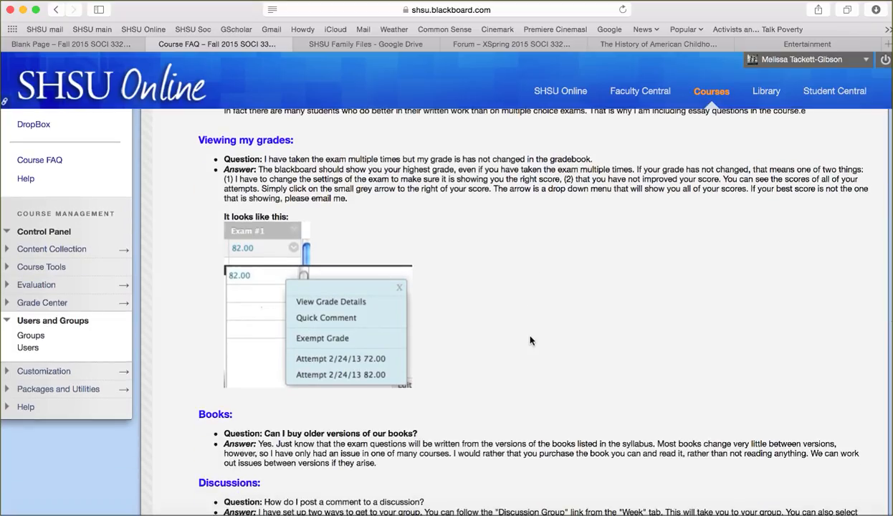
scroll("down", 3)
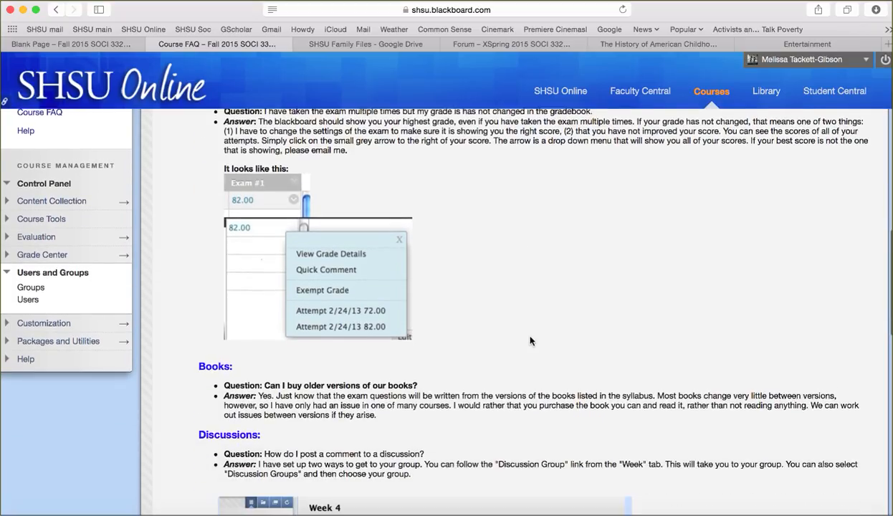
scroll("down", 3)
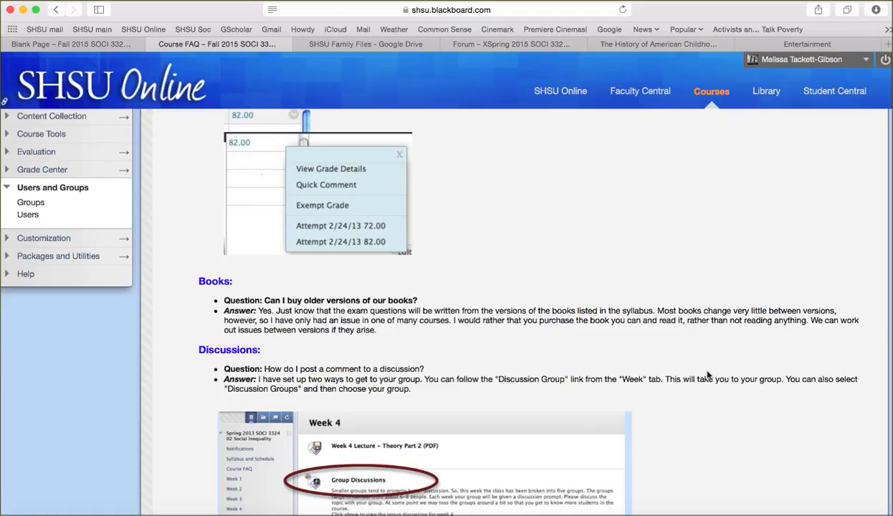
scroll("down", 3)
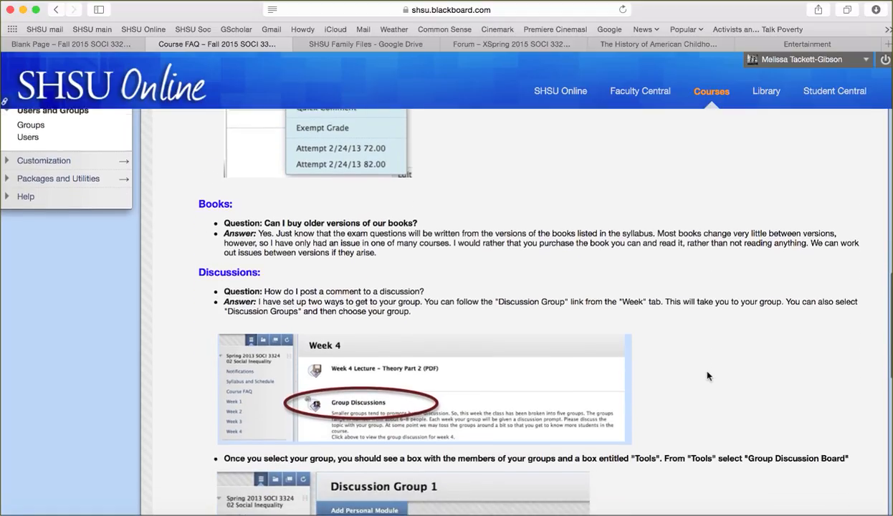
scroll("down", 3)
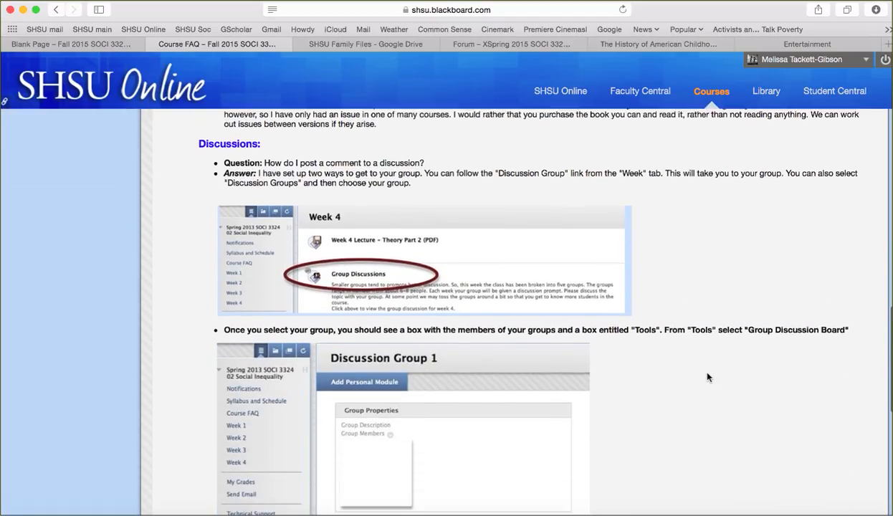
scroll("down", 3)
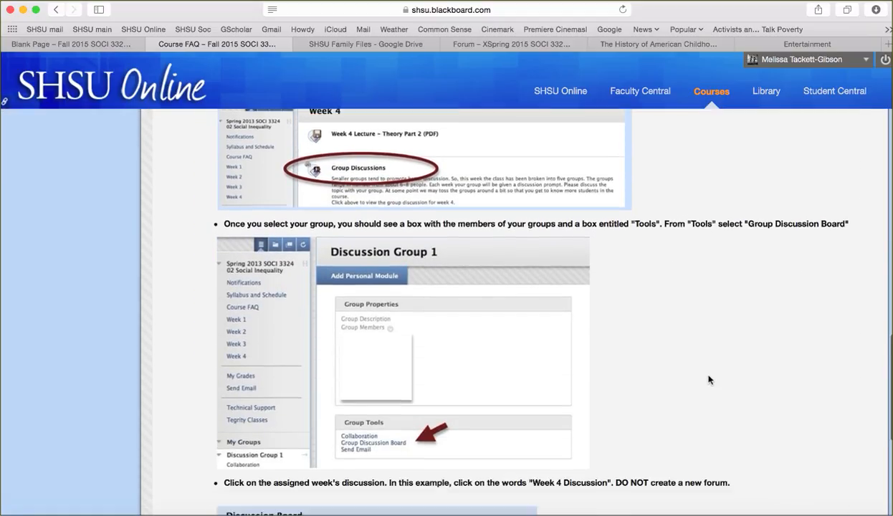
scroll("down", 3)
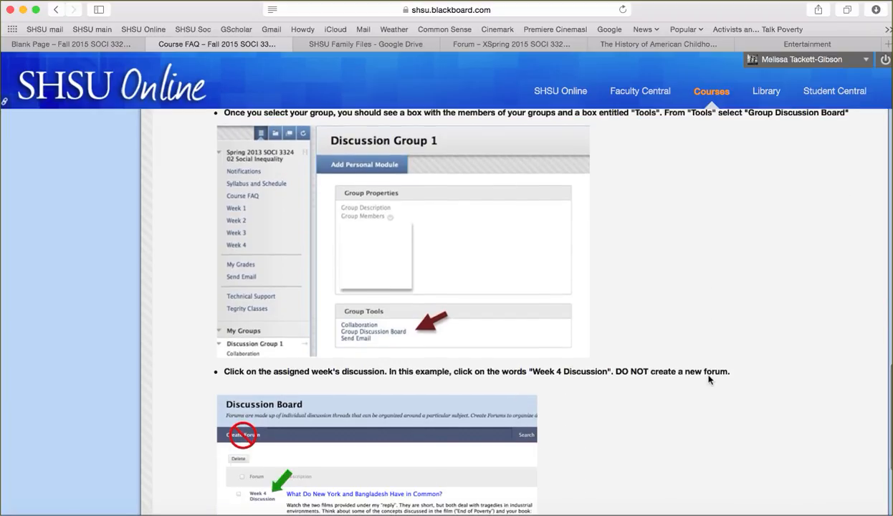
scroll("down", 3)
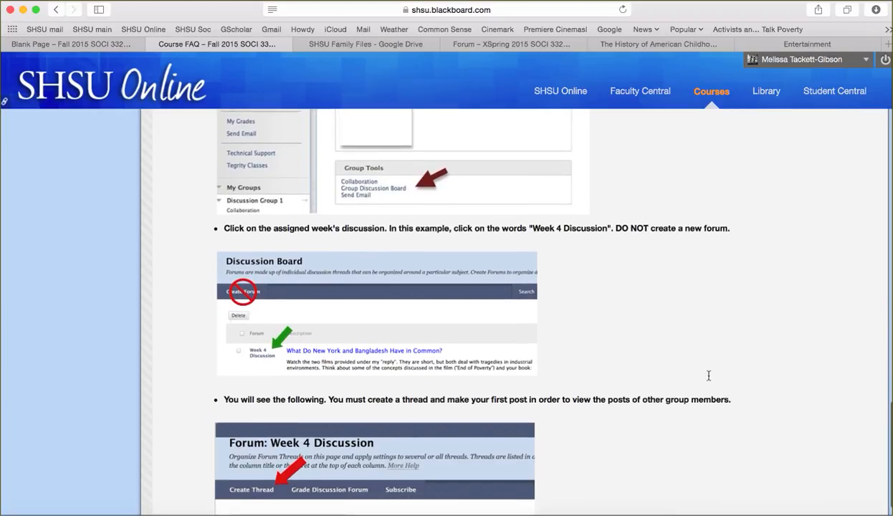
scroll("down", 3)
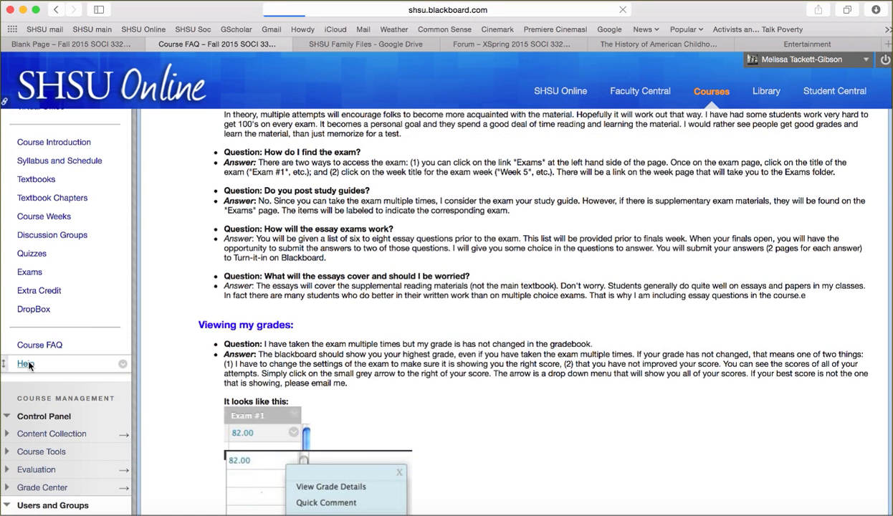
Step: Open the Help page and view the support desk, professor and SHSU Online contacts
left_click(24, 364)
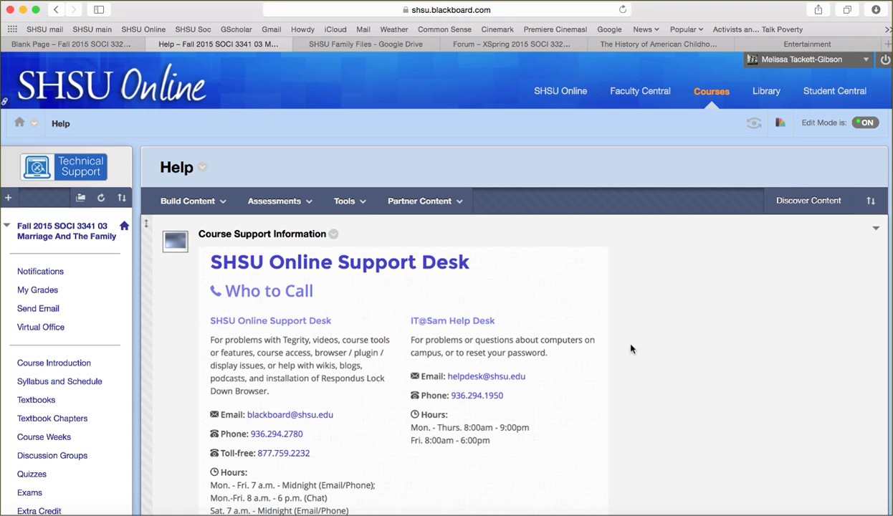
scroll("down", 3)
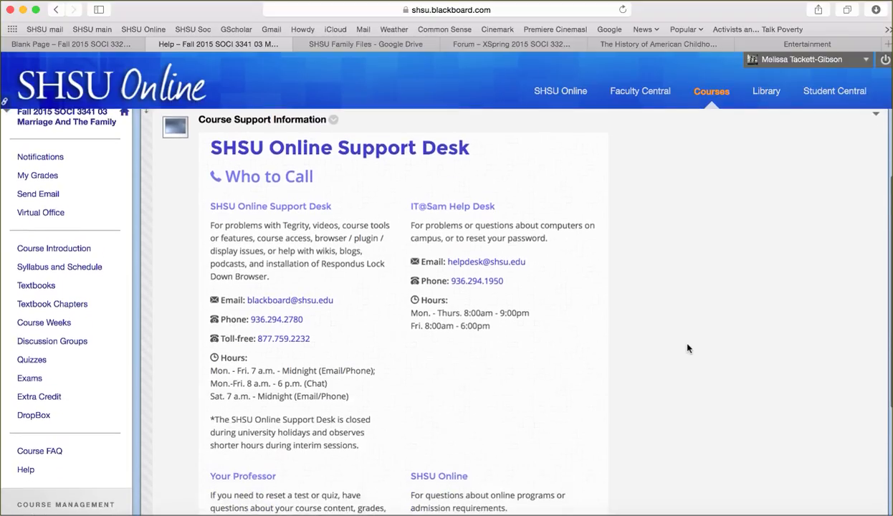
scroll("down", 3)
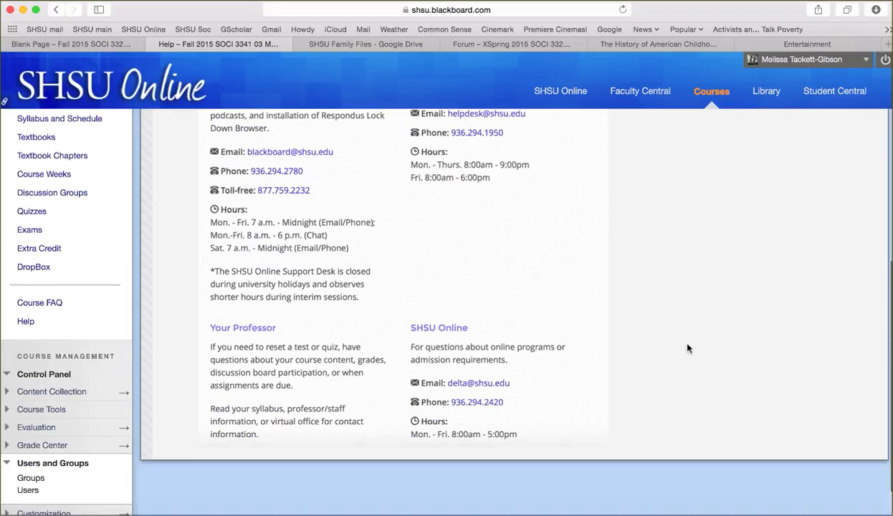